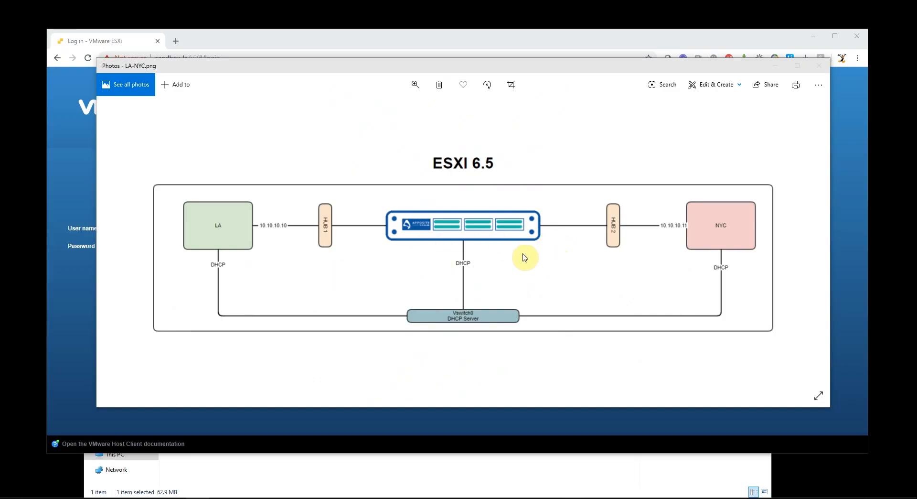
mouse_move(297, 245)
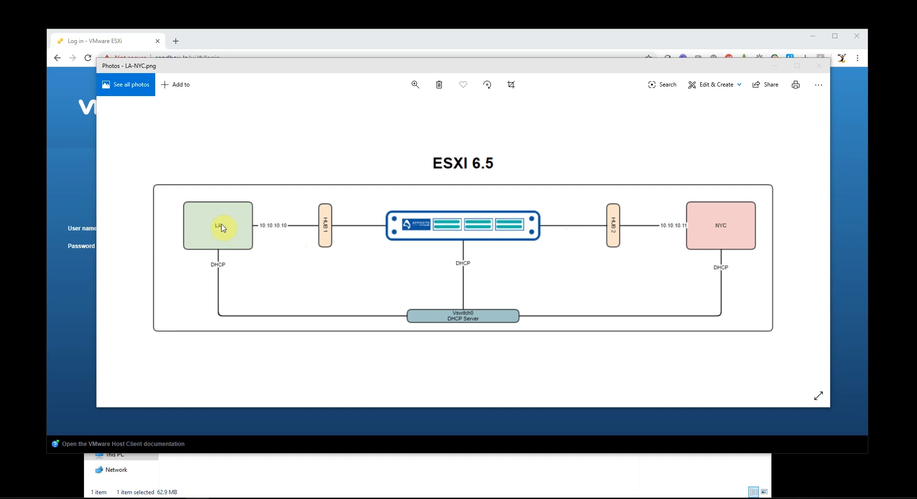
mouse_move(378, 266)
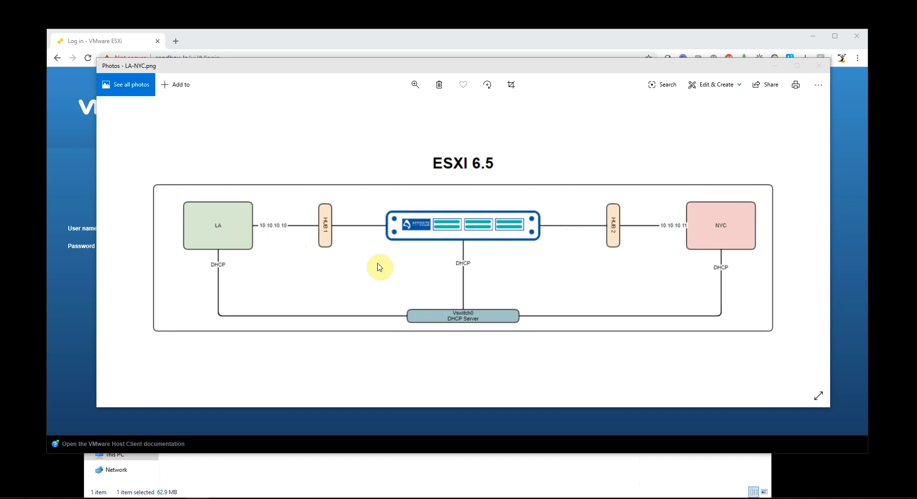
mouse_move(299, 199)
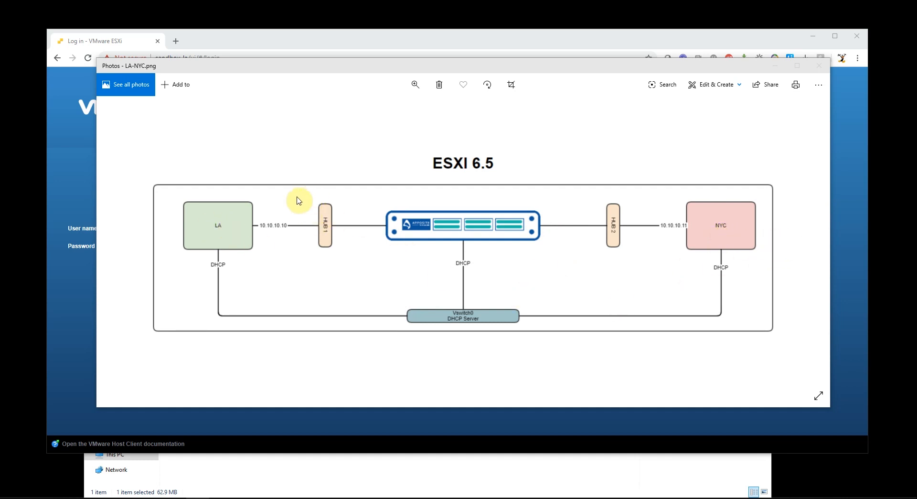
mouse_move(635, 210)
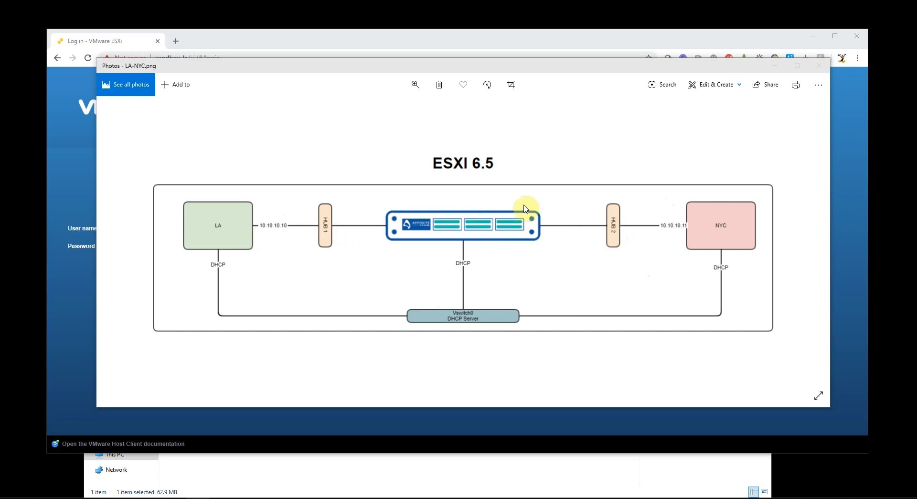
mouse_move(112, 201)
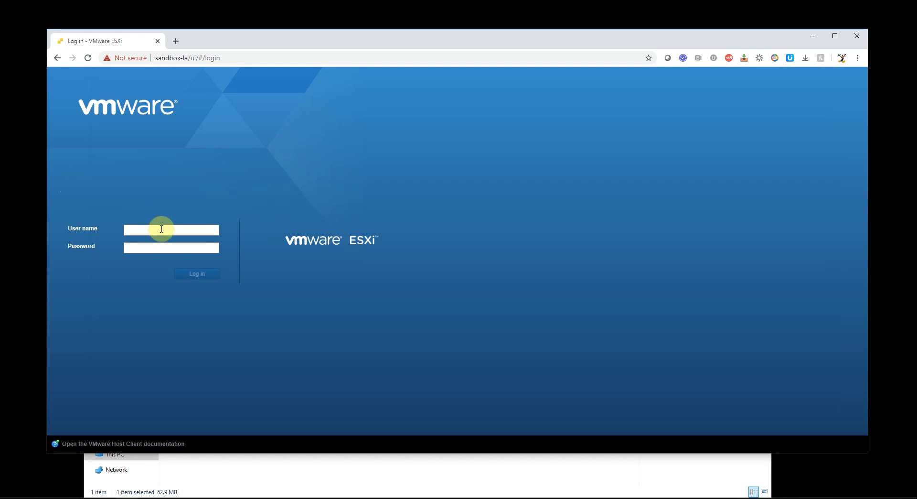
Log in to the ESXi Host Client as root
text(root)
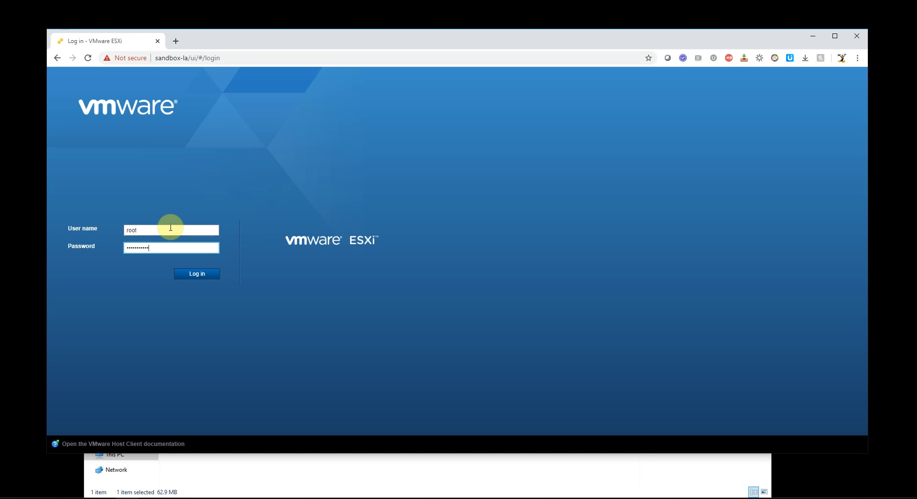
click(197, 274)
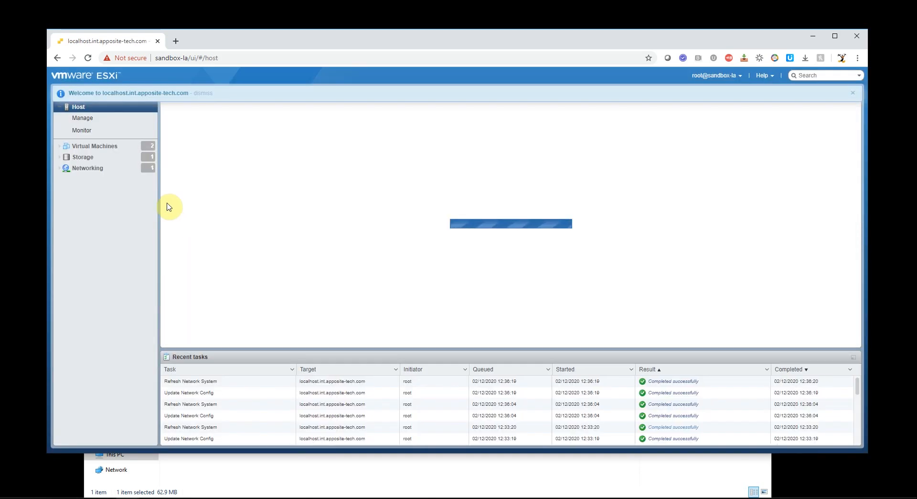
Check the virtual machines, dismiss the Photos diagram, and go to Networking
click(94, 146)
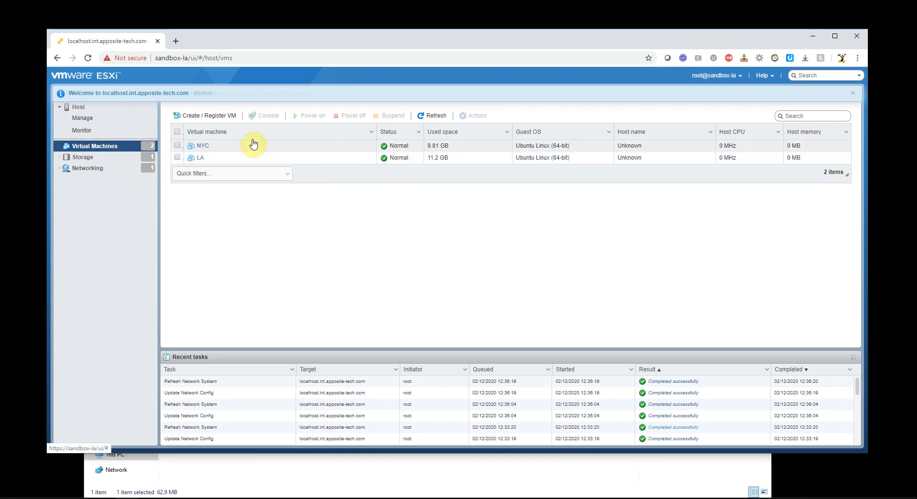
mouse_move(271, 136)
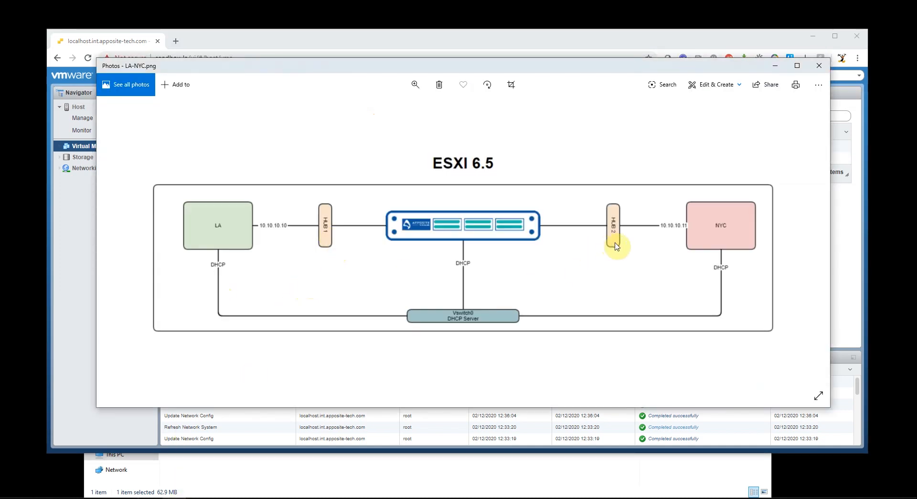
click(819, 65)
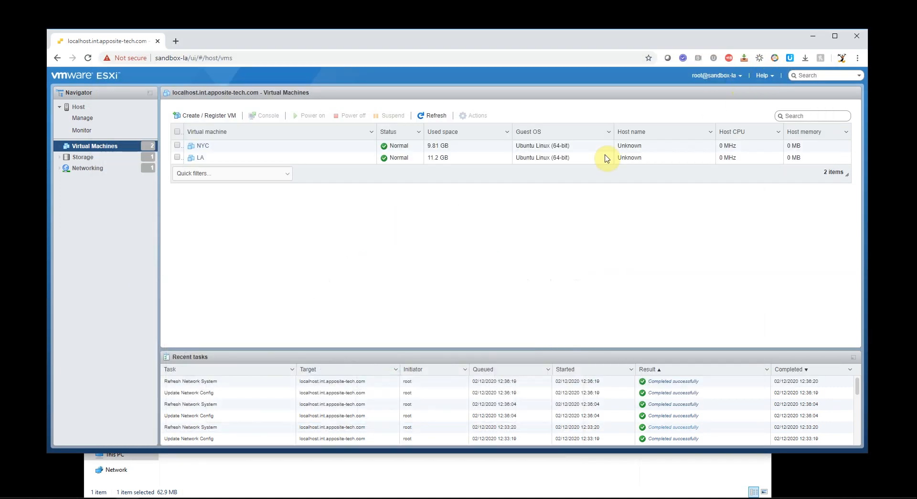
click(87, 168)
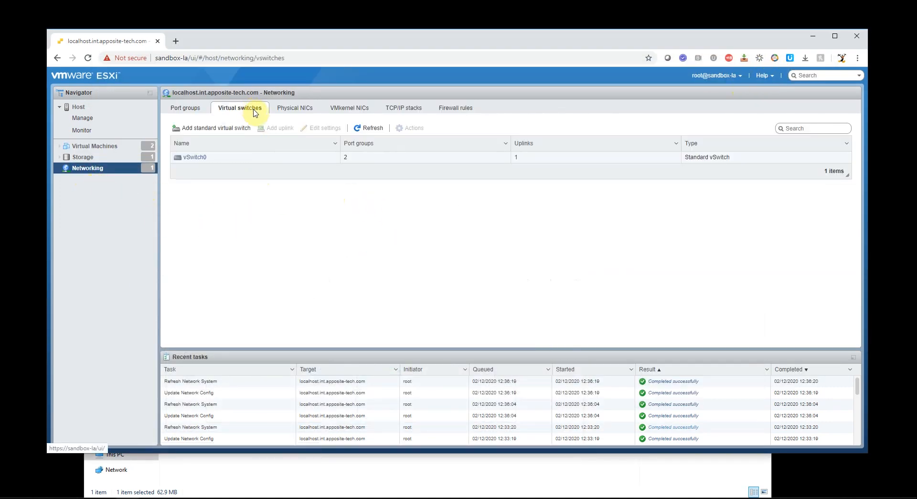
mouse_move(208, 130)
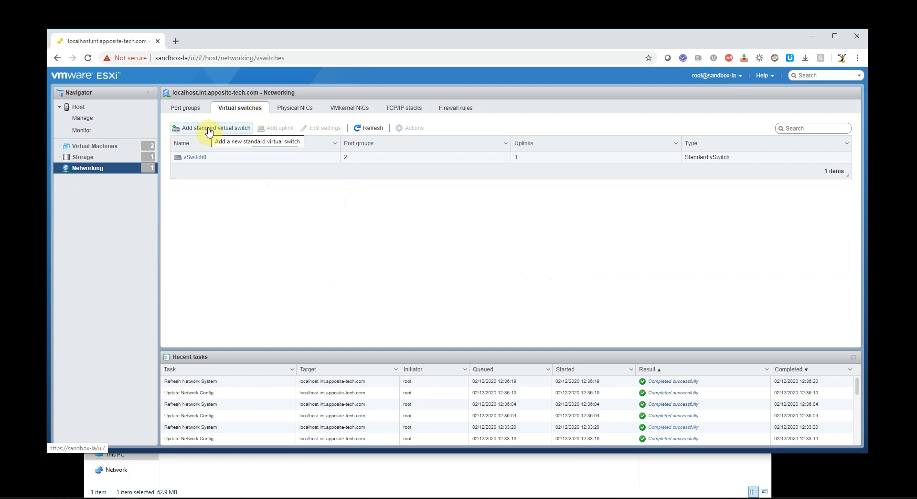
Add standard switch 'HUB 1' with Uplink 1 removed and security policies set to Accept
click(209, 128)
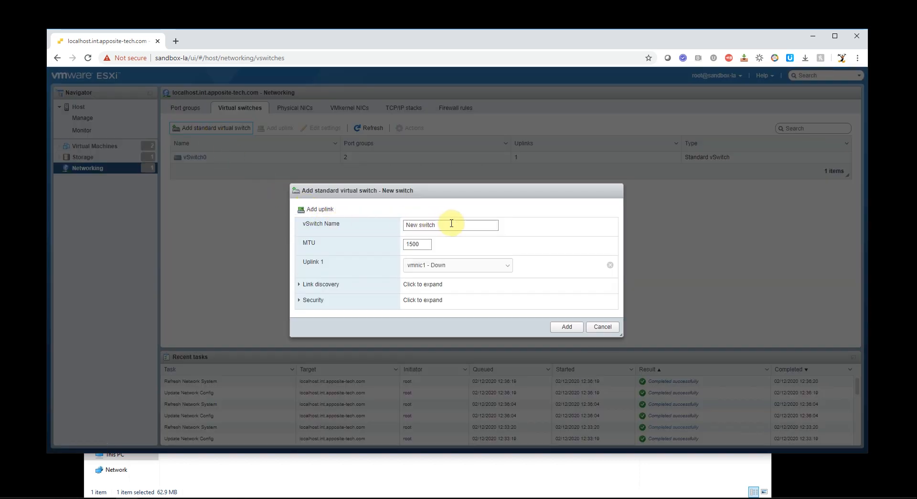
text(H)
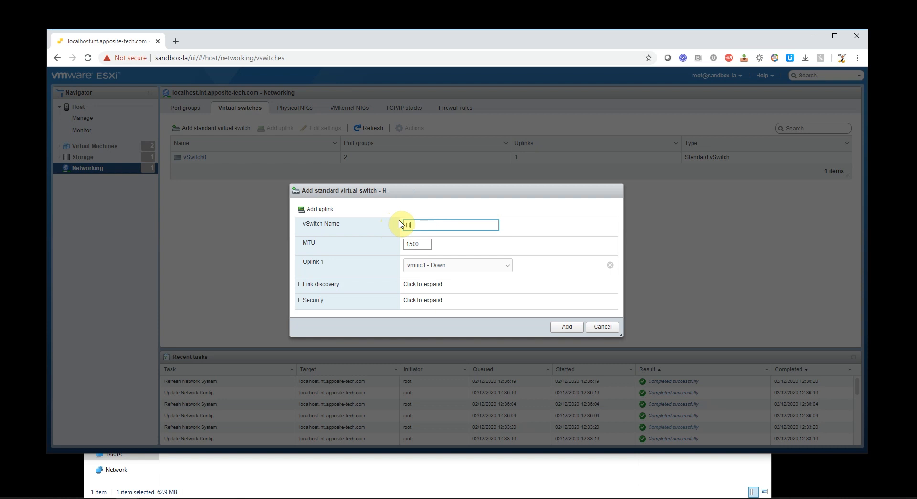
text(UB 1)
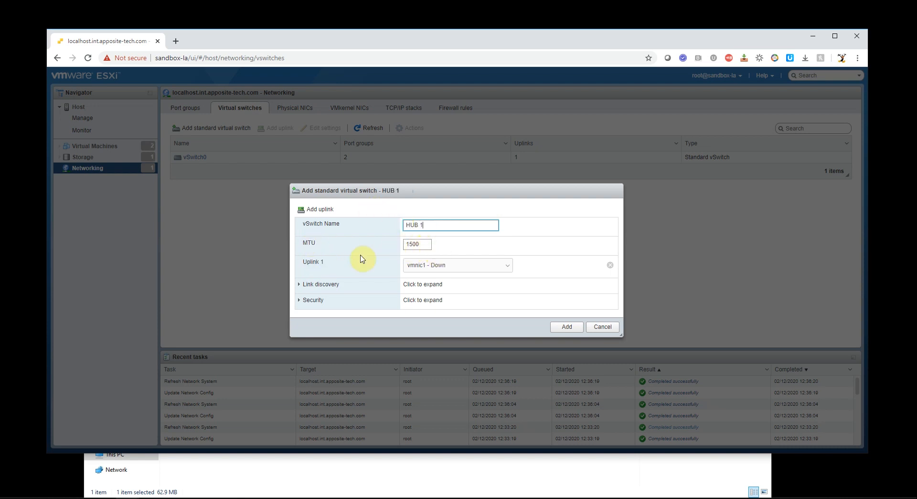
mouse_move(610, 268)
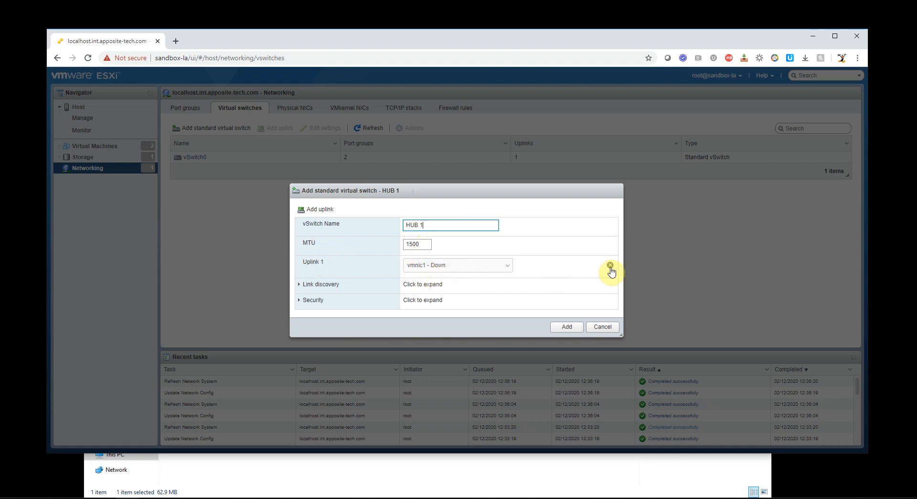
click(609, 264)
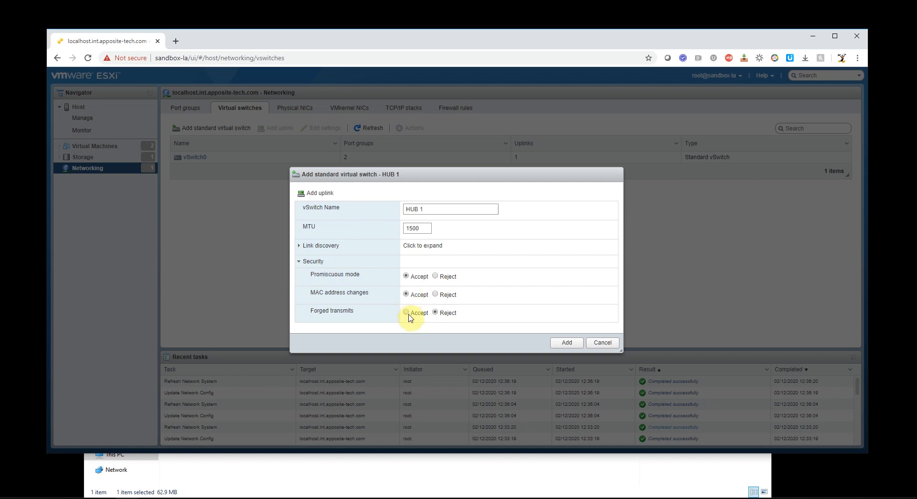
click(405, 312)
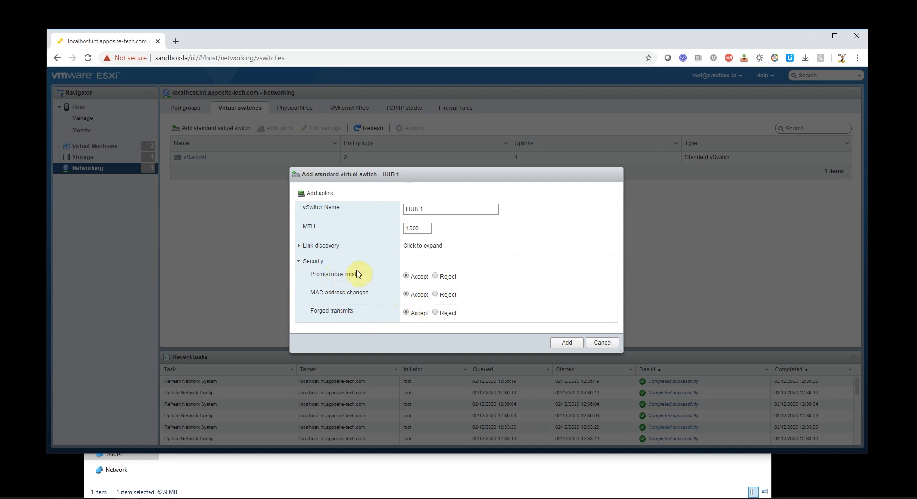
mouse_move(352, 274)
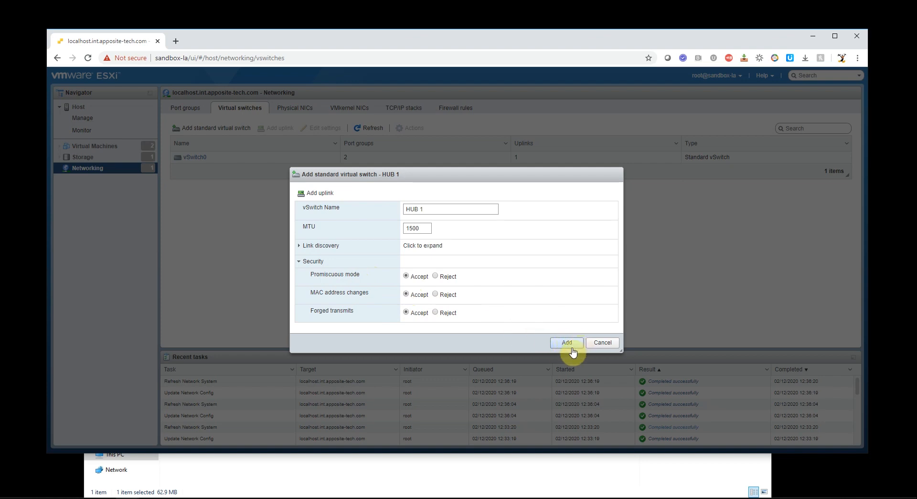
click(566, 342)
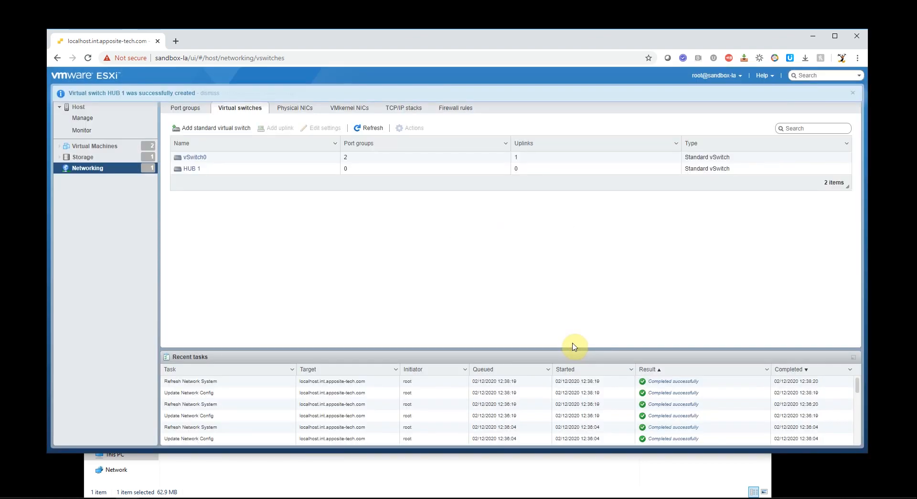
mouse_move(208, 129)
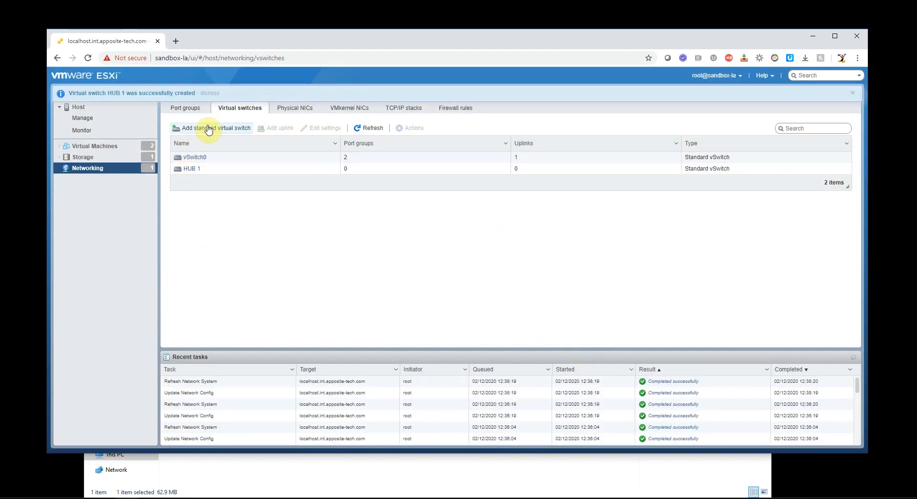
Add standard switch 'HUB 2' without an uplink and with forged transmits accepted
click(211, 128)
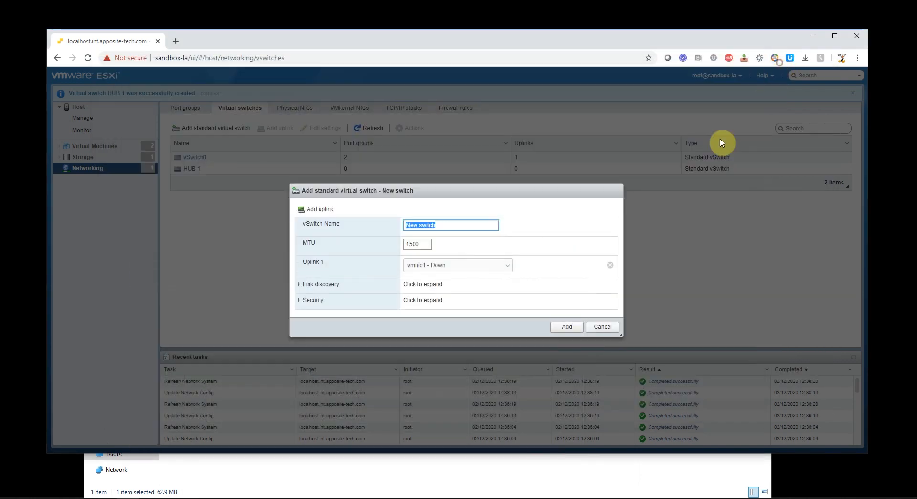
text(HUB 2)
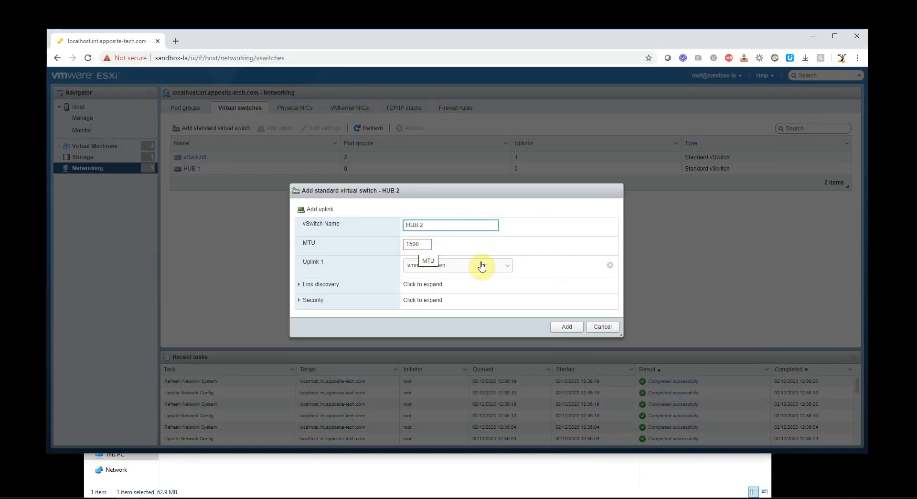
click(610, 264)
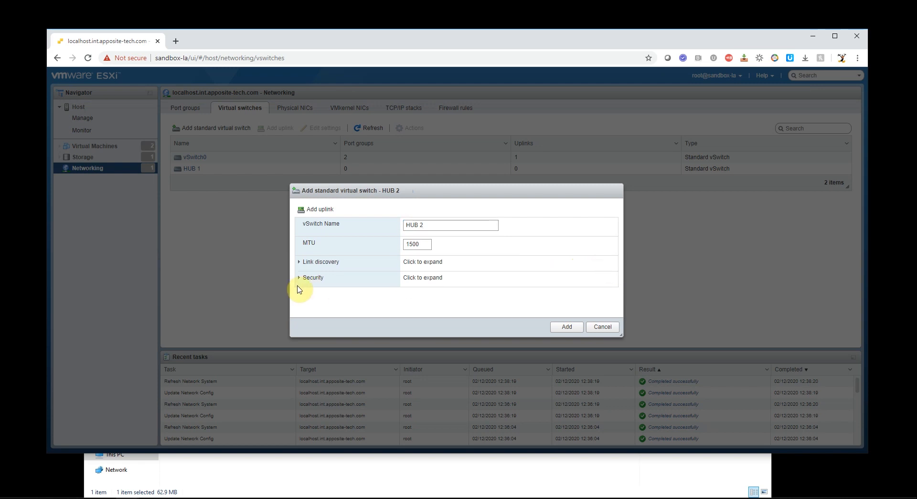
click(313, 277)
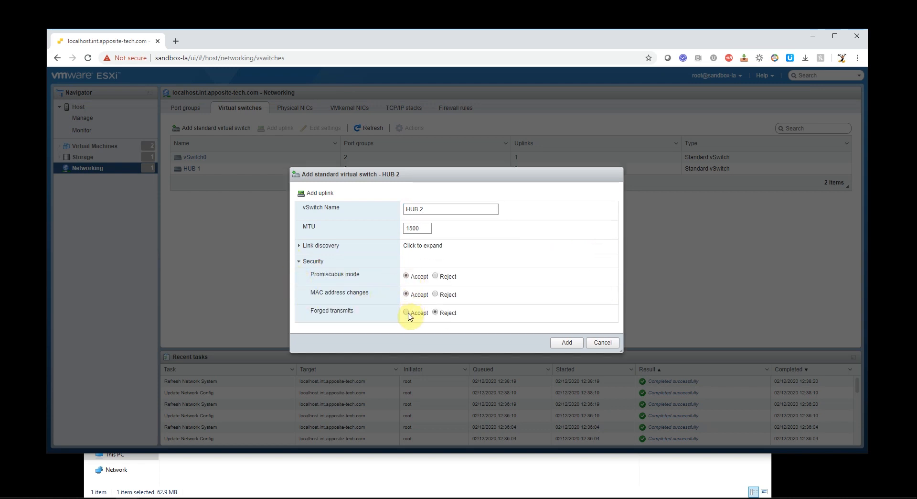
click(566, 343)
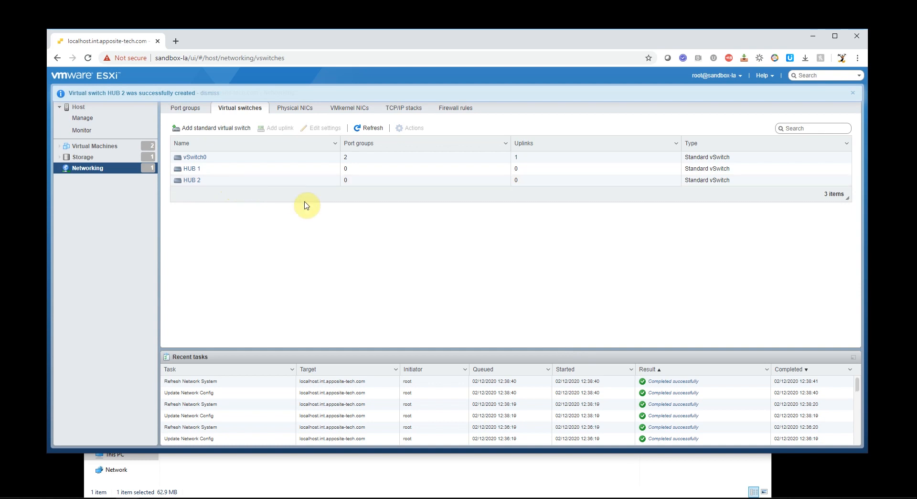
mouse_move(189, 112)
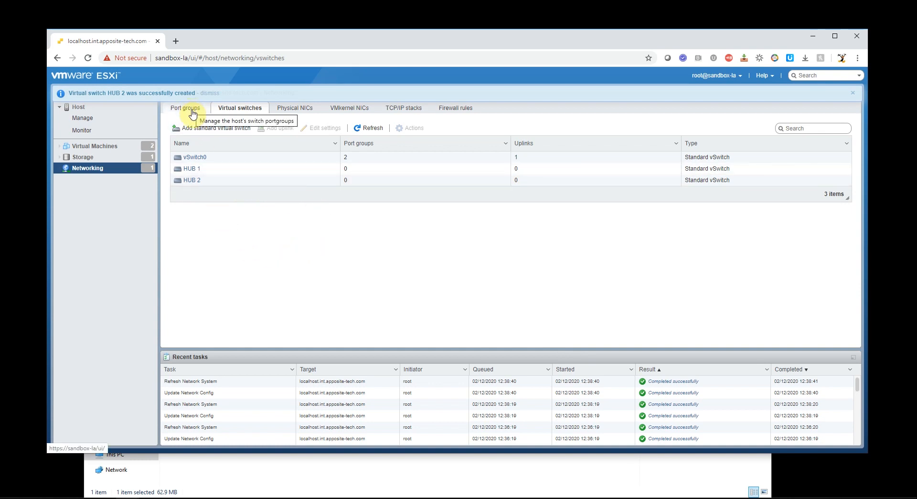
On the Port groups list, add port group 'HUB 1' using virtual switch HUB 1
click(187, 108)
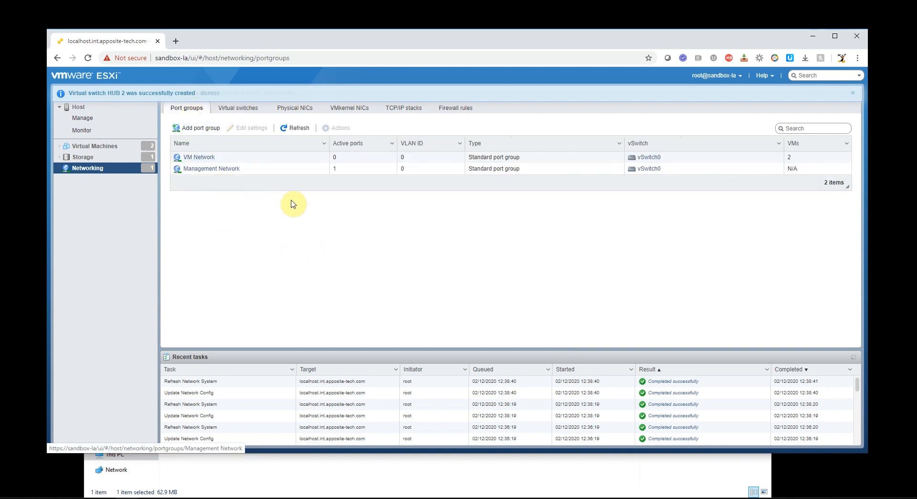
click(200, 128)
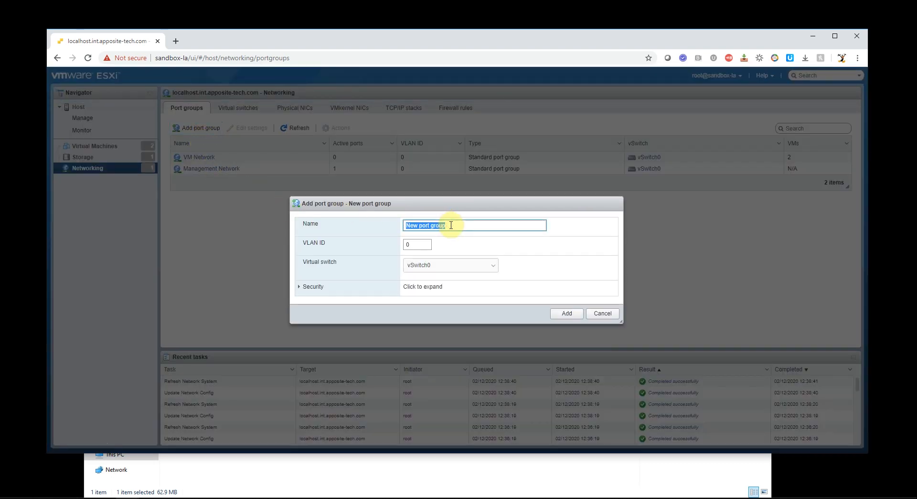
text(HUB 1)
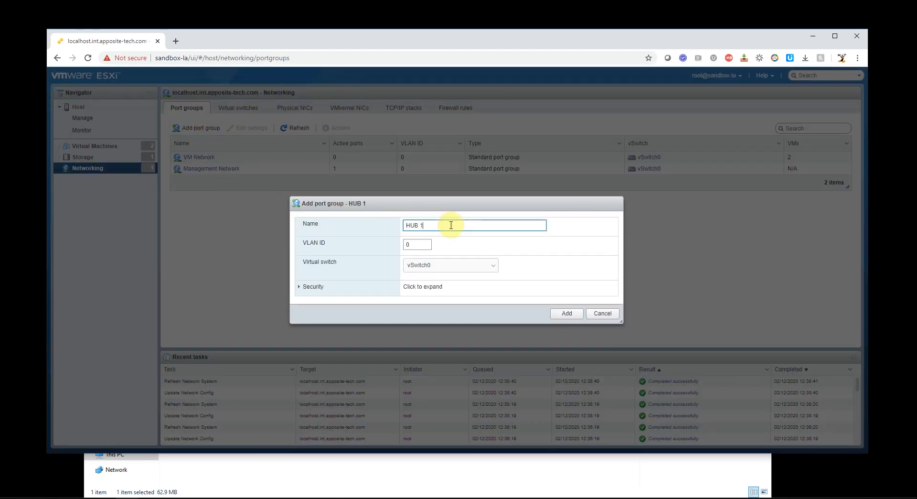
click(451, 265)
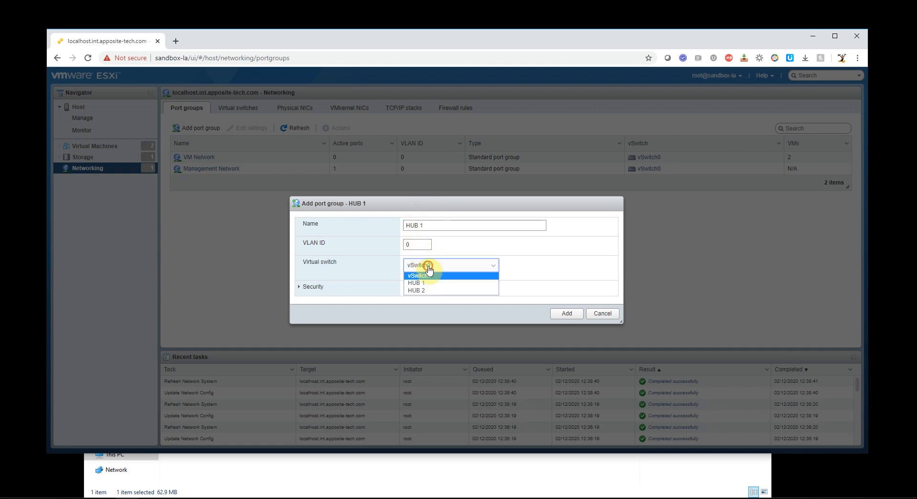
click(416, 282)
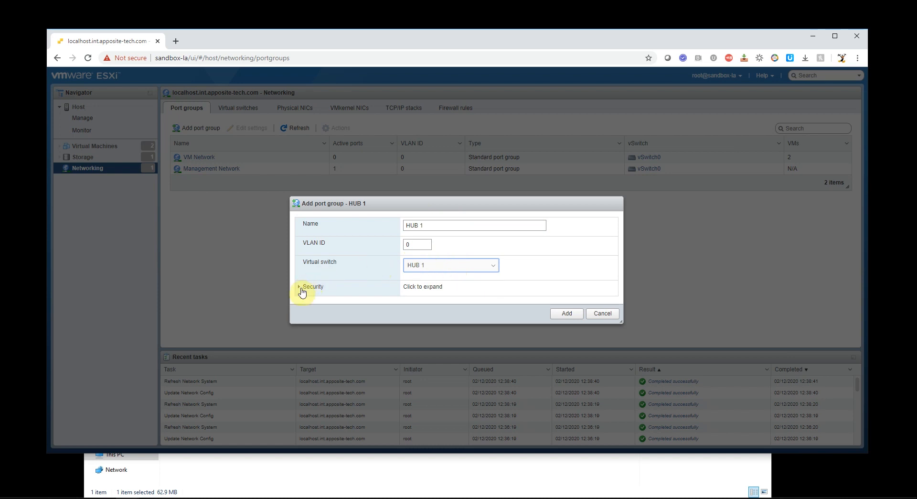
click(299, 287)
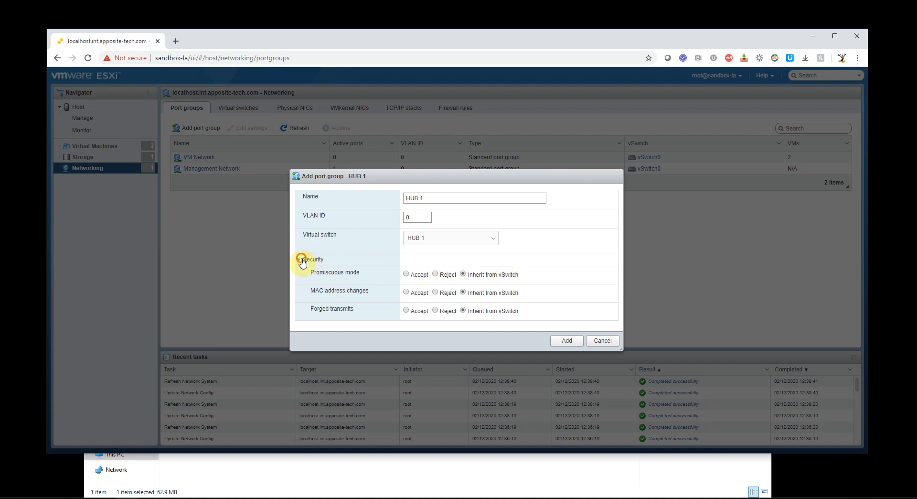
click(307, 260)
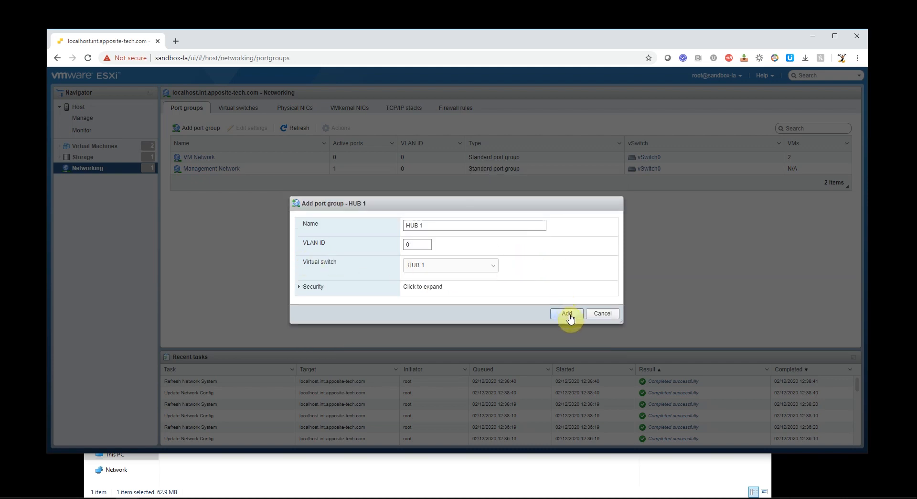
click(566, 313)
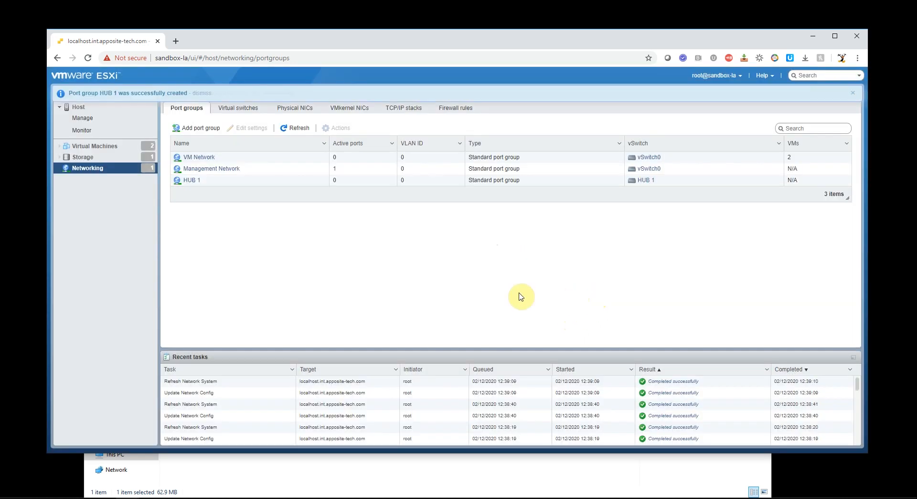
Add port group 'HUB 2' using virtual switch HUB 2
click(196, 127)
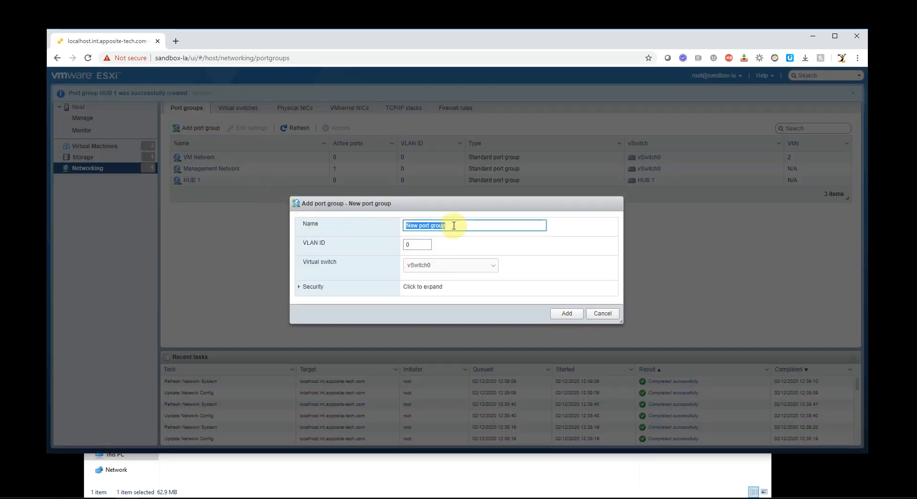
text(HUB 2)
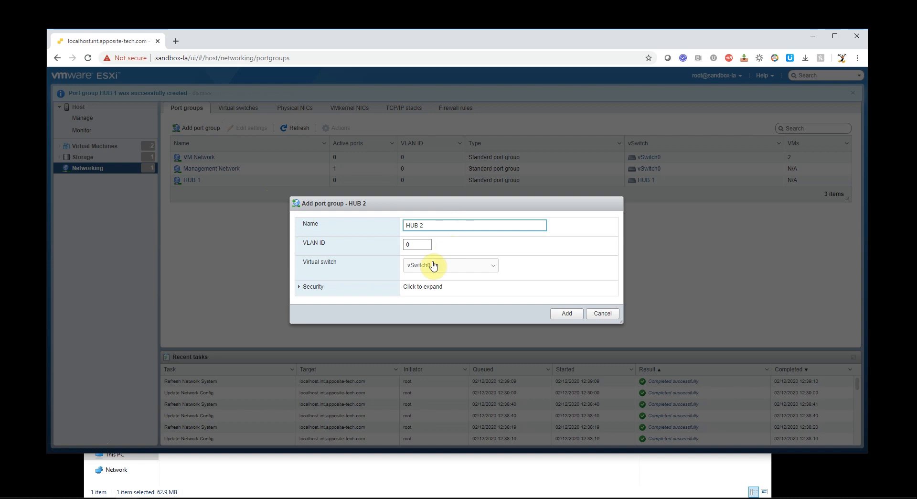
click(450, 265)
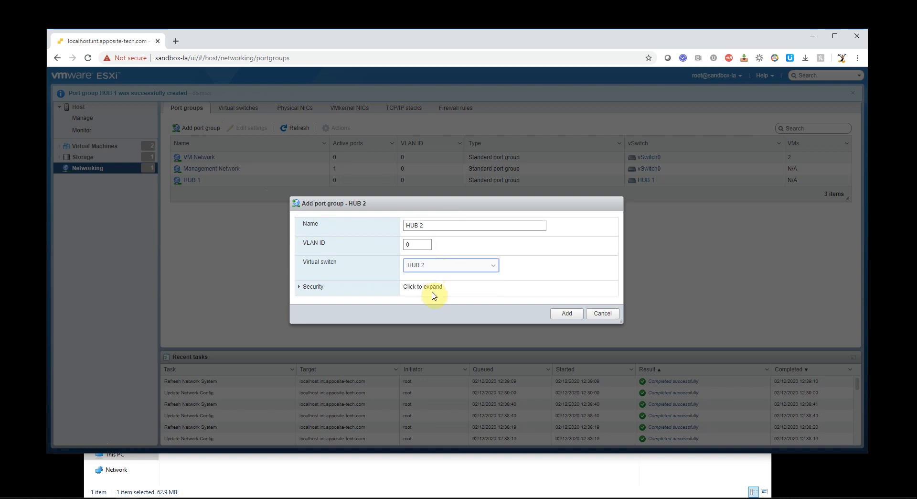
click(313, 286)
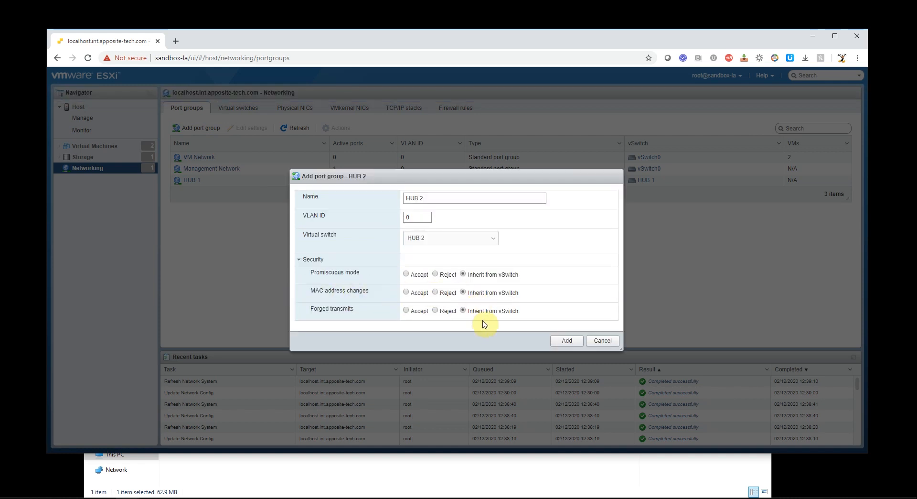
click(567, 340)
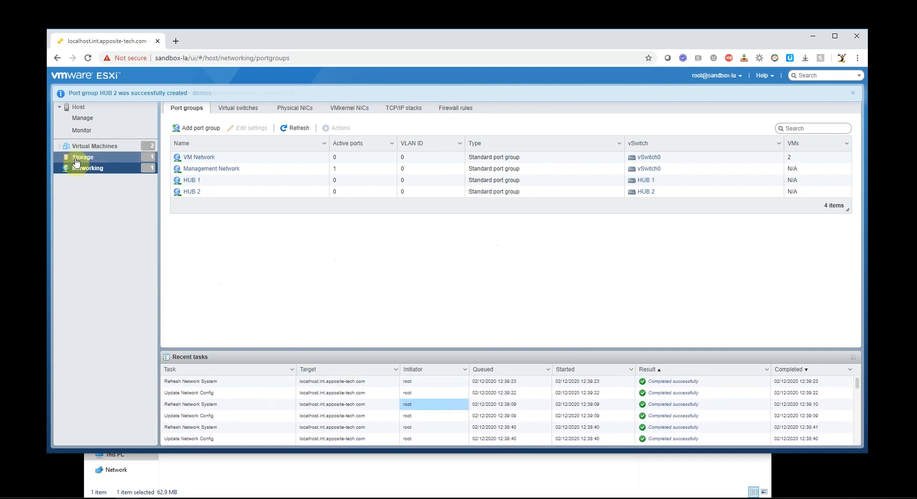
Review the Virtual switches and Port groups lists, then return to Virtual Machines
click(238, 107)
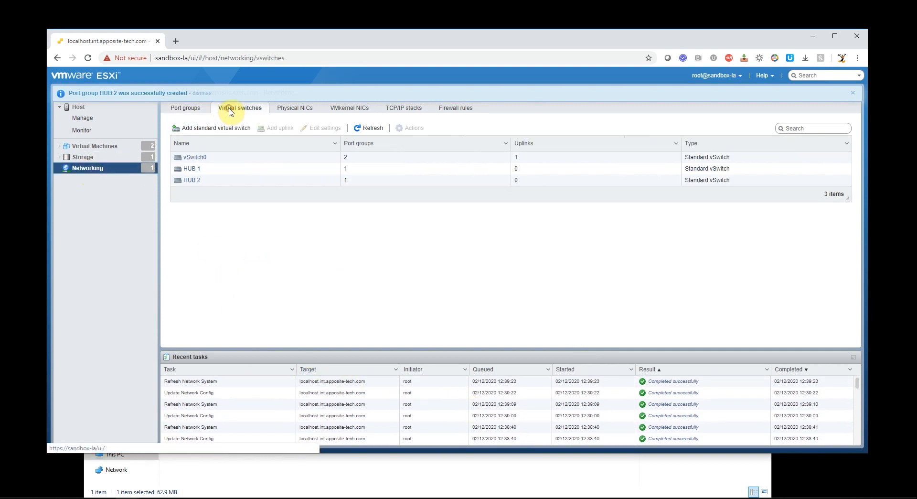
mouse_move(242, 111)
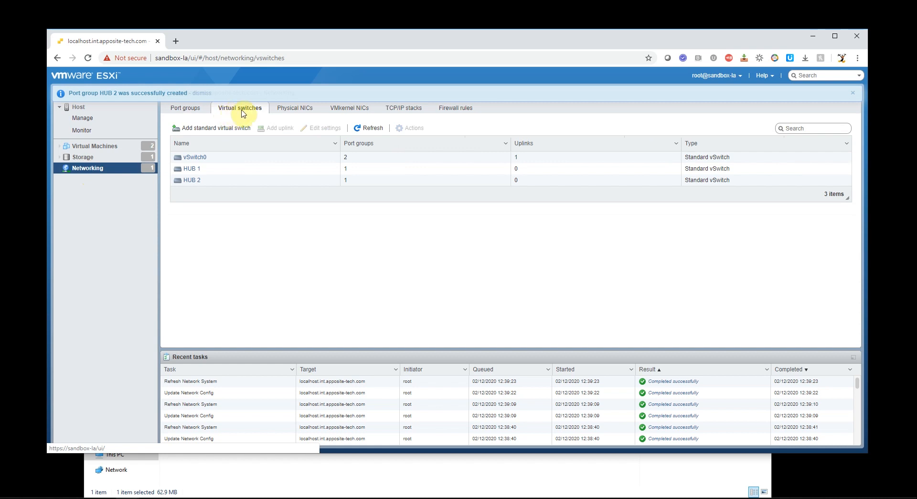
click(186, 107)
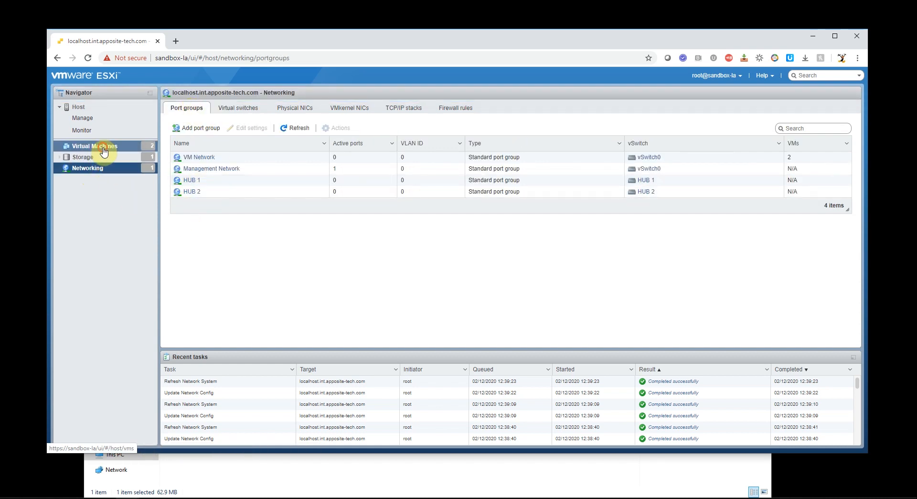
click(94, 146)
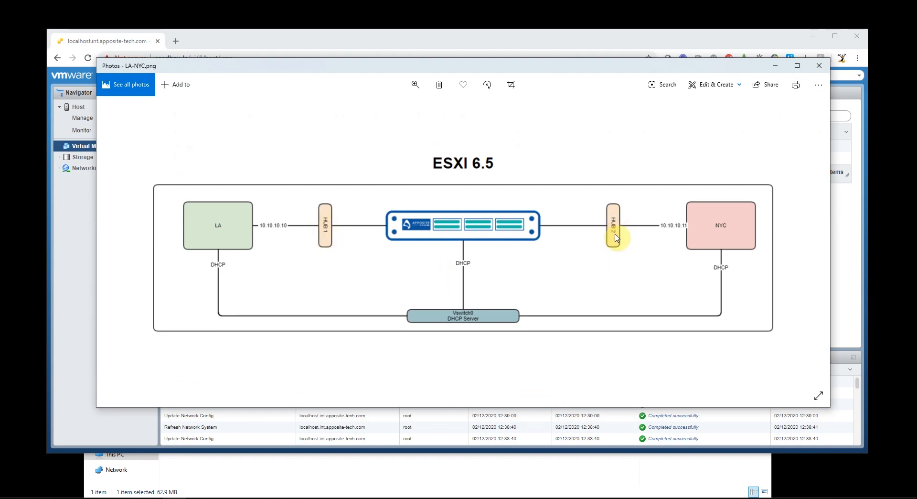
mouse_move(454, 216)
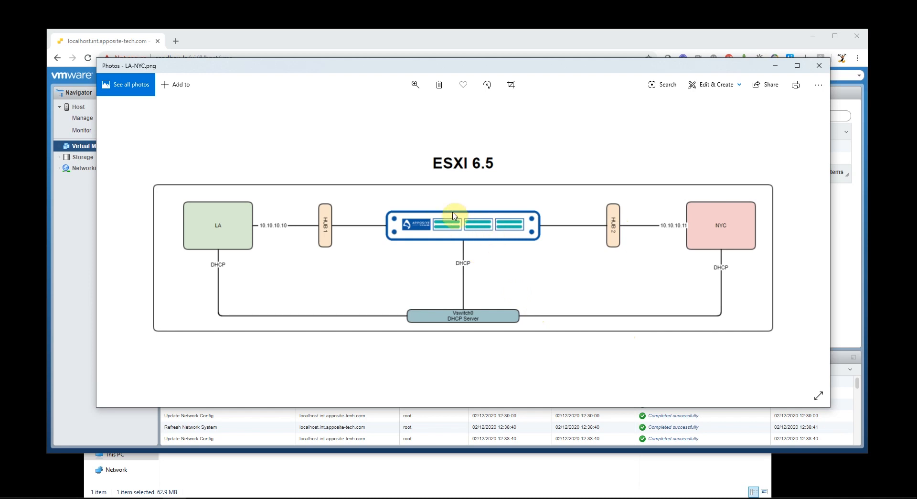
mouse_move(467, 225)
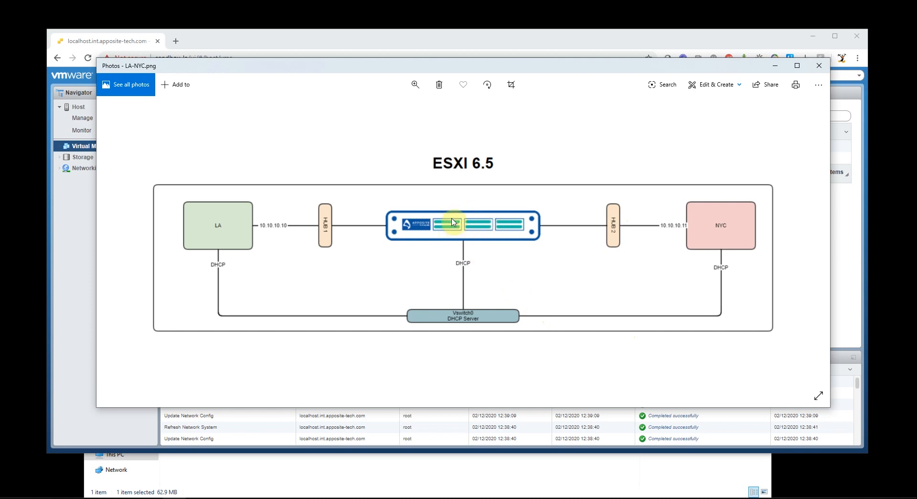
mouse_move(455, 225)
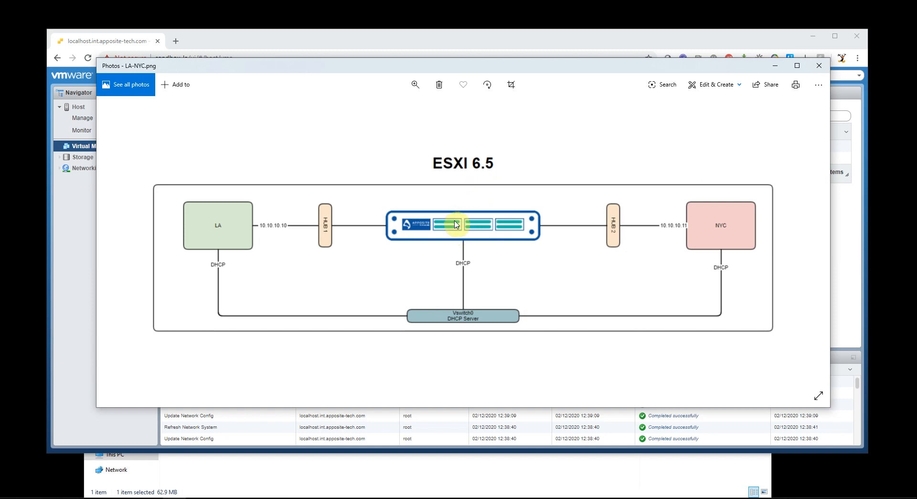
Start a new virtual machine deployed from an OVF or OVA file
click(818, 66)
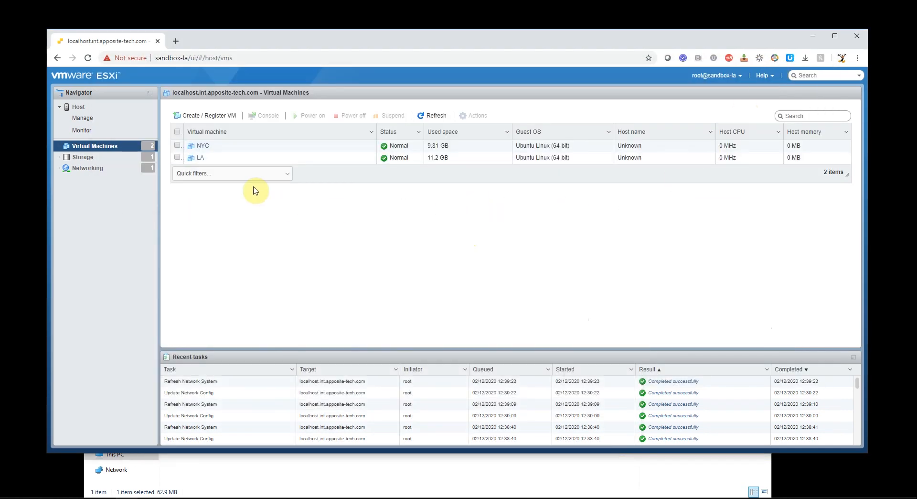
click(209, 115)
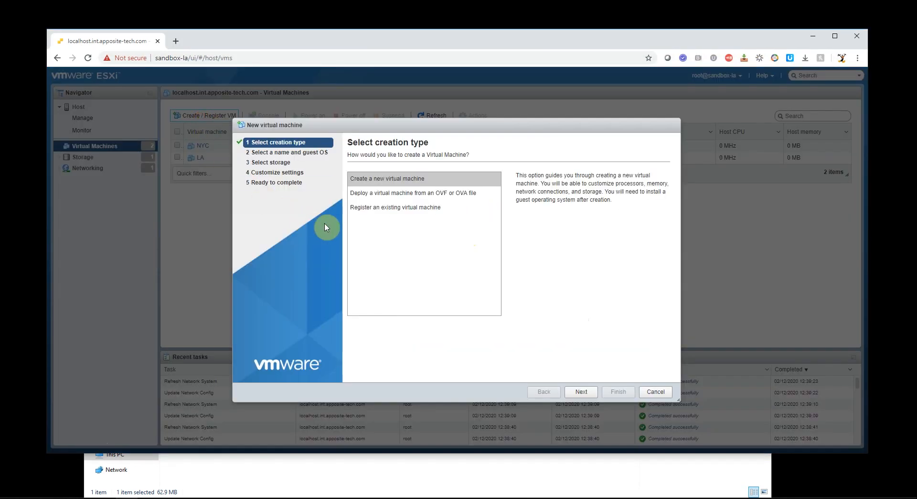
click(412, 193)
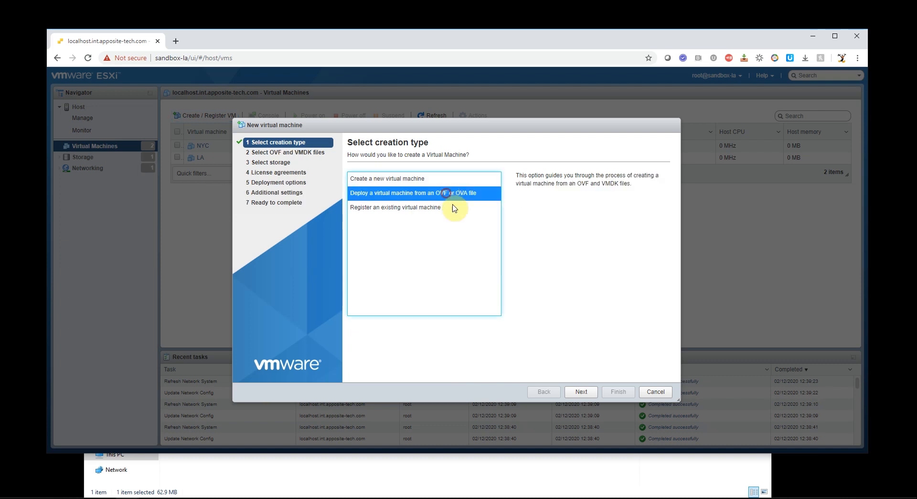
click(580, 392)
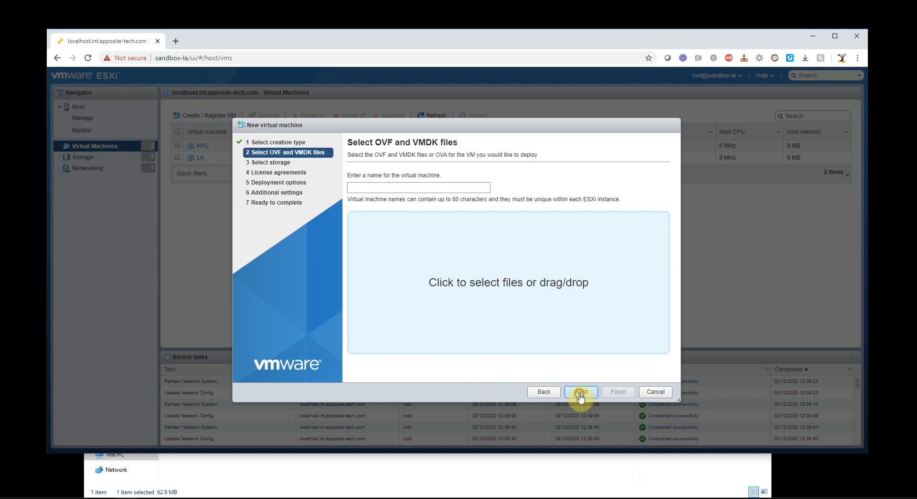
Name the VM 'Netropy WAN Emulator' and drop in the netropy-ve-o-4.0.6-20200319.ova file
click(419, 187)
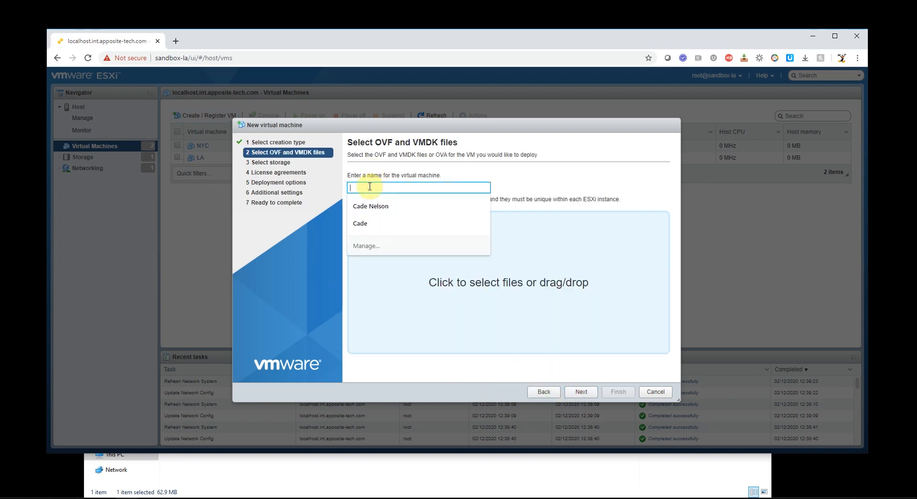
text(Netrop)
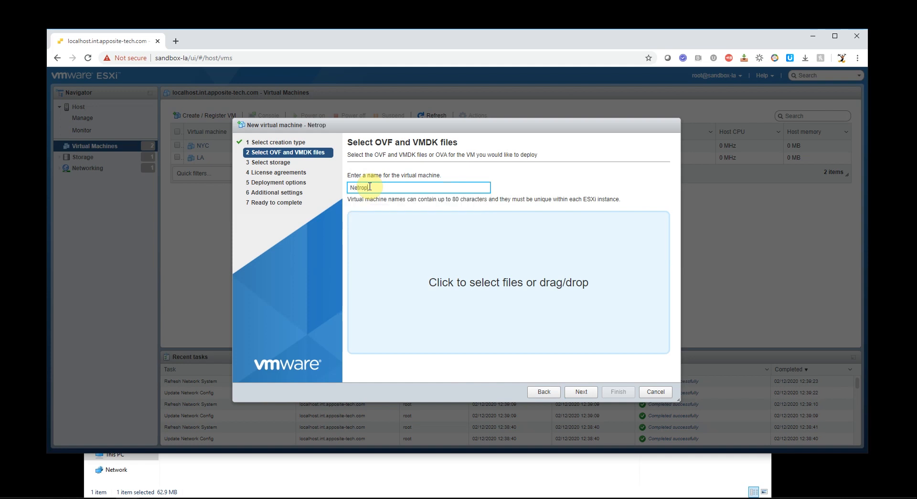
text(y)
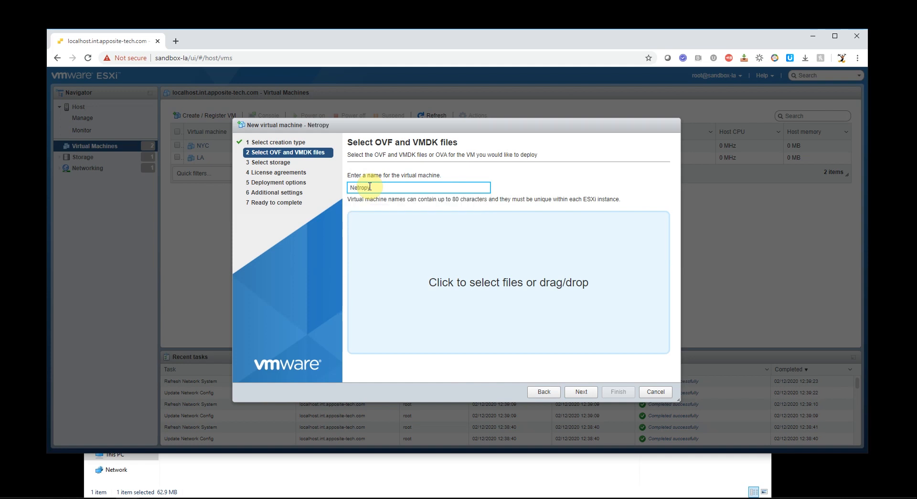
text(WAN E)
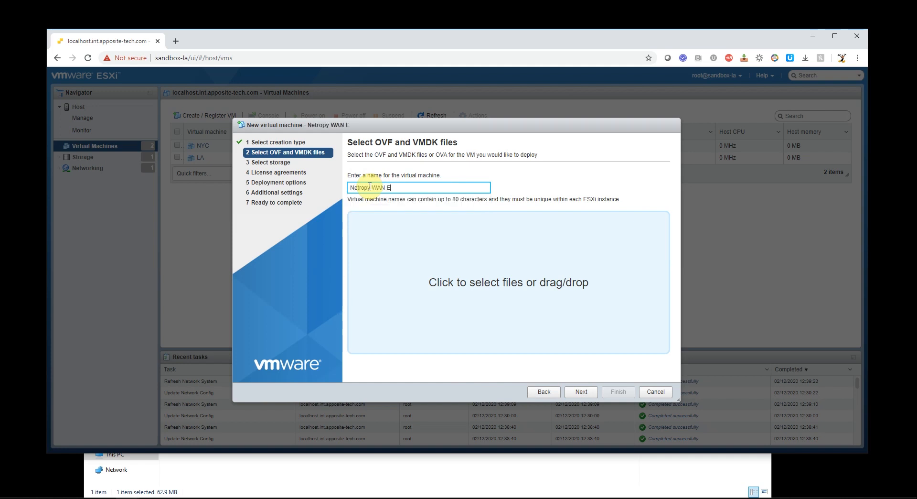
text(mulator)
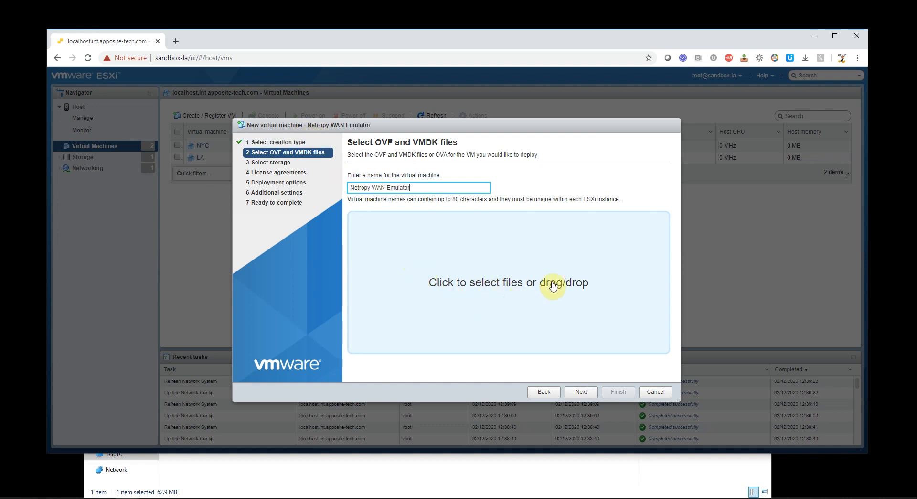
mouse_move(192, 477)
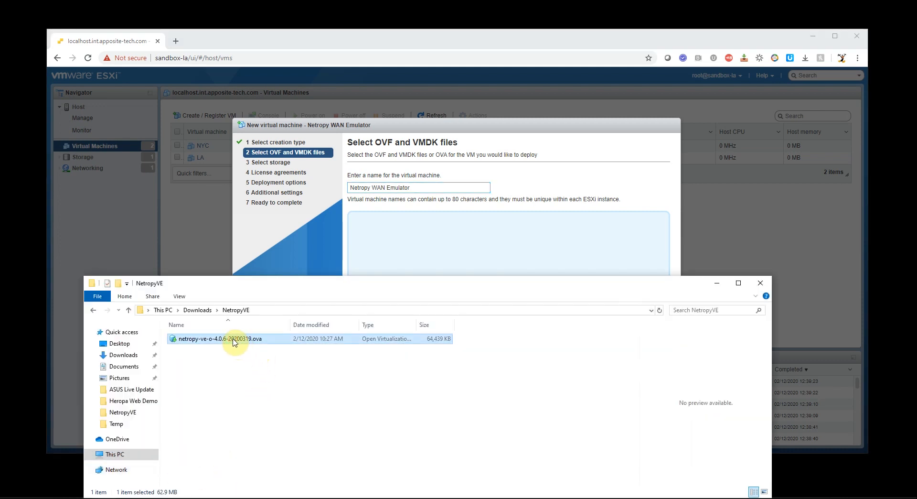
drag(222, 338, 462, 251)
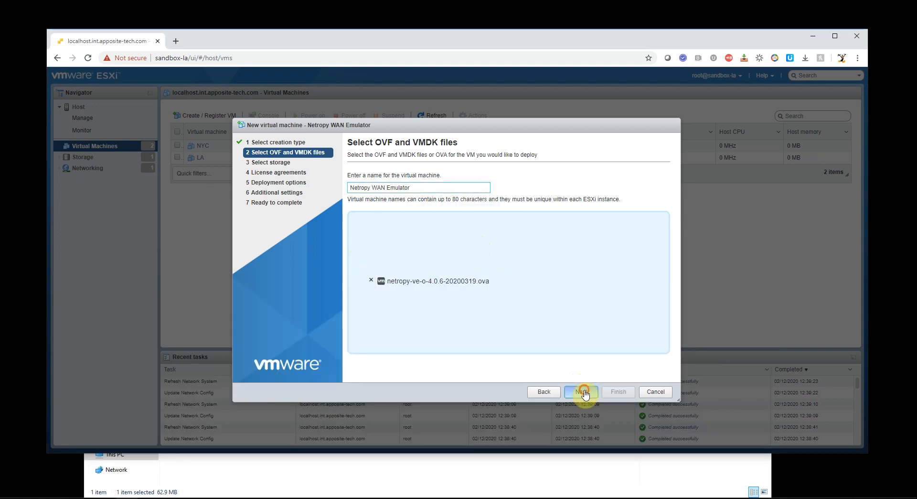
Advance the wizard to Select storage with datastore1 as the target
click(581, 392)
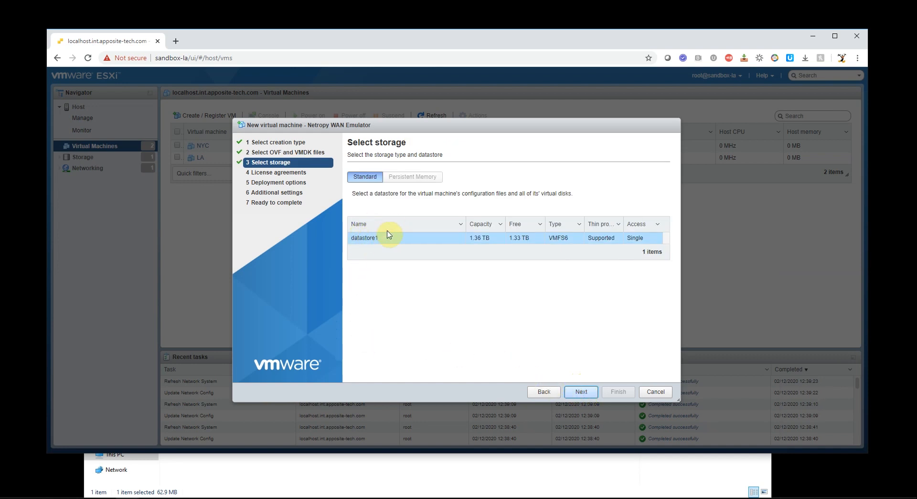
mouse_move(447, 243)
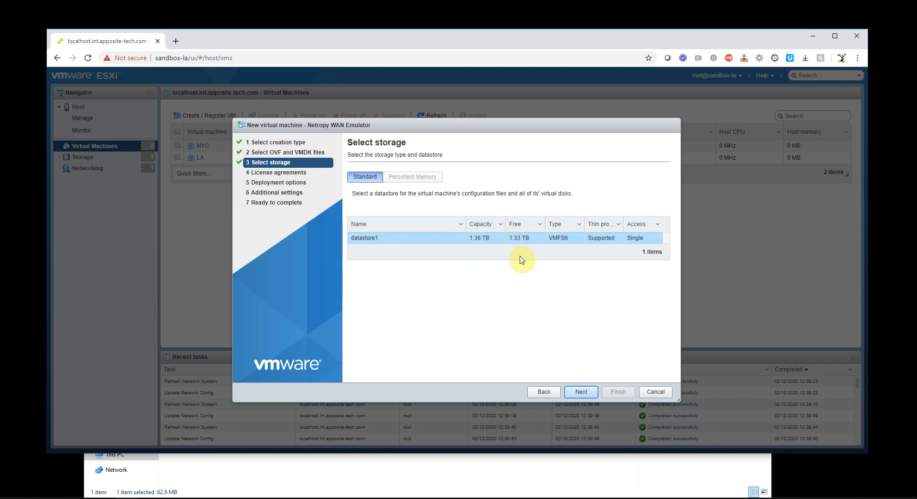
mouse_move(572, 369)
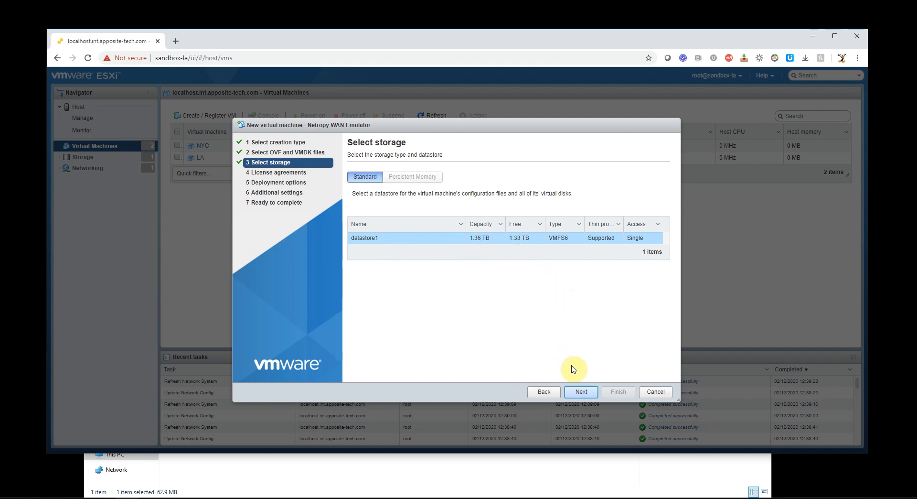
Map VM Network to VM Network, Test Network A to HUB 1, Test Network B to HUB 2, and review the summary
click(582, 392)
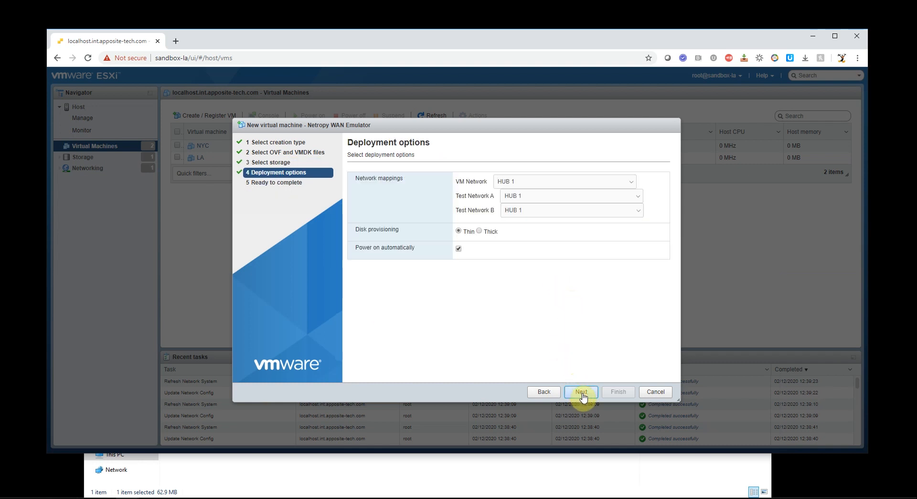
mouse_move(649, 332)
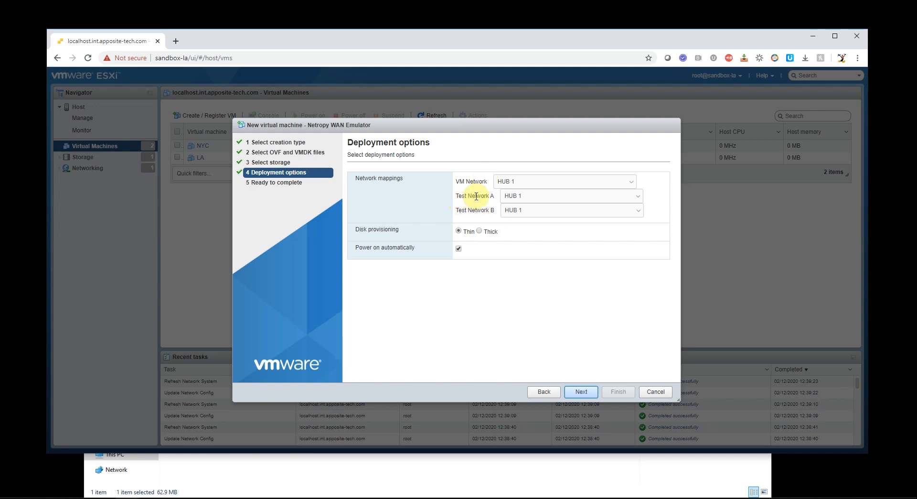
mouse_move(460, 209)
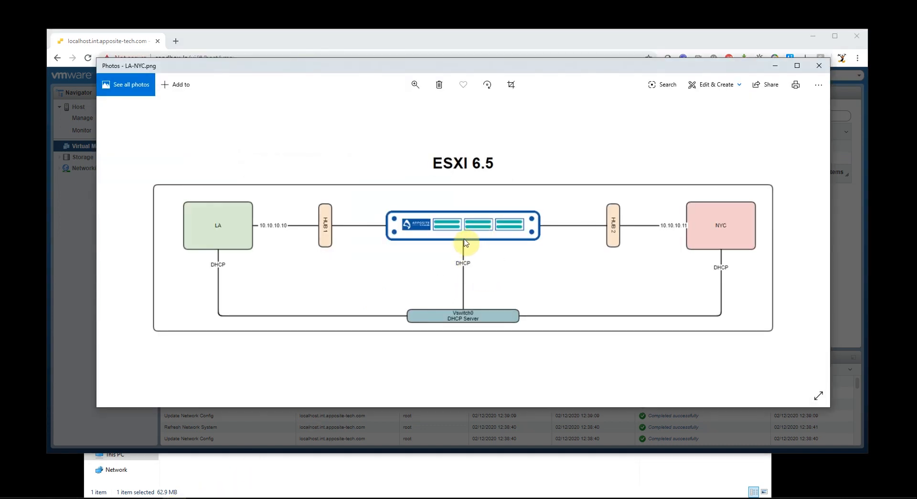
mouse_move(389, 230)
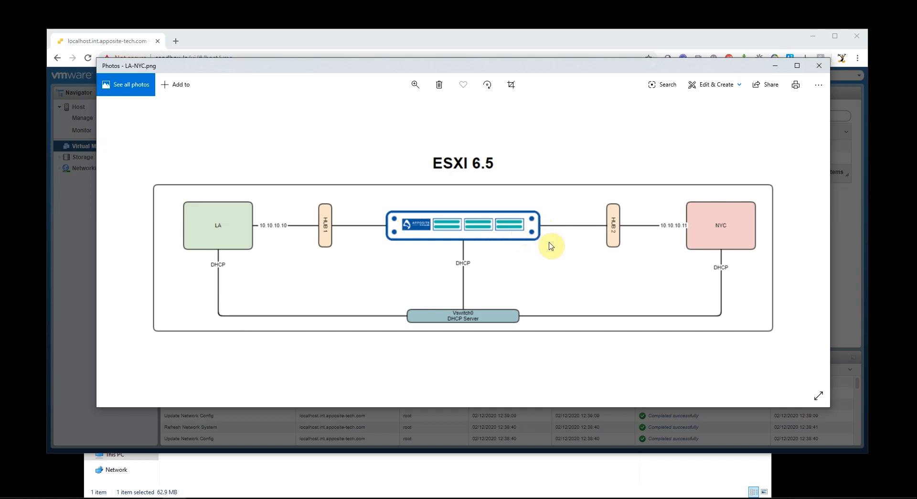
mouse_move(440, 222)
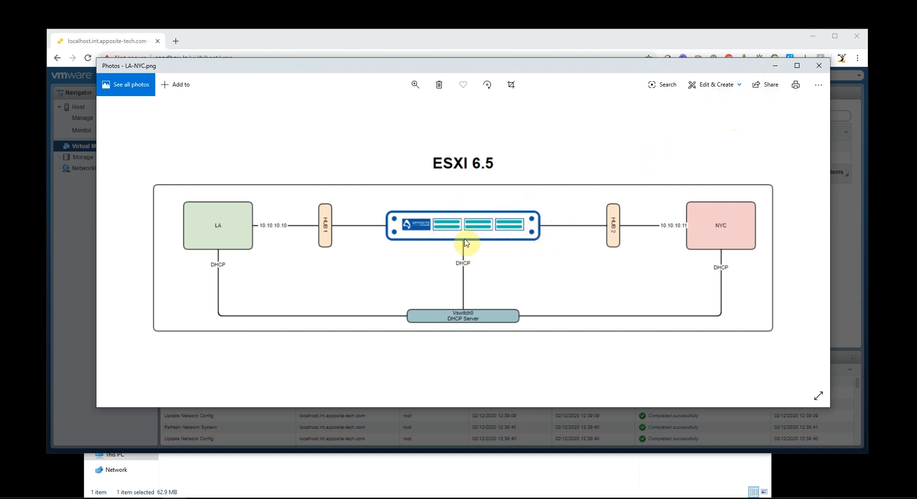
mouse_move(776, 66)
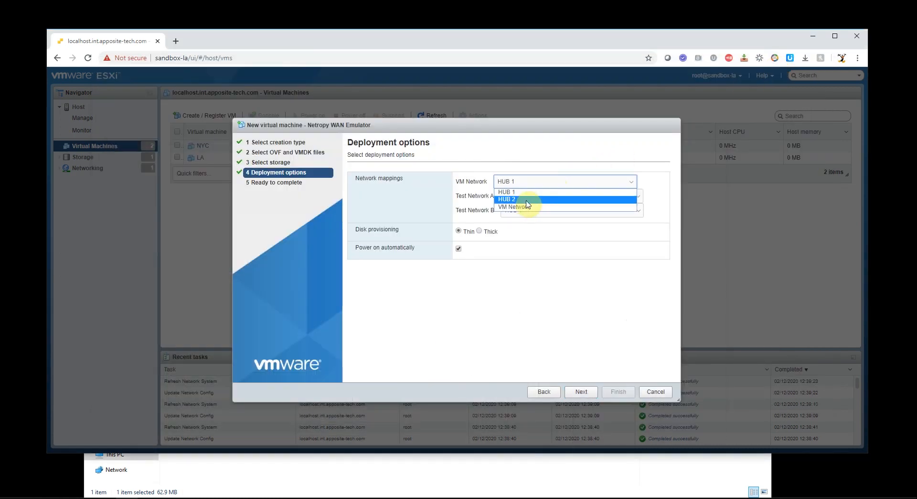
click(516, 207)
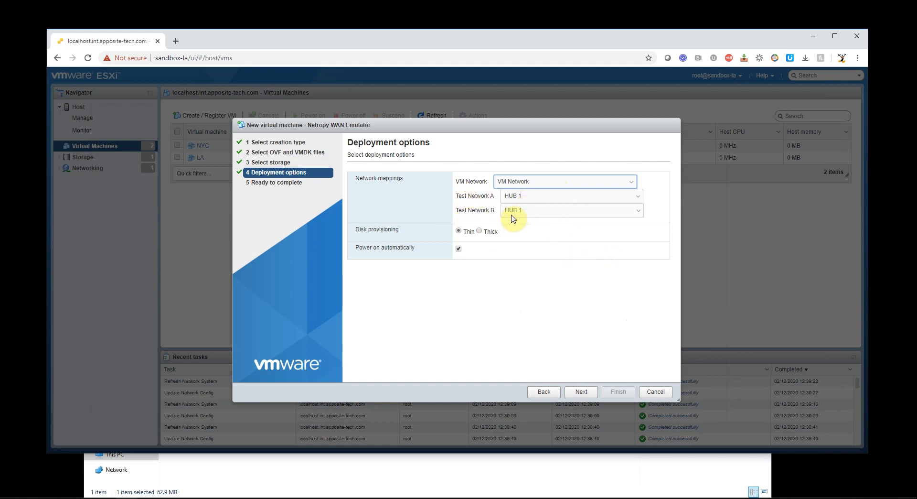
click(571, 210)
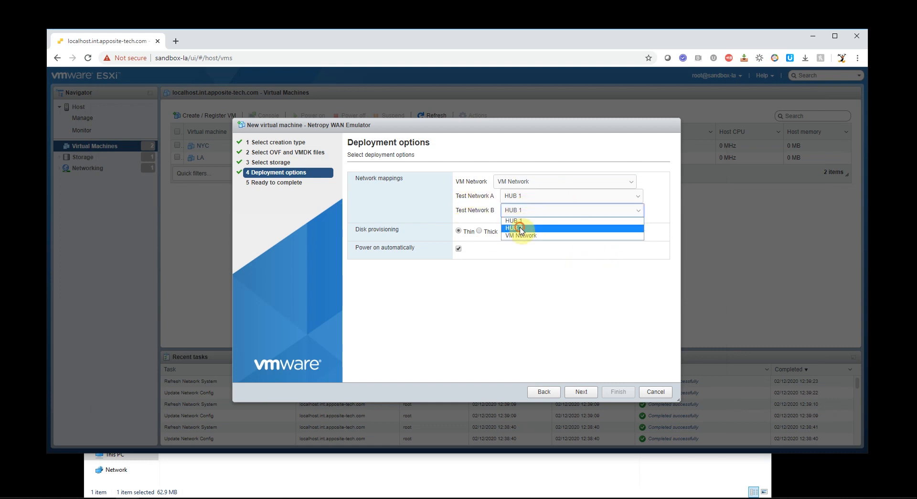
click(515, 228)
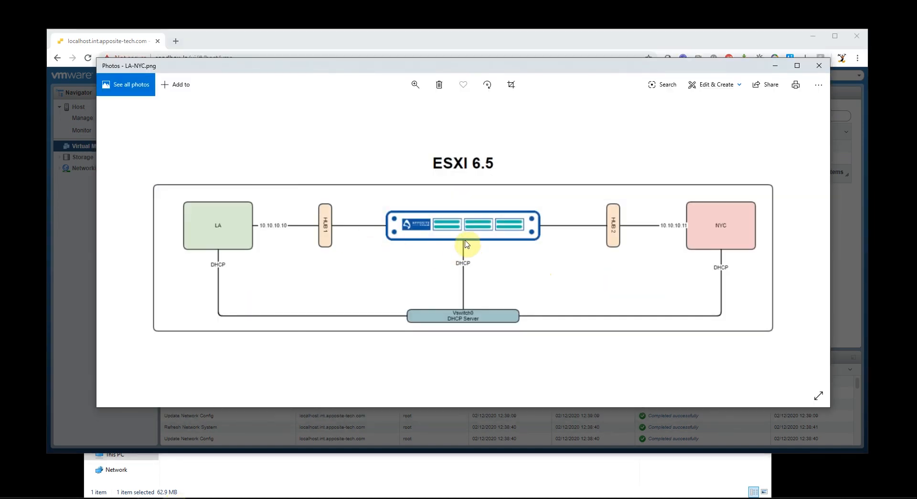
mouse_move(395, 232)
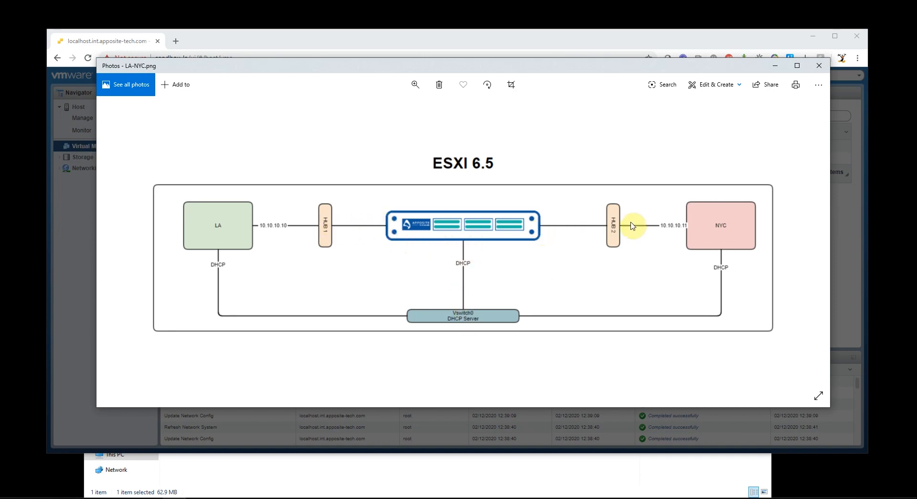
click(819, 65)
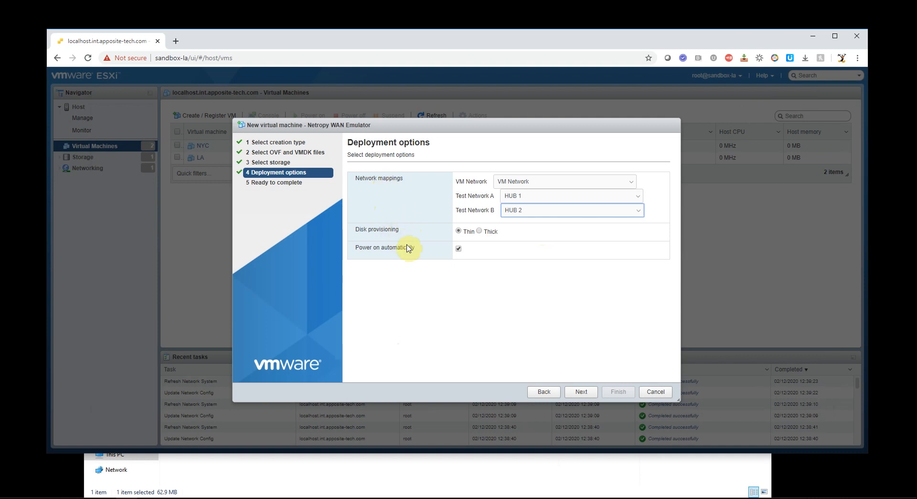
mouse_move(432, 257)
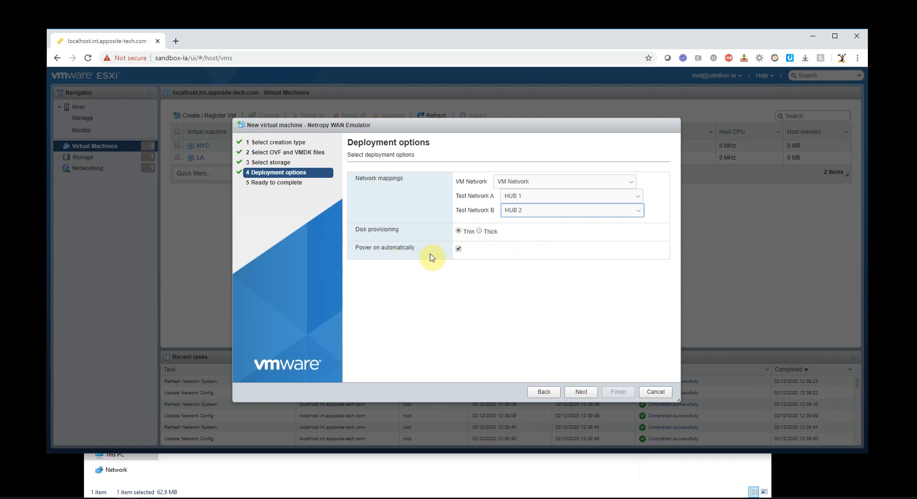
mouse_move(579, 374)
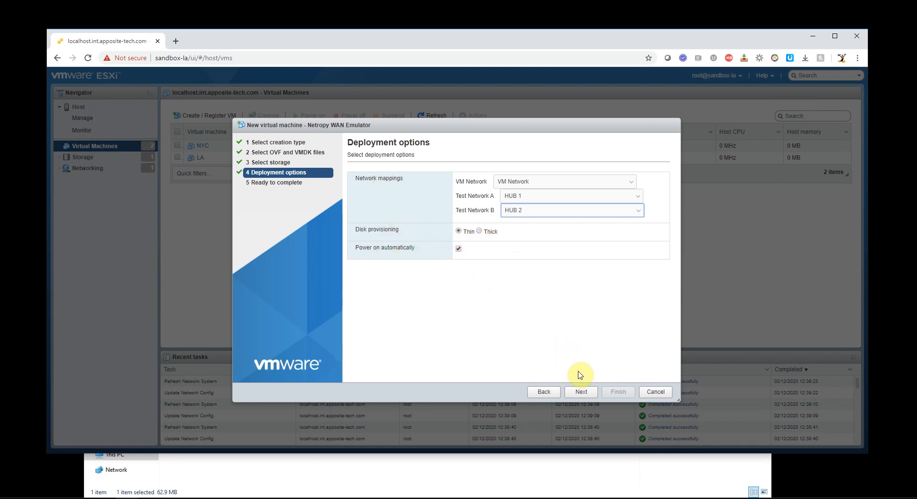
click(581, 391)
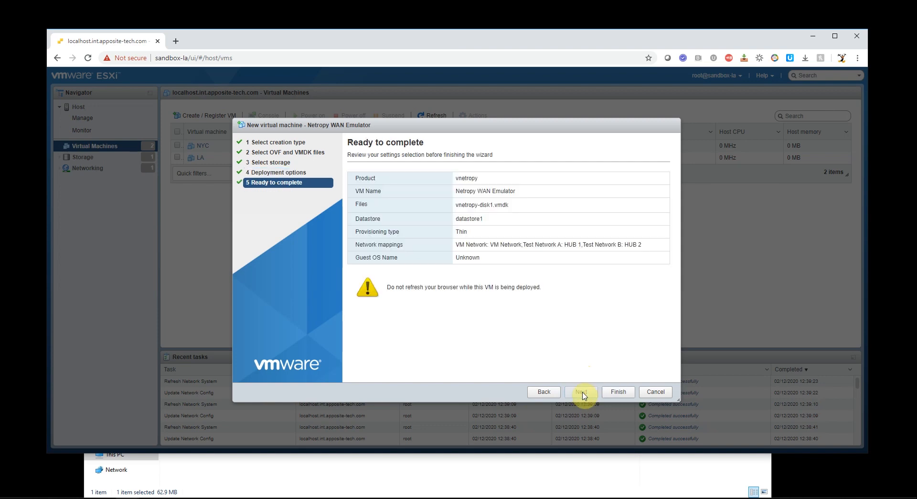
mouse_move(619, 395)
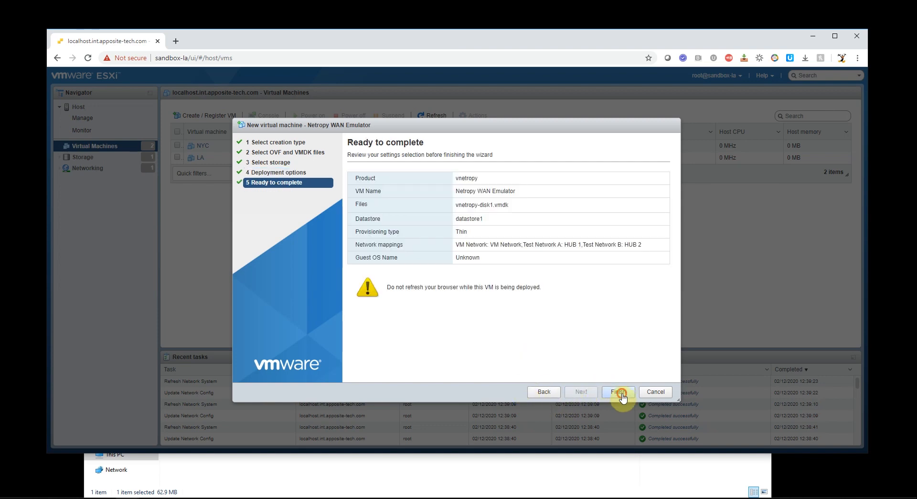
Finish importing the Netropy WAN Emulator VM and bring up the LA machine's actions menu
click(618, 391)
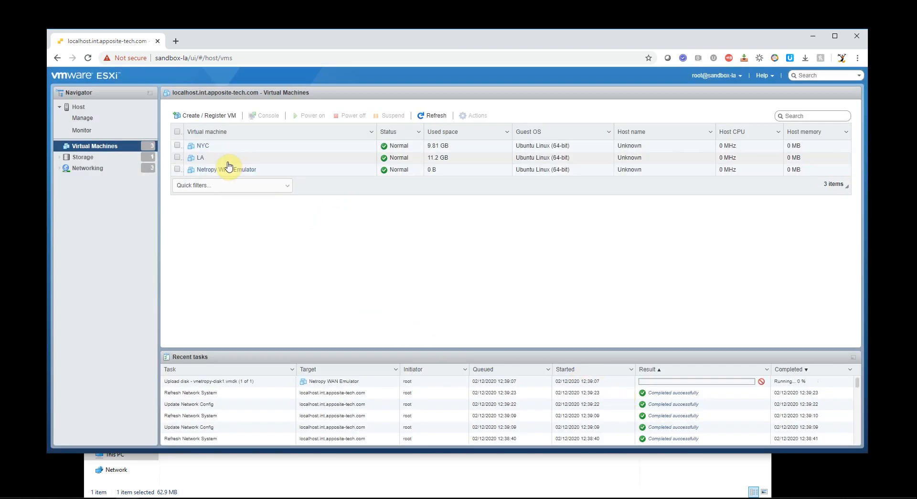
mouse_move(274, 195)
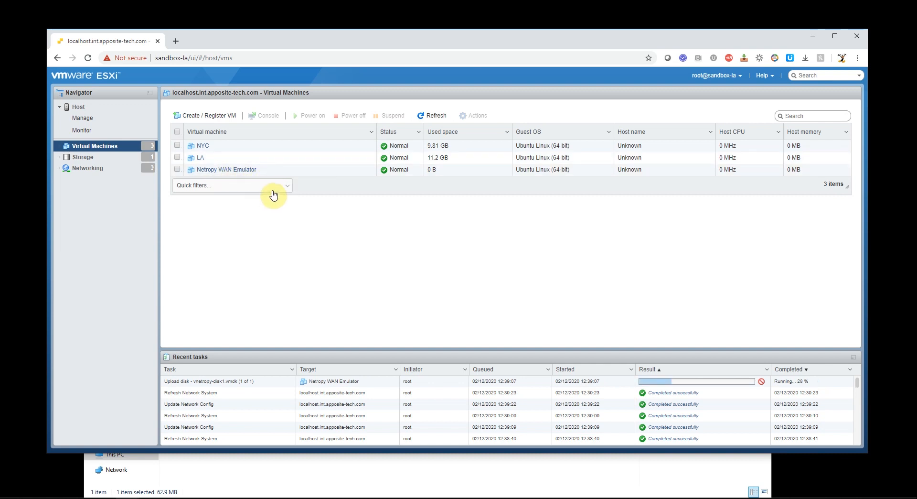
mouse_move(236, 161)
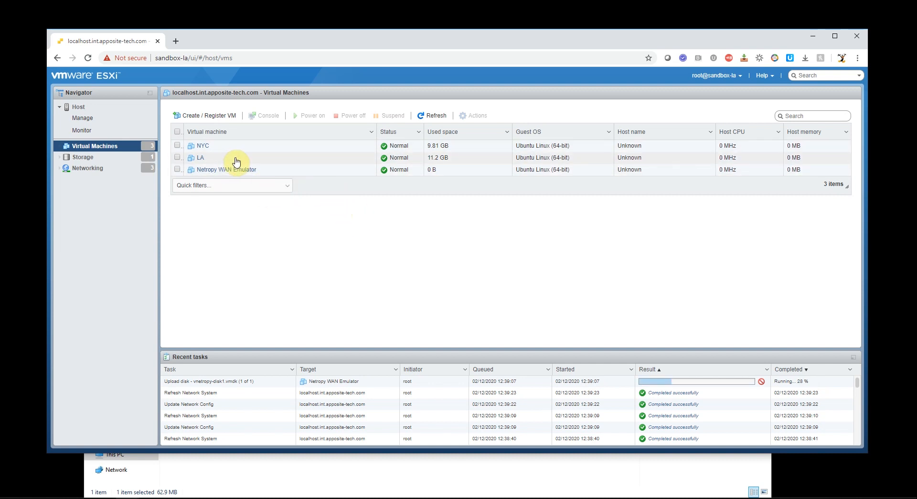
click(178, 157)
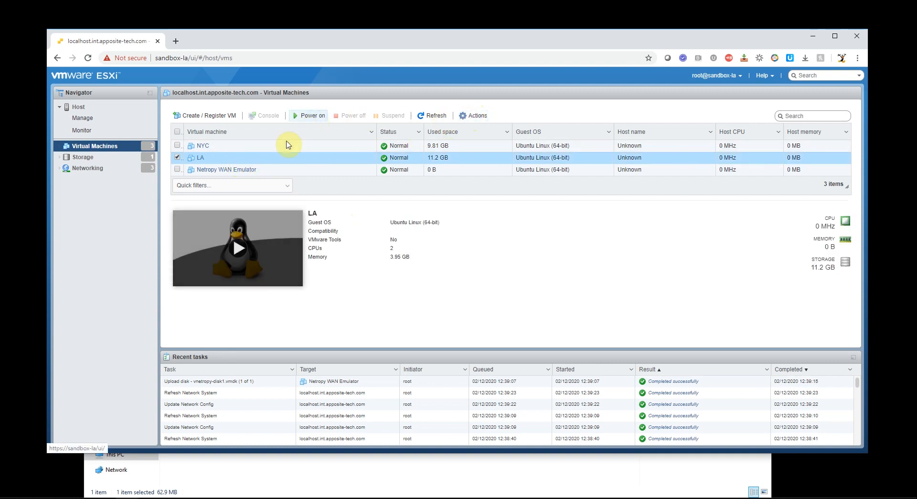
right_click(198, 158)
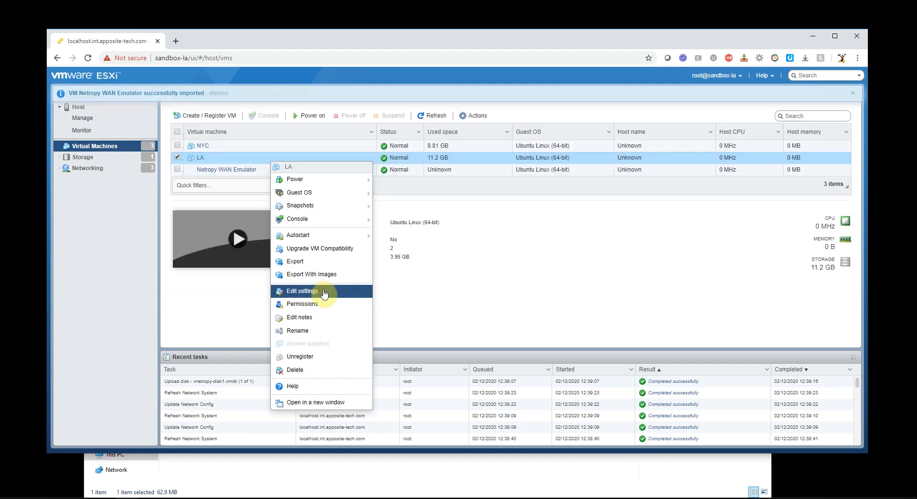
Add a new network adapter to LA's hardware settings and connect it to HUB 1
click(301, 291)
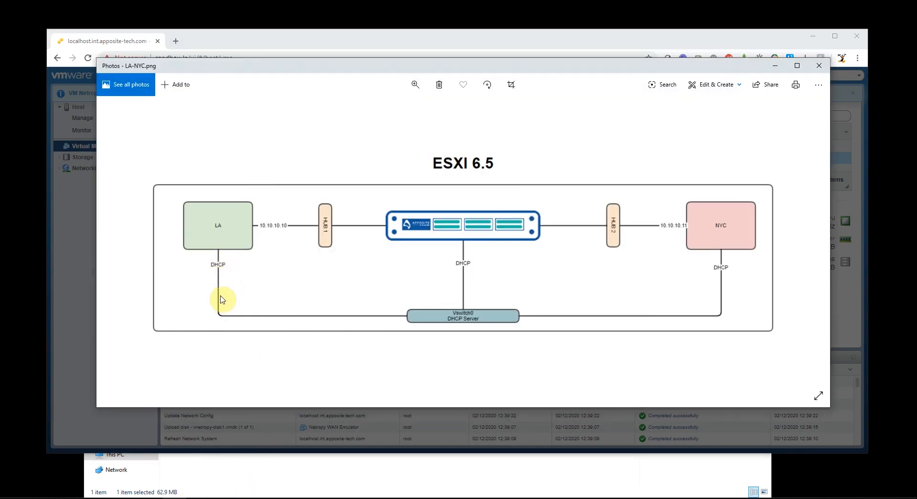
mouse_move(239, 233)
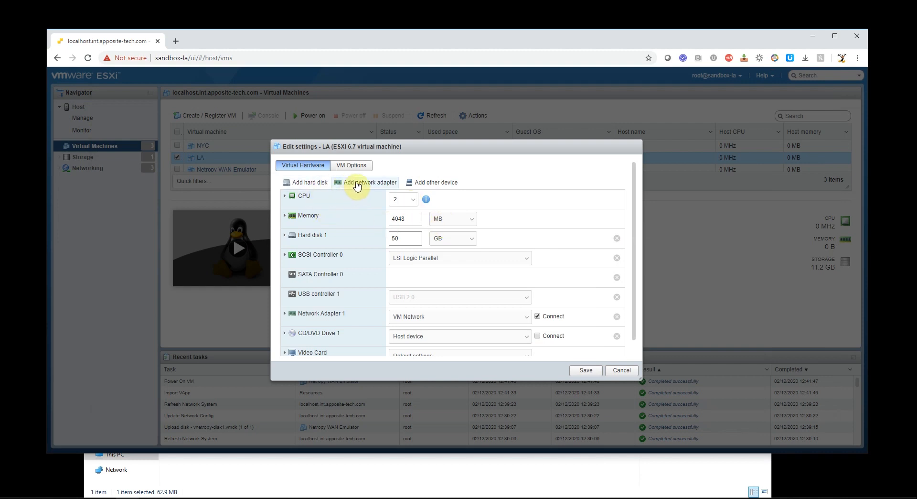
click(365, 182)
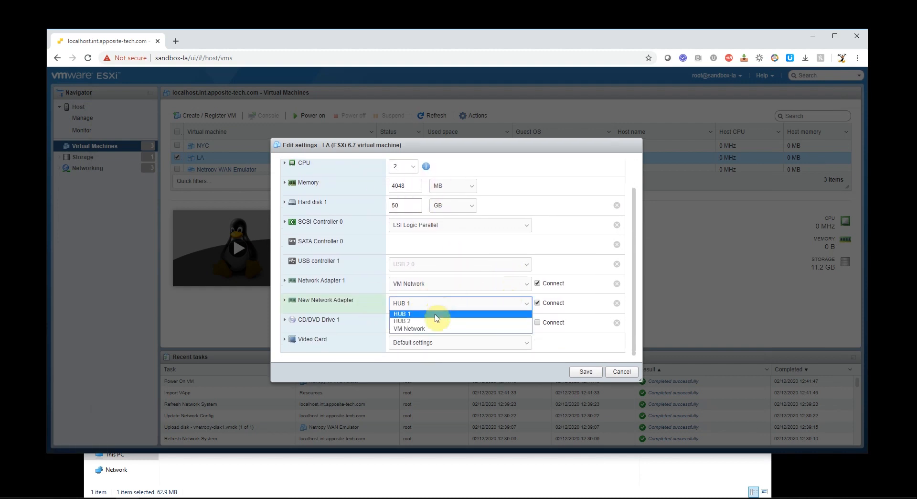
click(402, 314)
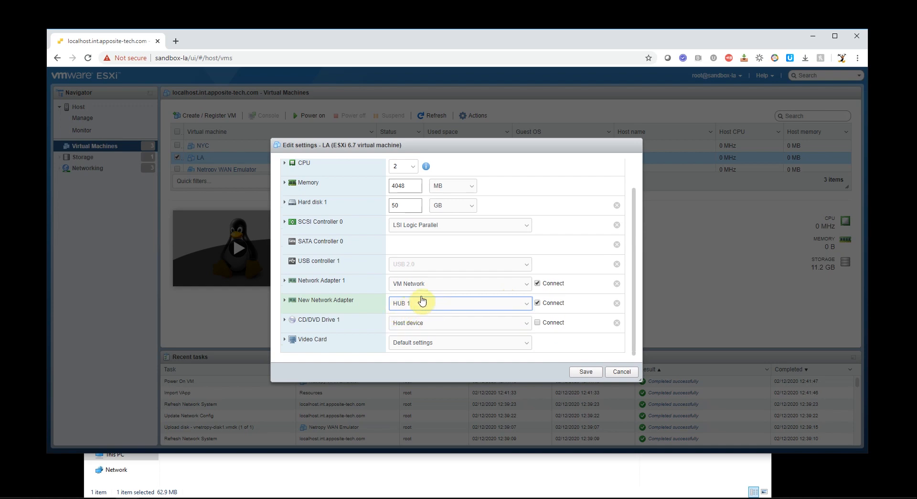
click(586, 371)
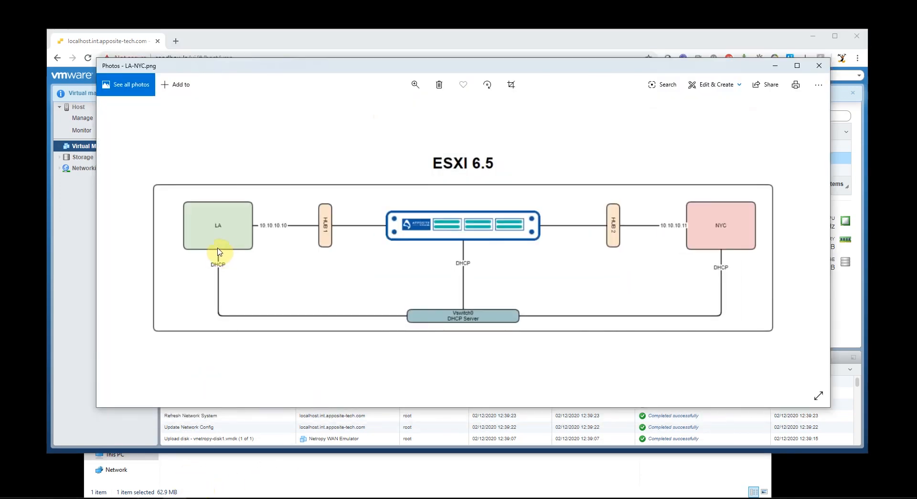
mouse_move(255, 230)
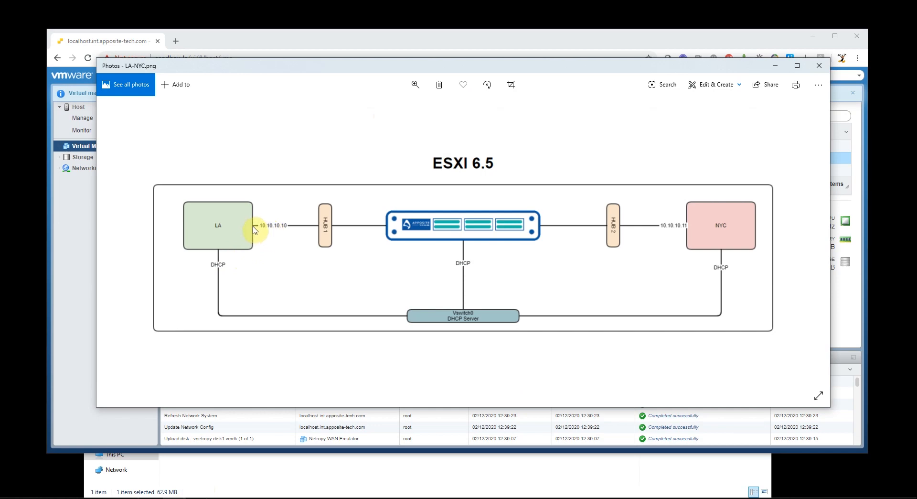
Close the diagram, then add a HUB 2 network adapter to NYC and save
click(819, 65)
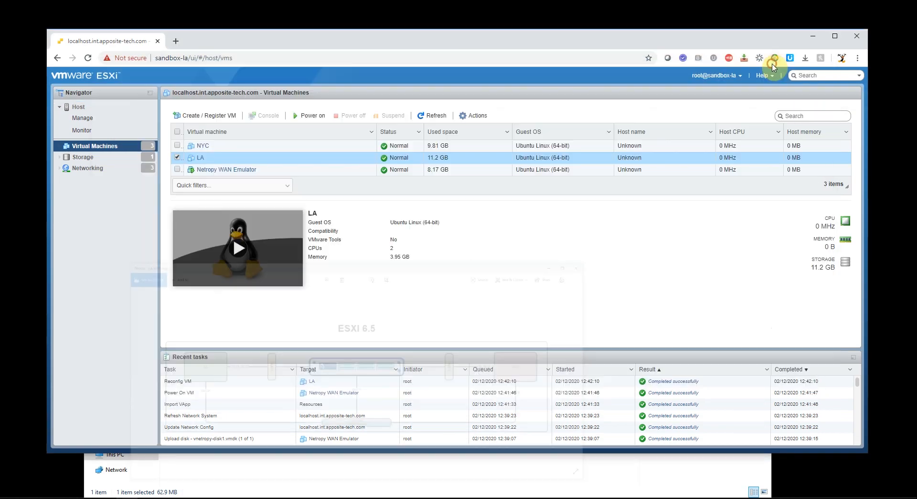
click(200, 145)
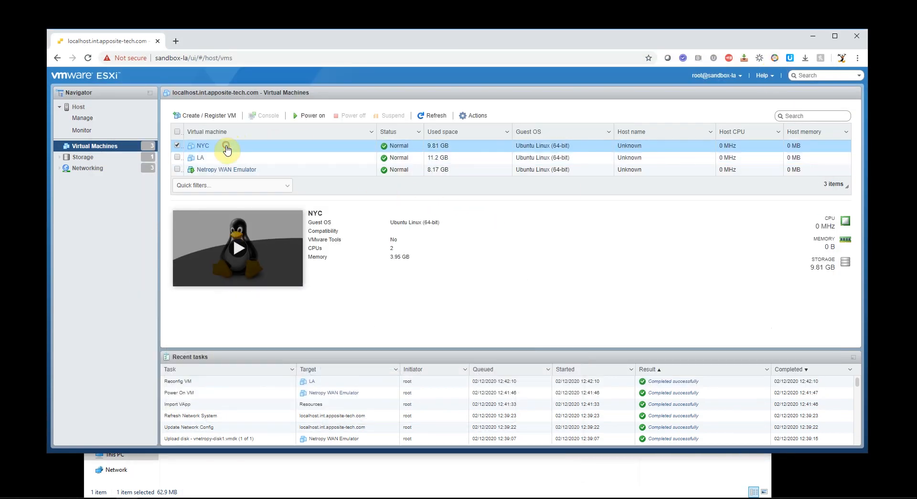
right_click(225, 147)
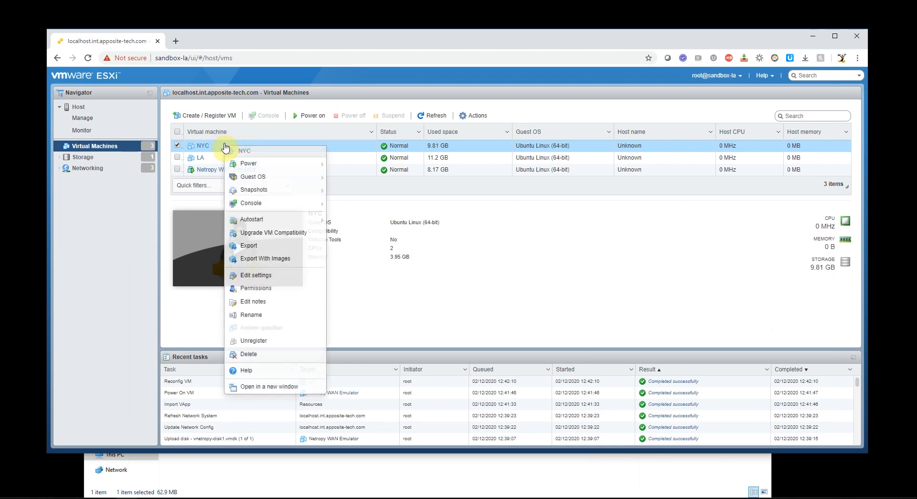
click(253, 275)
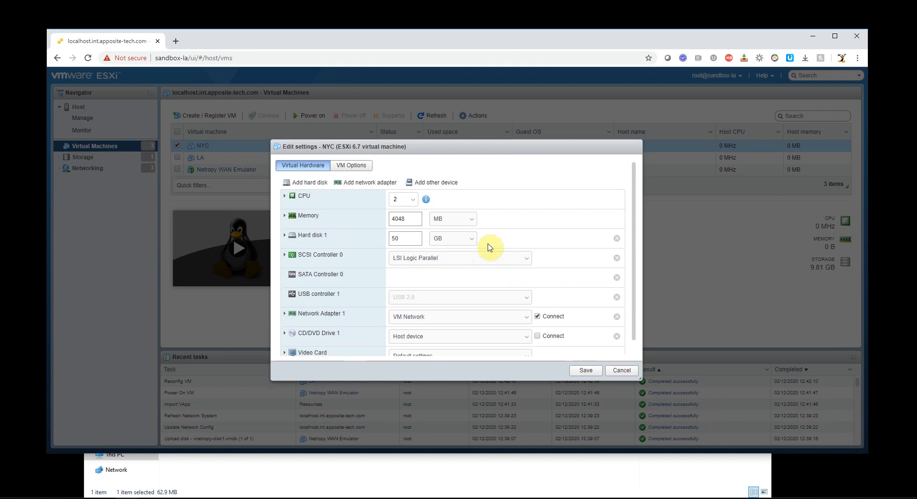
click(369, 181)
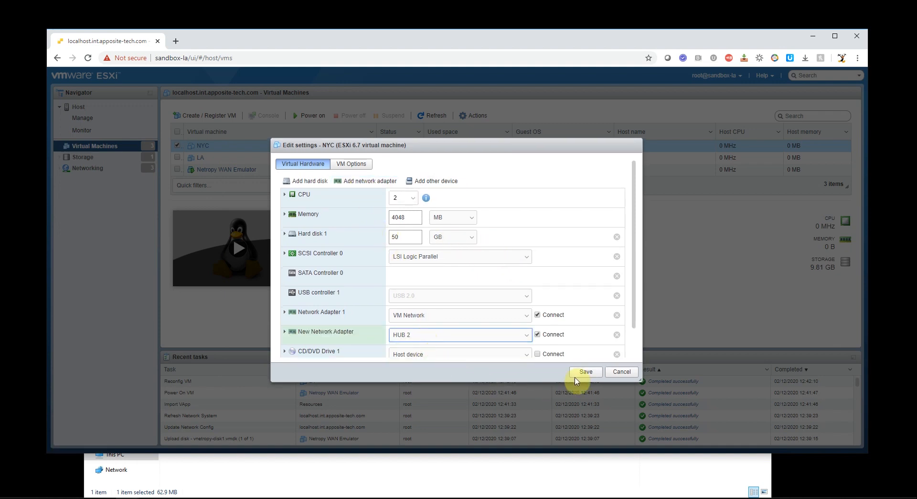
click(585, 371)
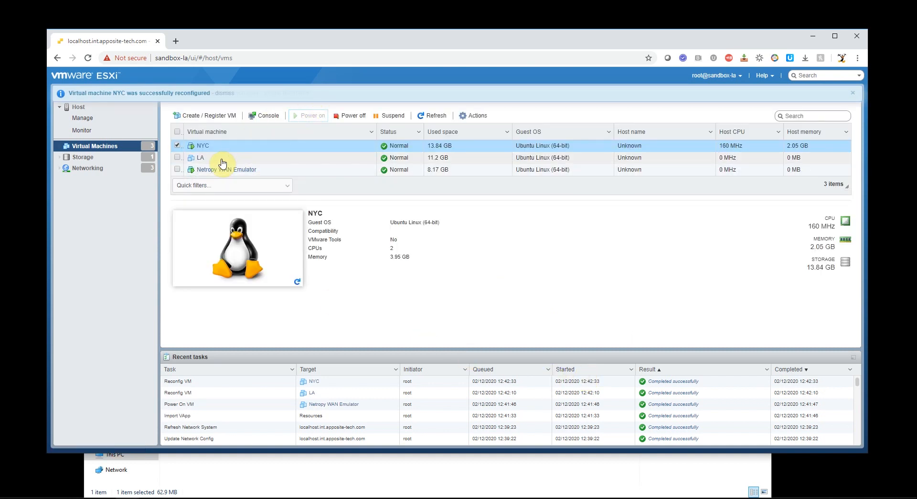
Open the Netropy WAN Emulator console, log in as admin, and enter 'mgmt show'
click(200, 157)
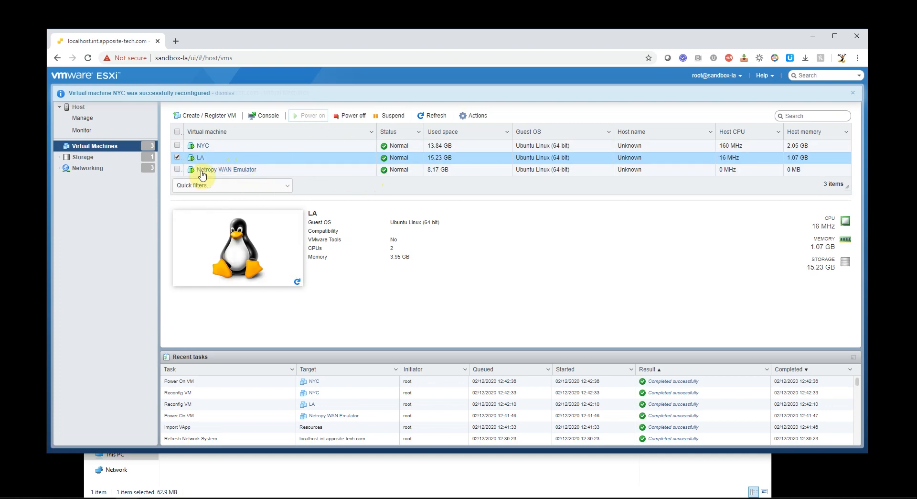
click(227, 170)
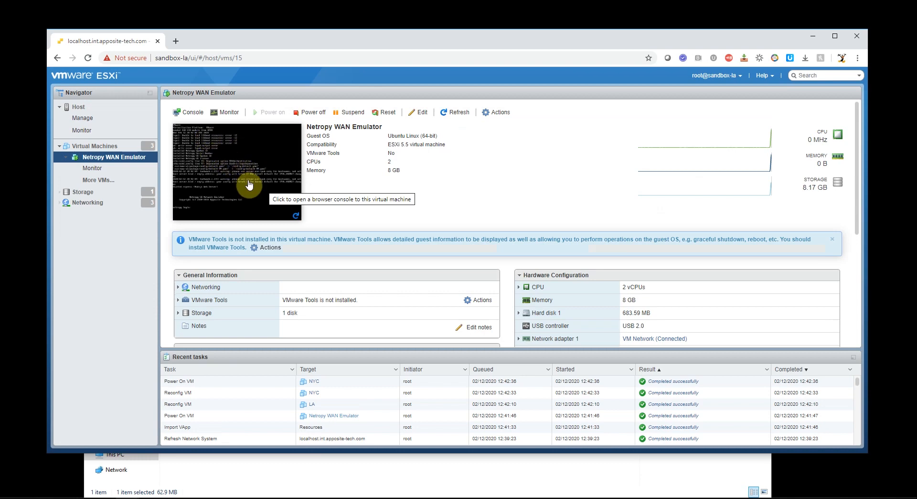
click(248, 185)
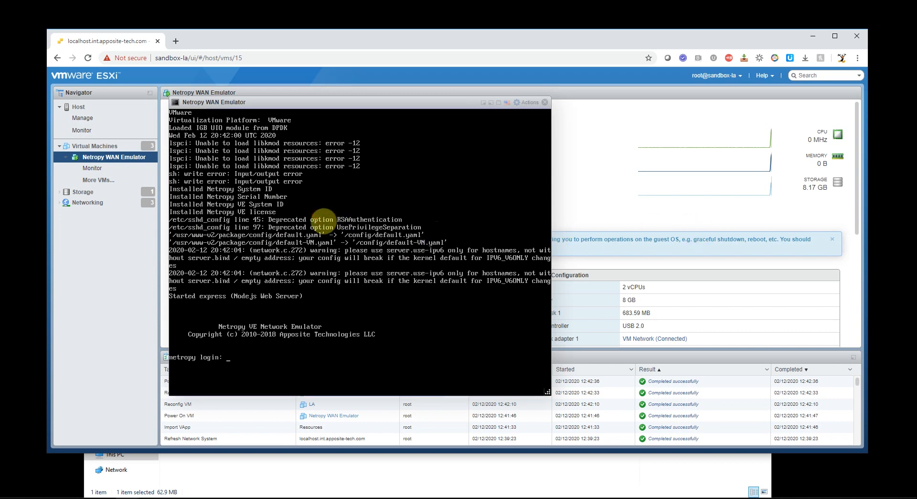
text(admin)
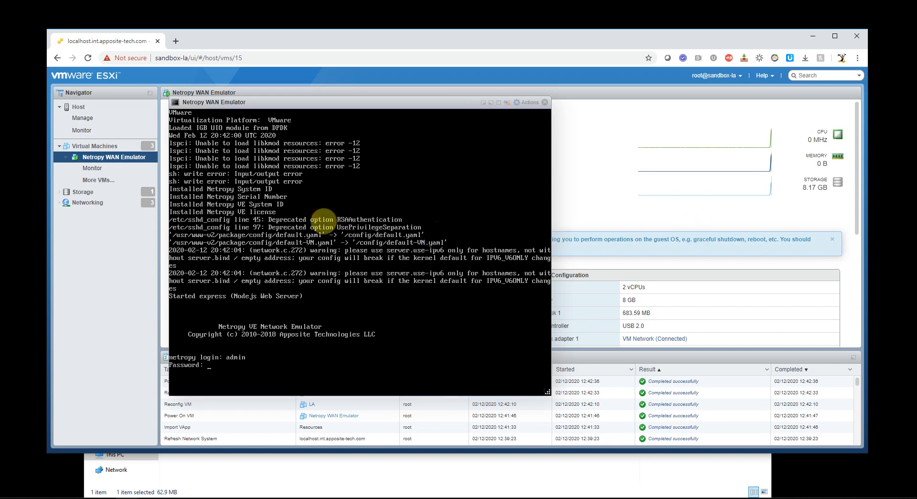
key(Enter)
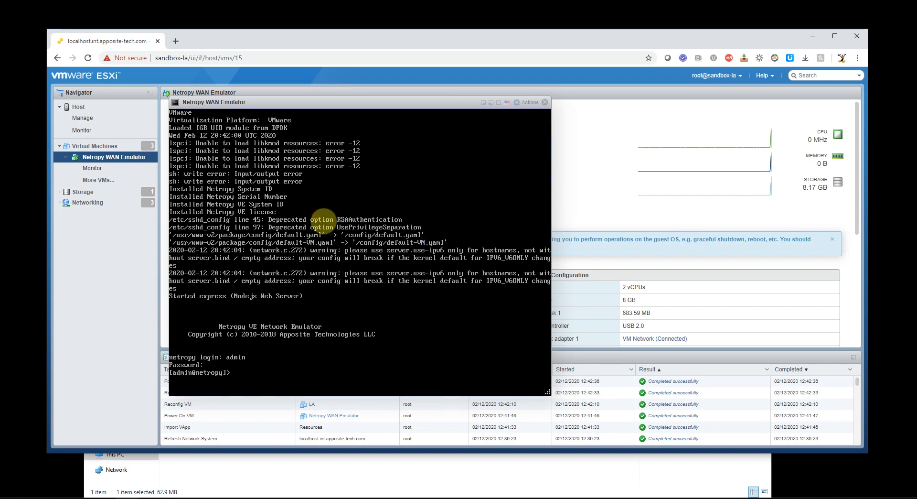
text(mgmt show)
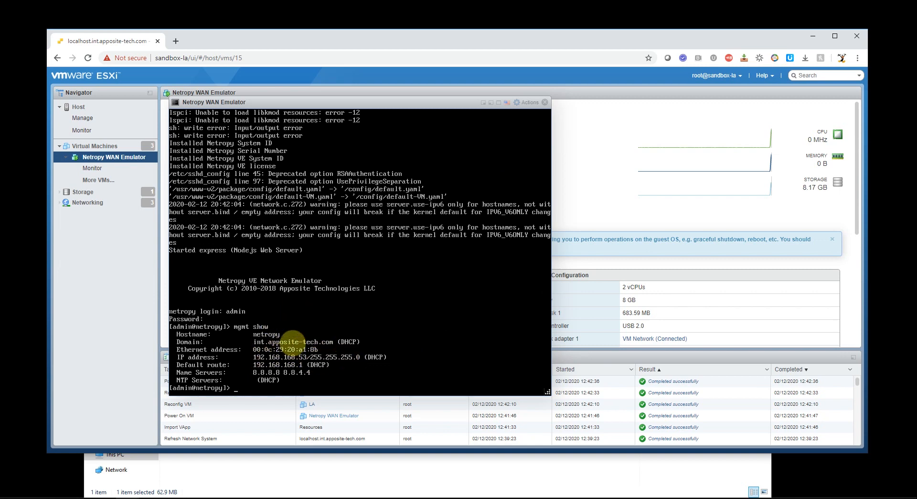
Browse to 192.168.168.52 in a new tab and sign in, declining to save the password
click(175, 40)
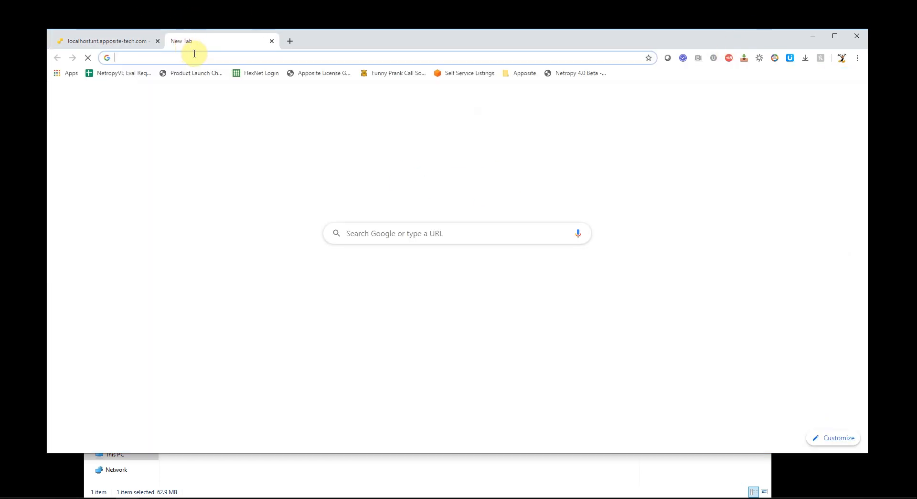
text(192.168.168.52)
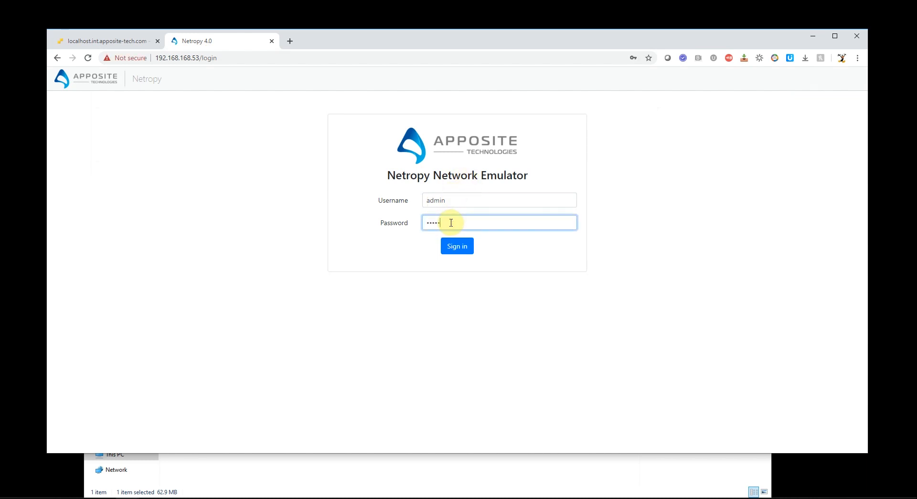
click(457, 246)
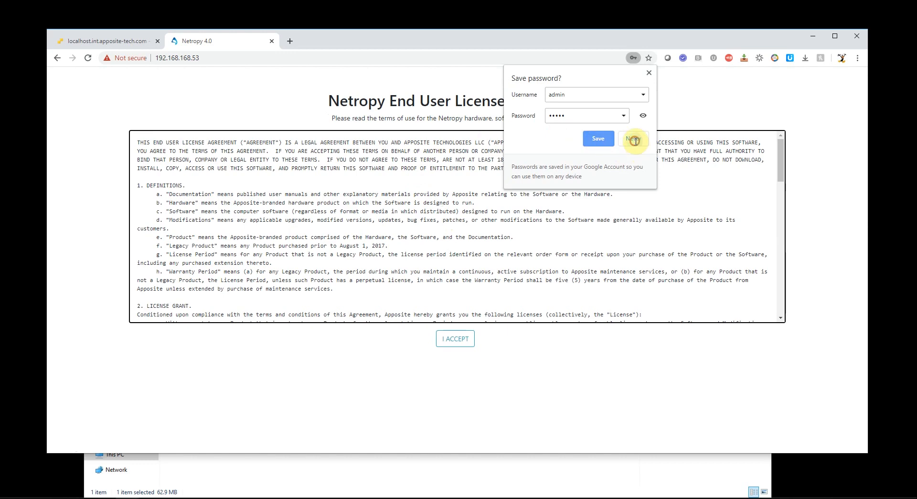
click(633, 139)
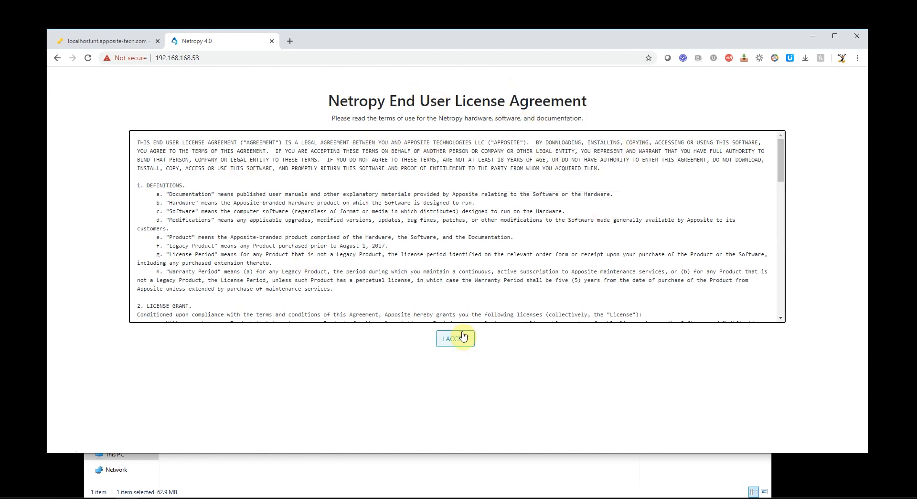
Accept the license agreement and NetropyVE performance warning, then skip license installation
click(455, 337)
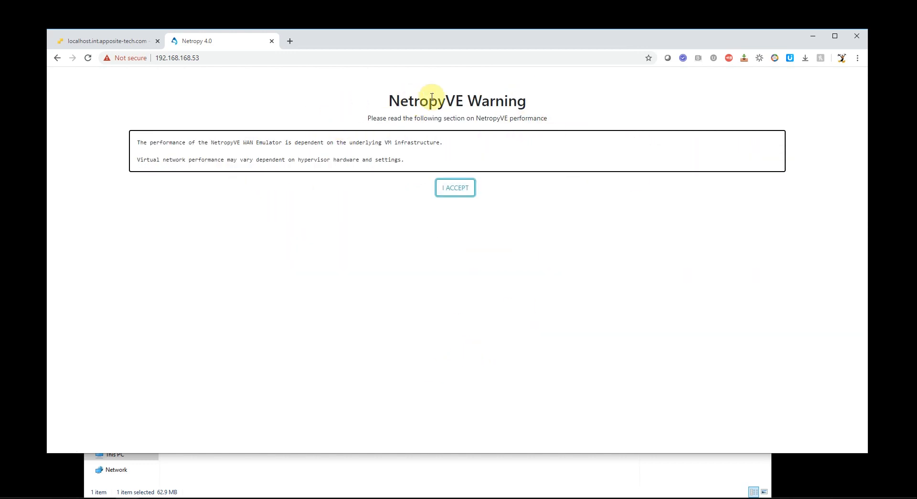
mouse_move(401, 152)
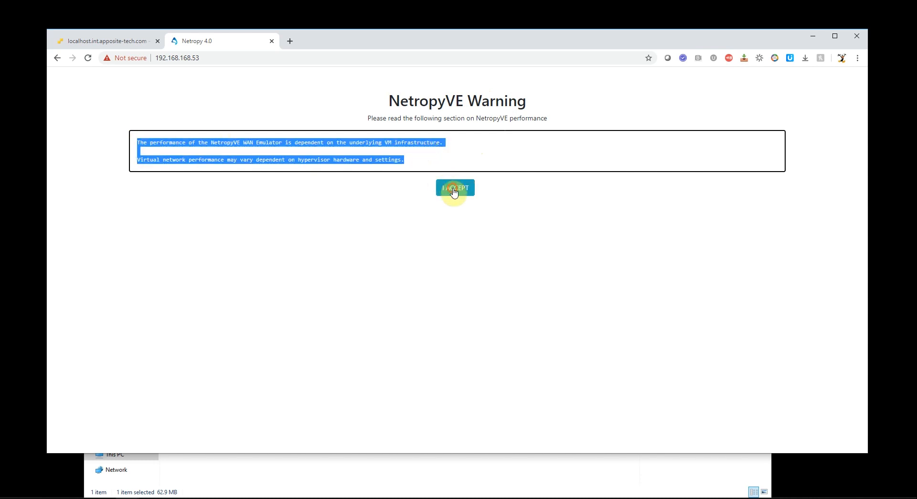
click(455, 187)
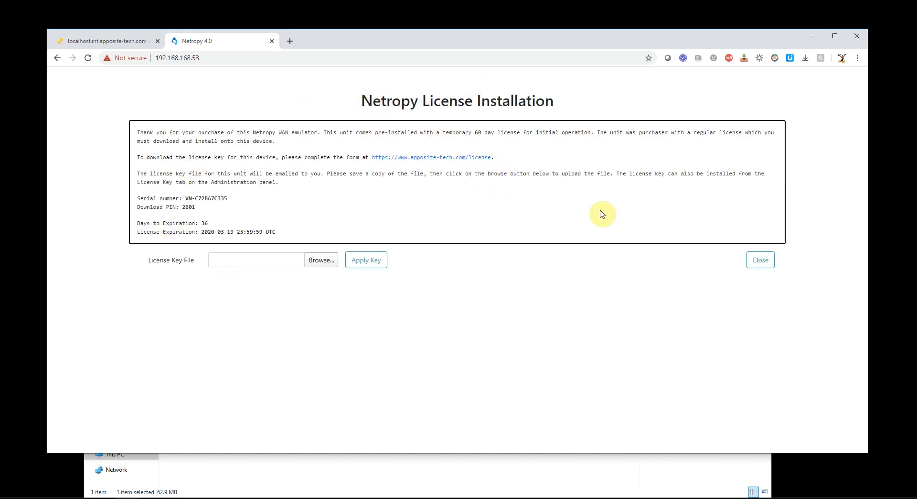
mouse_move(774, 265)
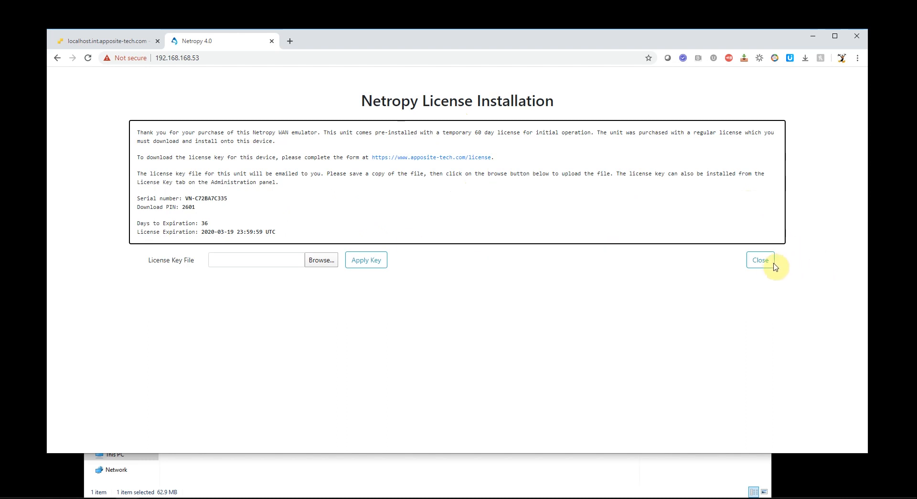
click(760, 260)
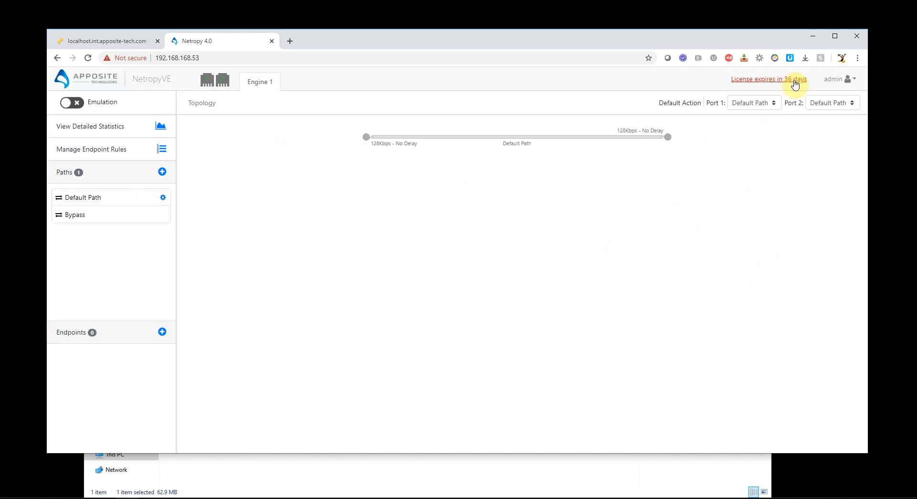
mouse_move(631, 135)
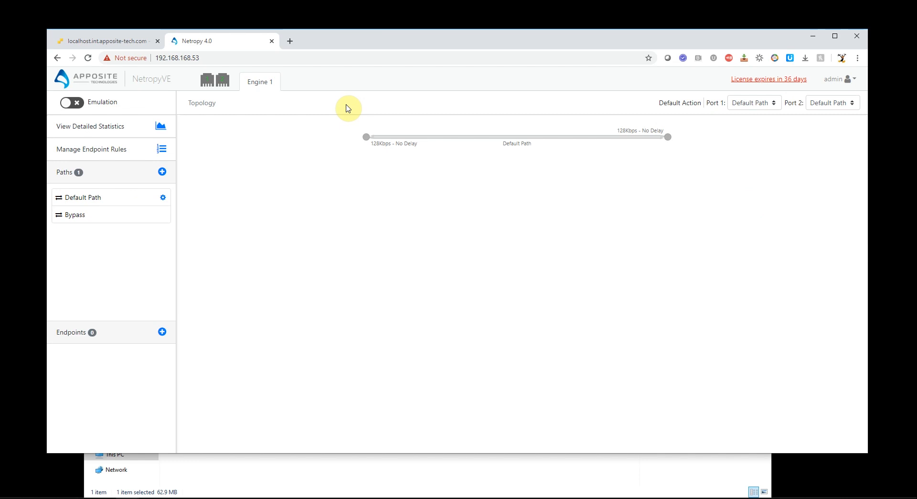
mouse_move(206, 84)
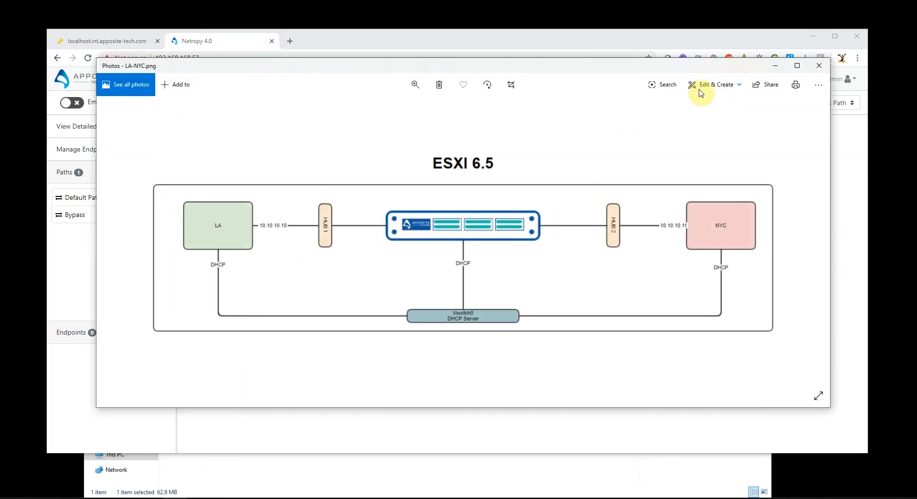
click(819, 66)
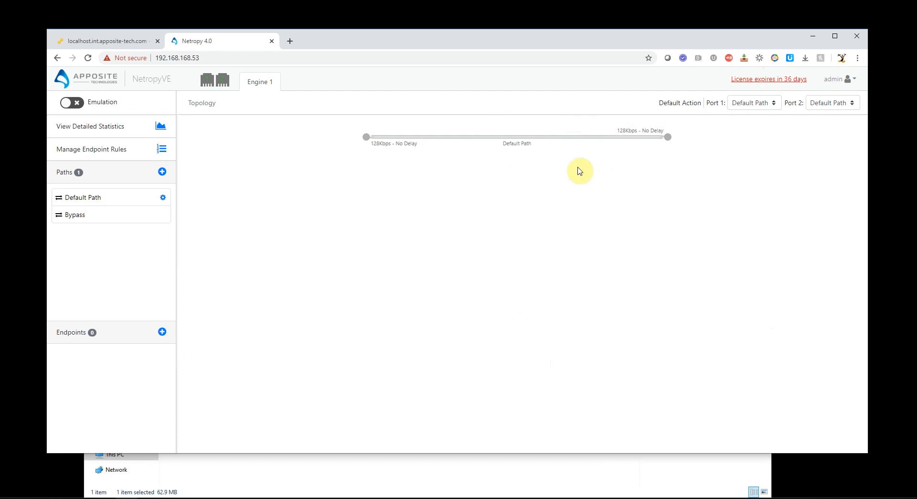
mouse_move(103, 43)
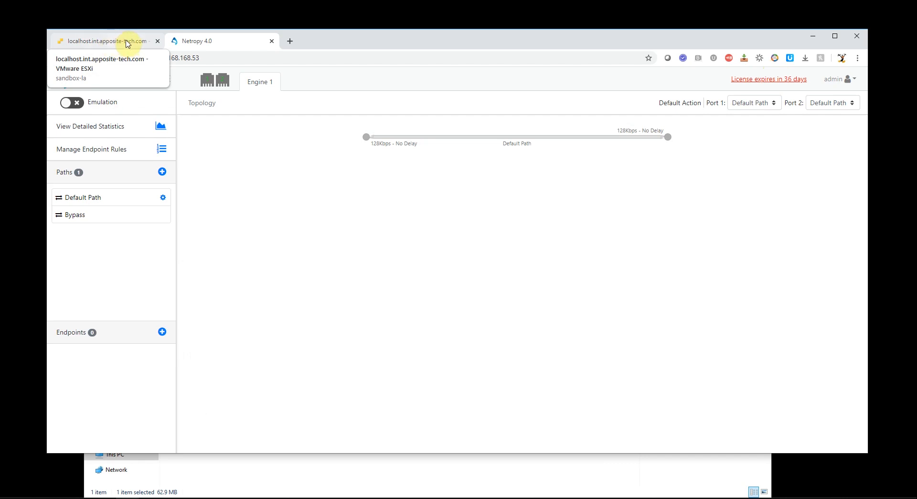
Return to ESXi, open LA's console and sign in to LA-Ubuntu with its password
click(110, 41)
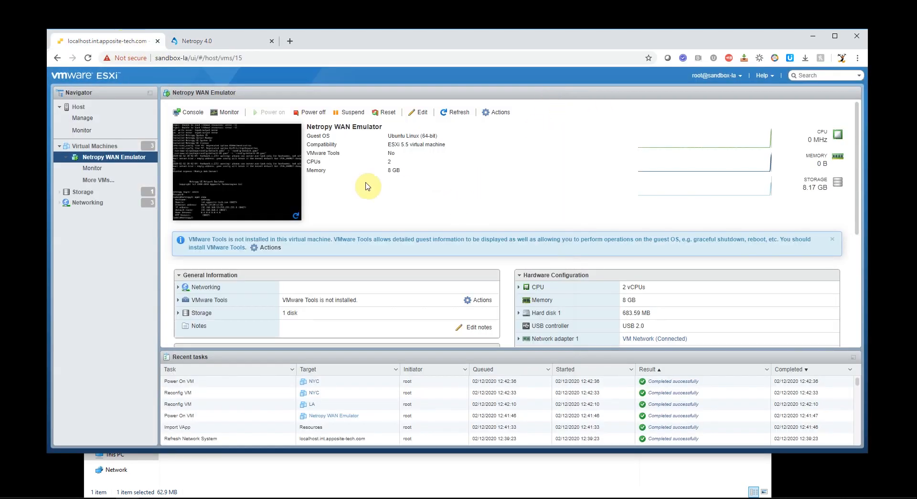
mouse_move(101, 161)
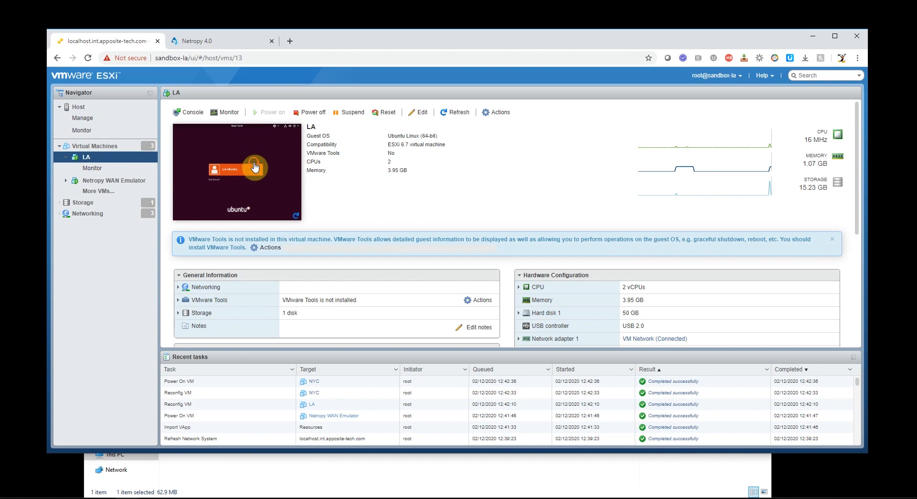
click(254, 166)
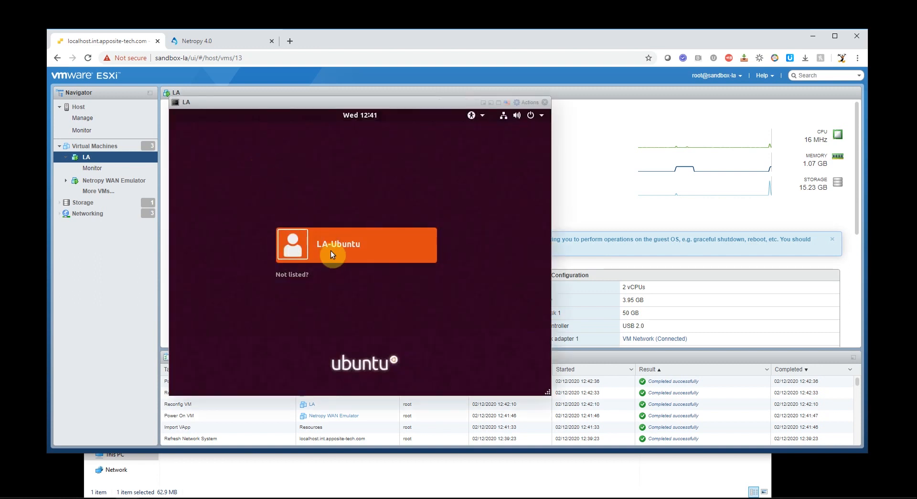
click(338, 244)
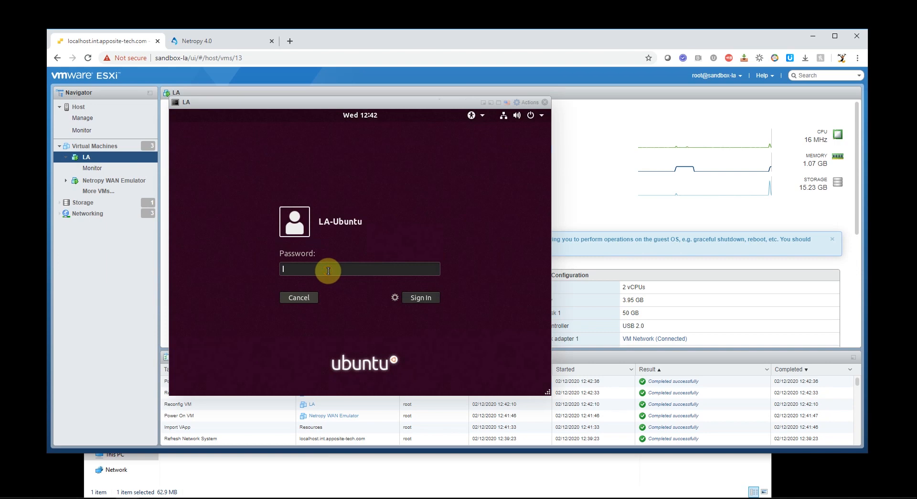
text(***)
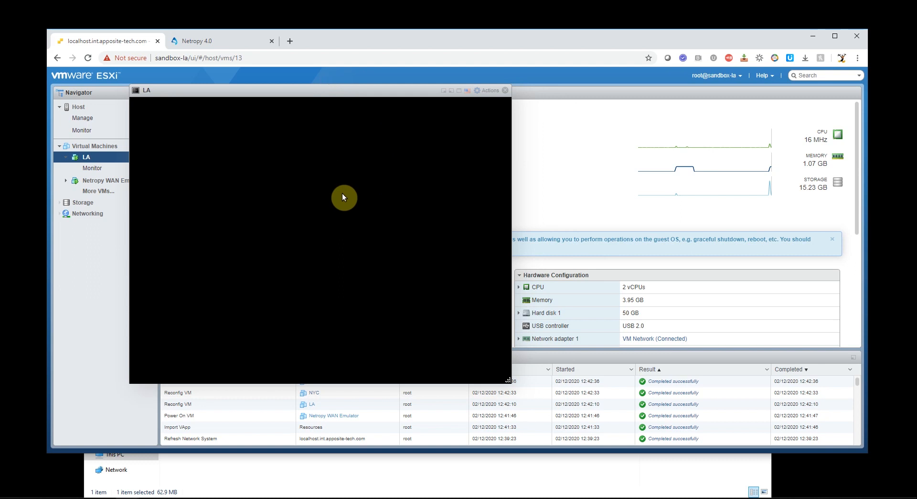
mouse_move(308, 94)
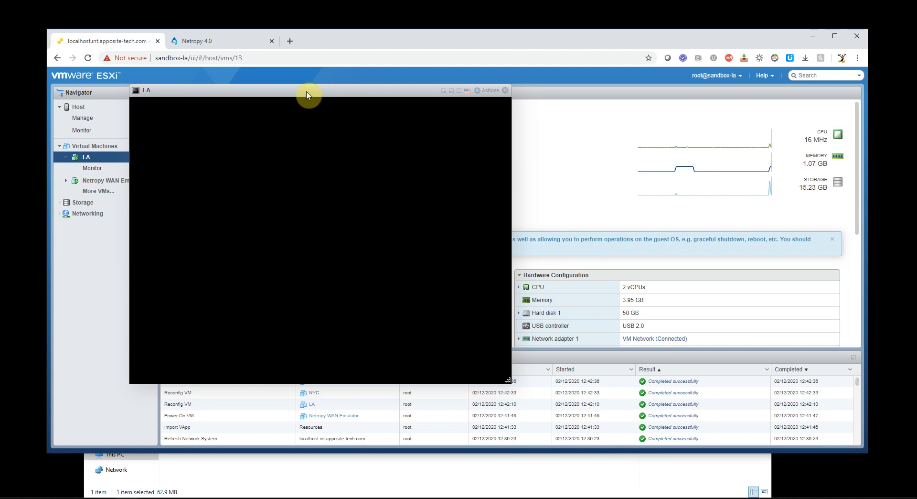
Run ifconfig in a terminal on LA and highlight 192.168.168.61 and ens192's 10.10.10.10
right_click(295, 210)
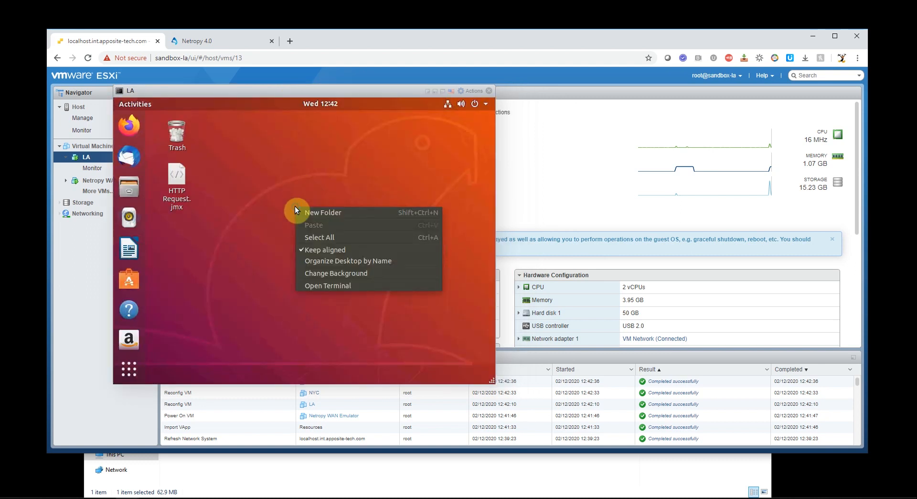
mouse_move(360, 273)
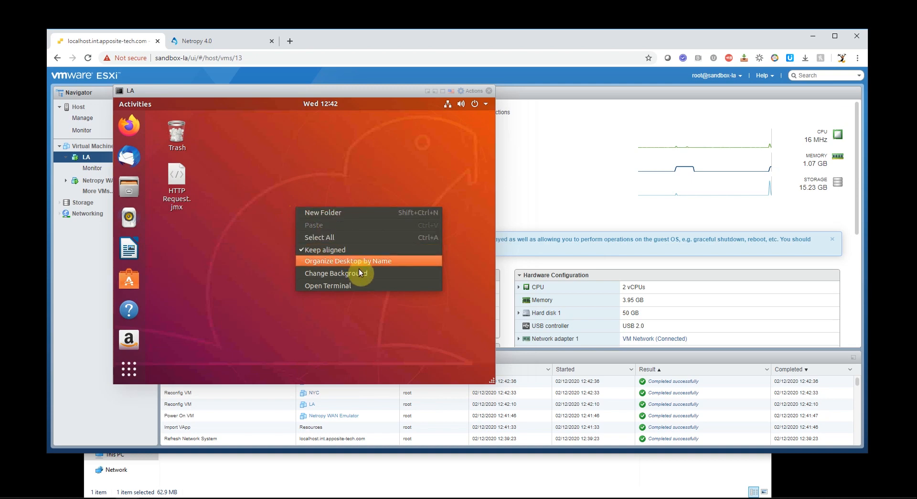
click(327, 285)
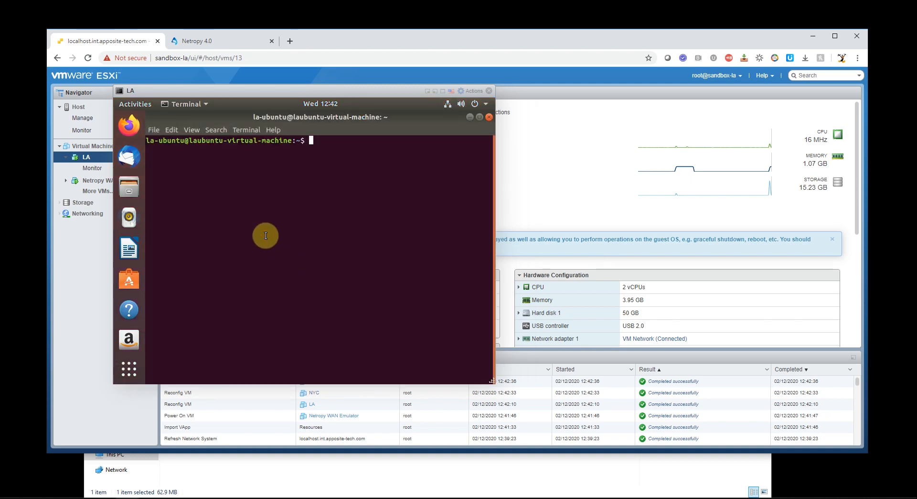
text(ifconfig)
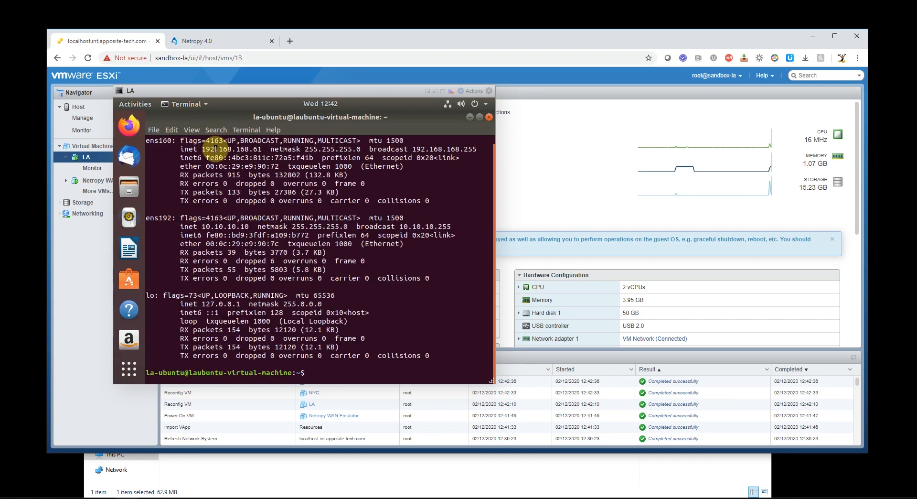
double_click(232, 148)
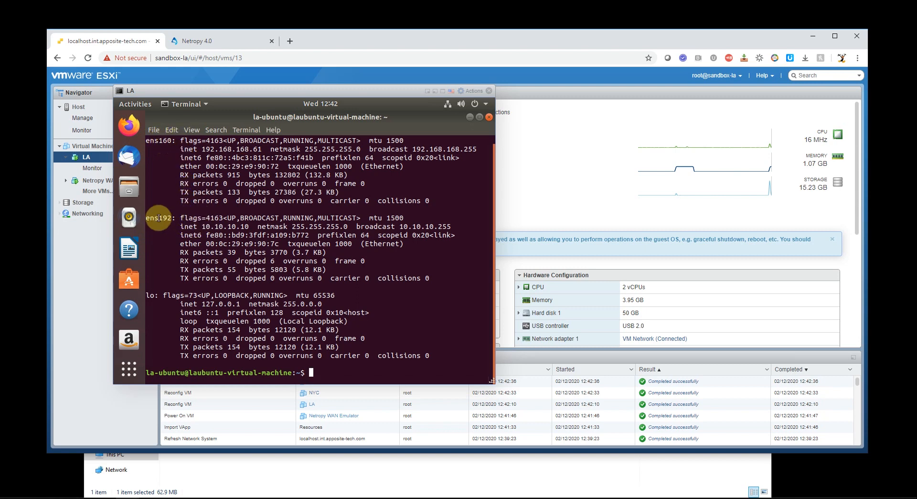
double_click(224, 226)
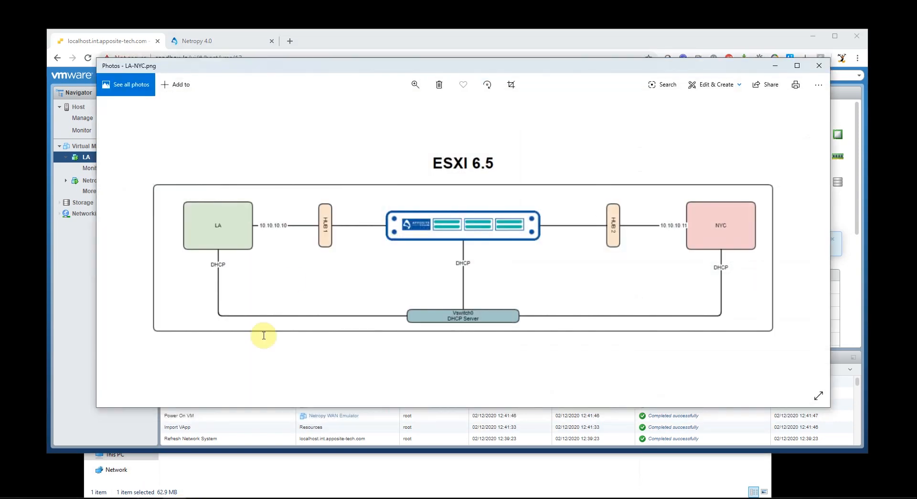
mouse_move(290, 234)
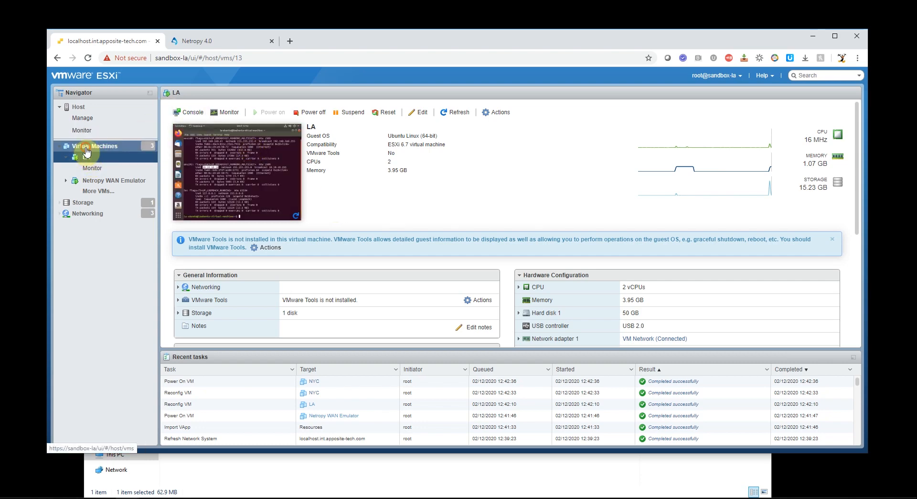
Switch to NYC's console and choose the nyc-ubuntu account to sign in
click(89, 156)
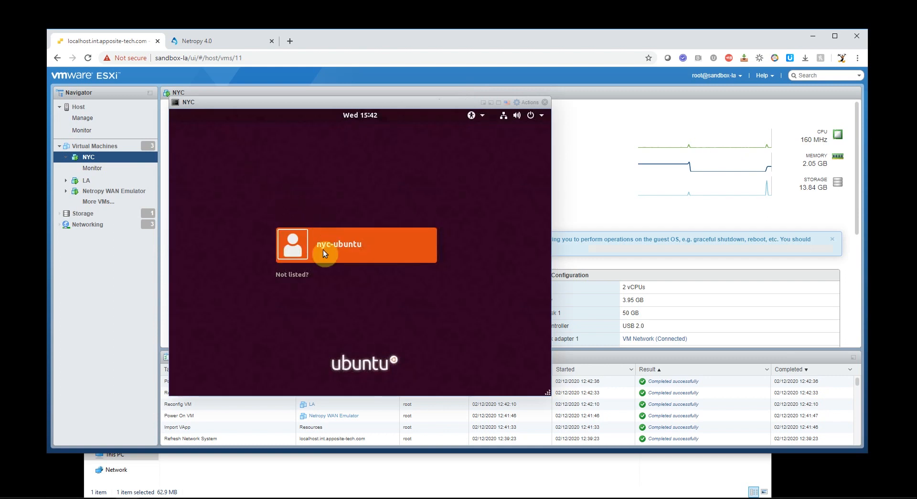
click(325, 244)
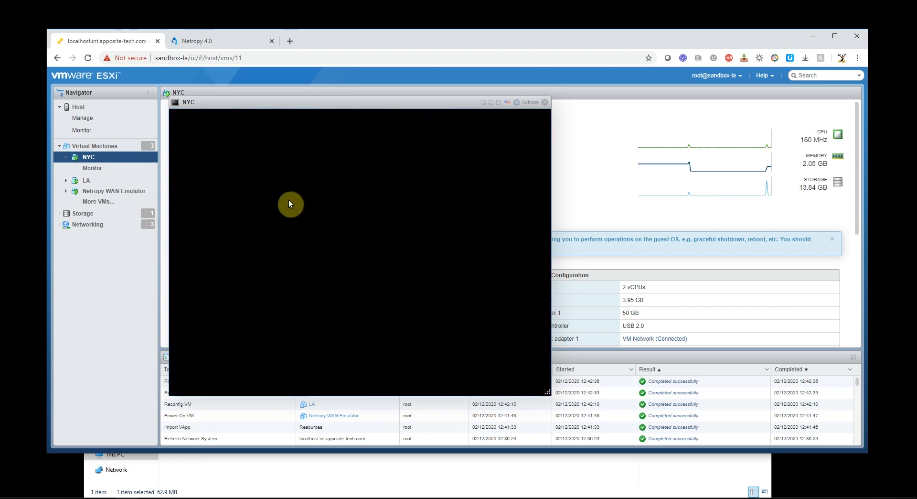
mouse_move(317, 188)
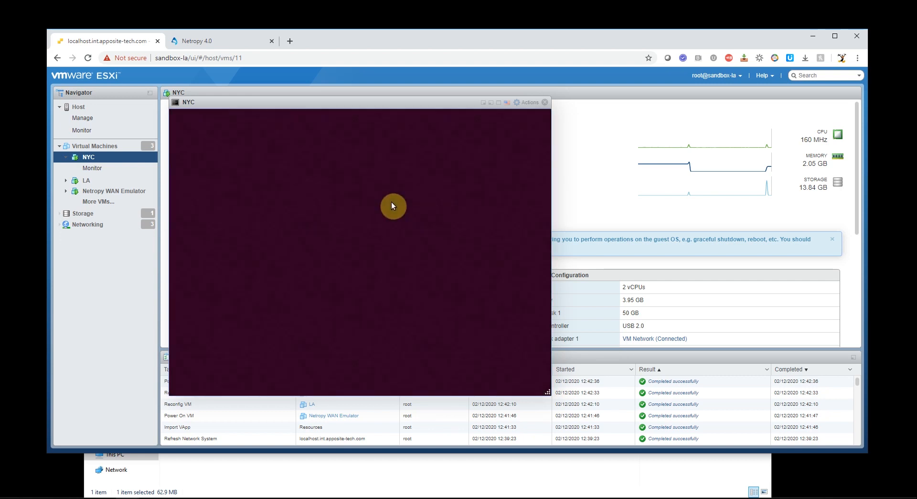
Open a terminal on NYC's desktop and highlight ens192's 10.10.10.11 address in ifconfig output
right_click(393, 205)
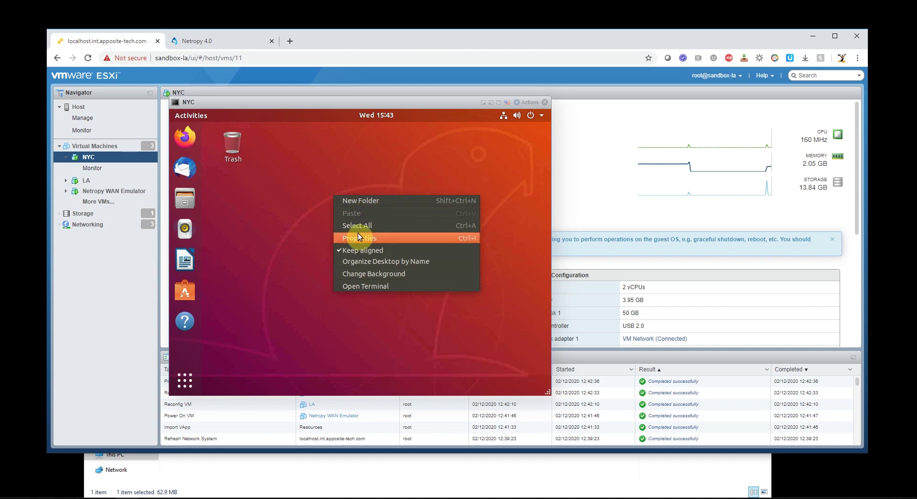
click(324, 273)
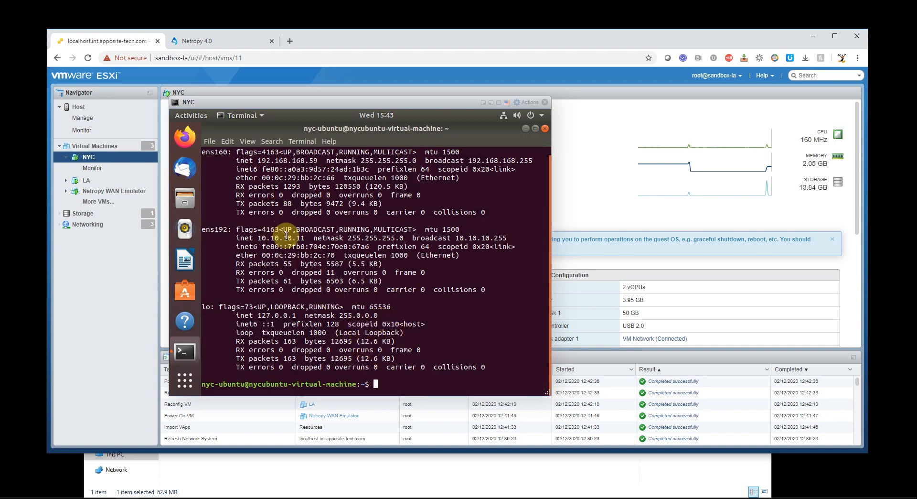
double_click(281, 238)
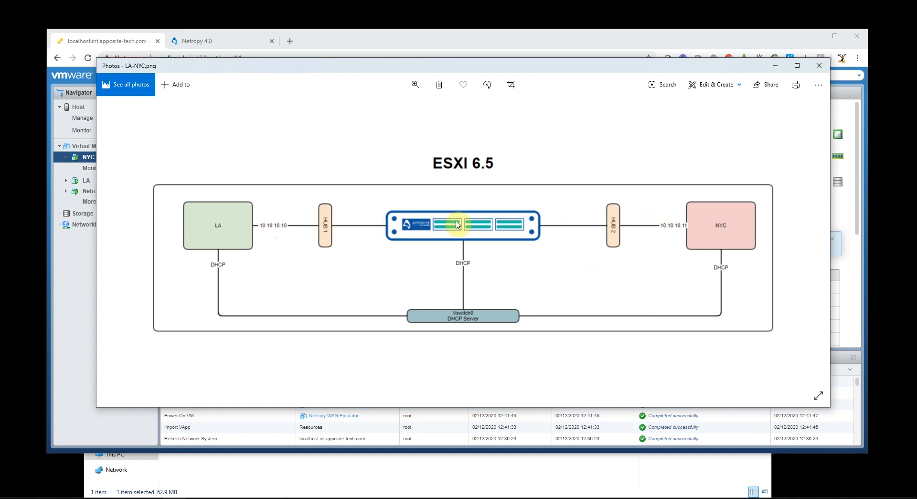
Ping LA at 10.10.10.10 from NYC's terminal, getting replies of about 0.3 ms
click(819, 65)
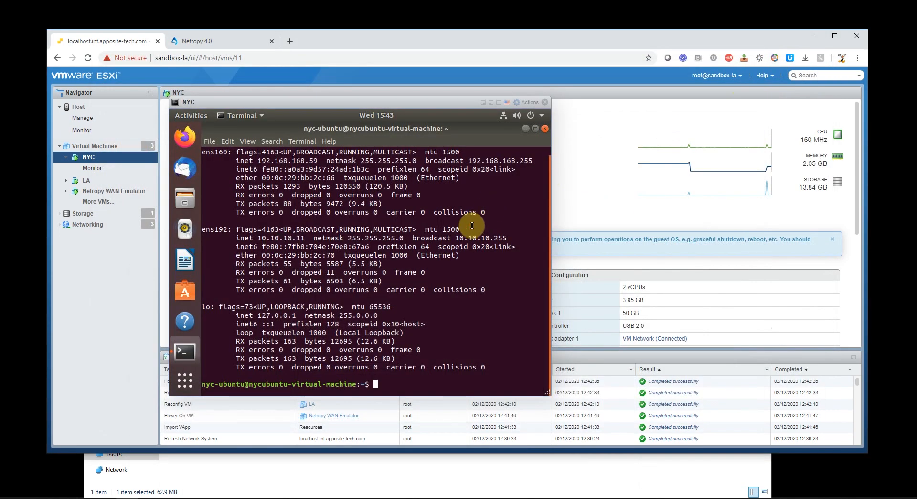
text(ping 10.)
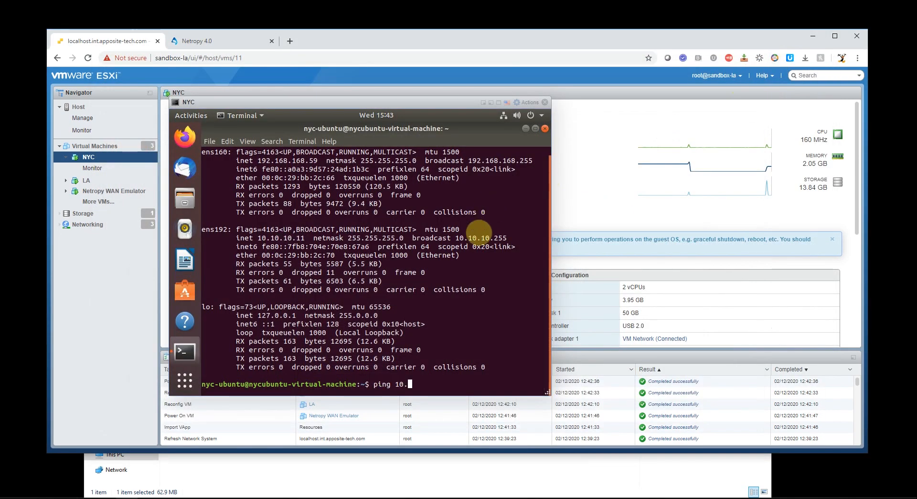
text(10.10.10)
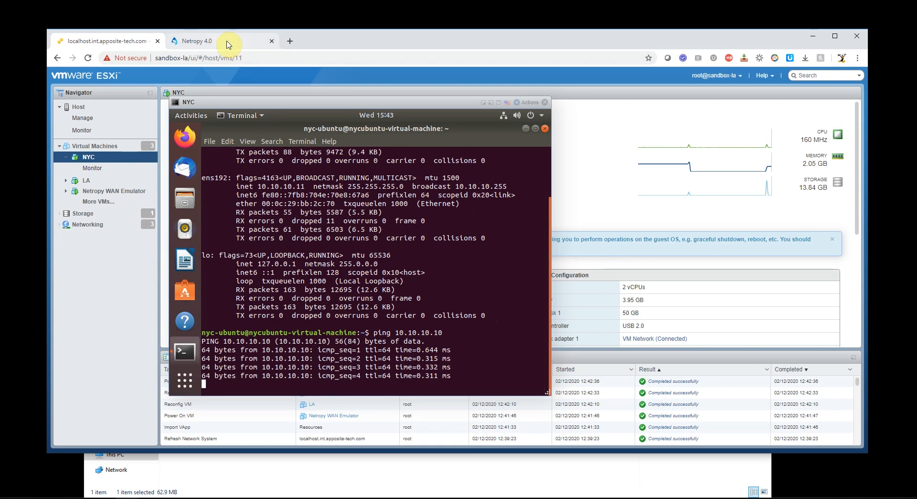
Show the Bypass path's traffic statistics, alternating with the NYC console while its ping runs
click(202, 41)
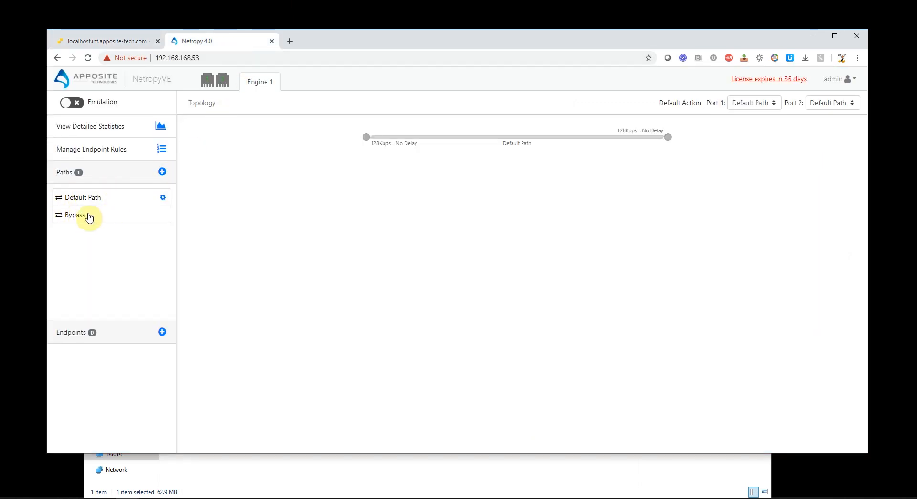
click(74, 215)
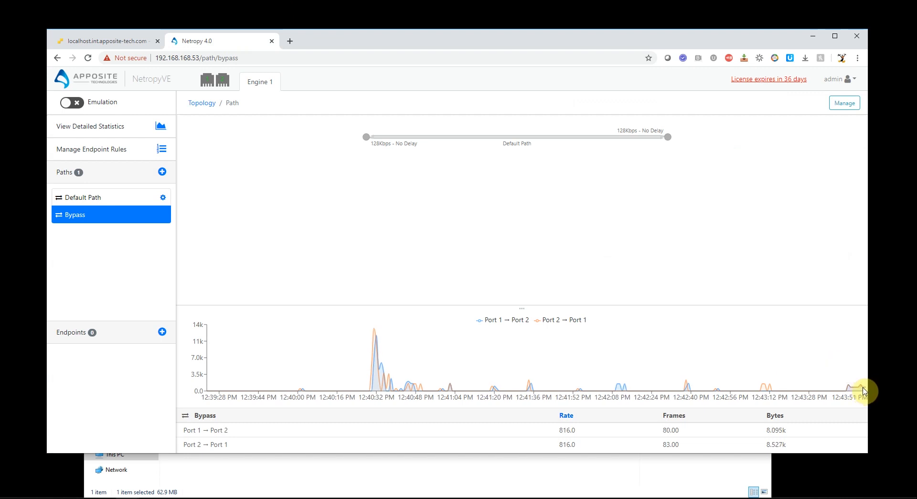
mouse_move(736, 392)
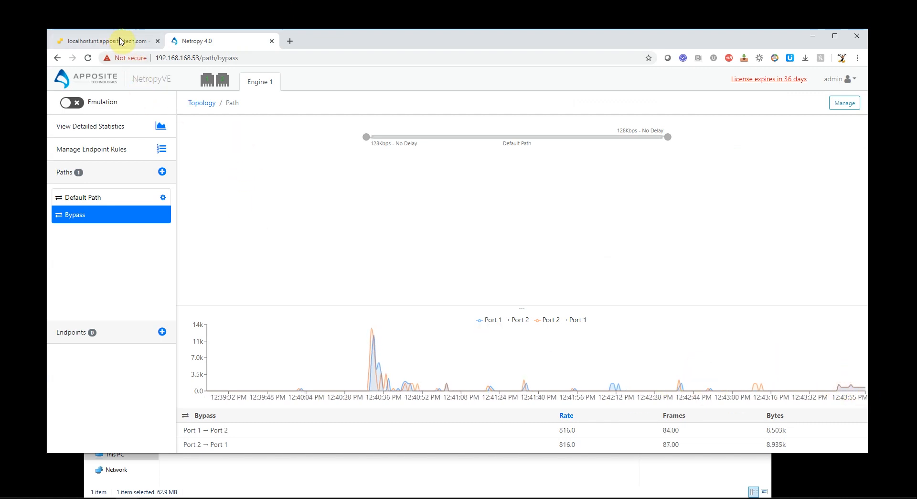
click(102, 40)
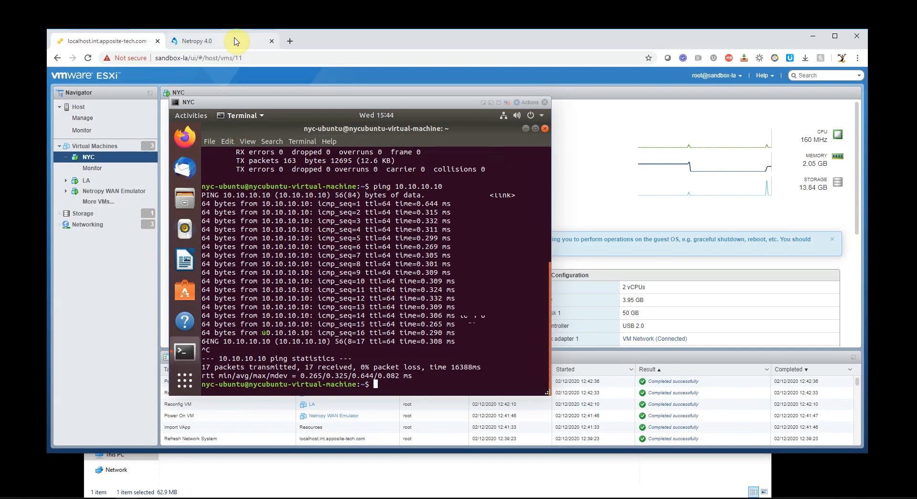
click(196, 40)
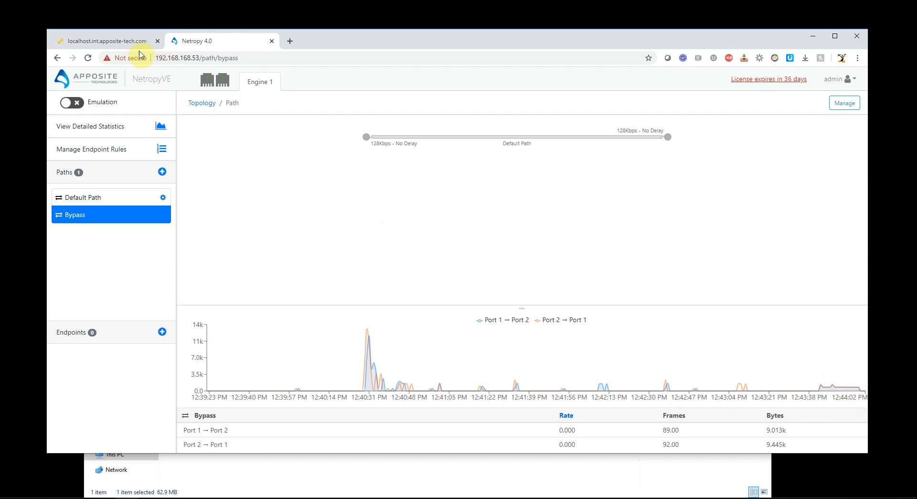
click(107, 40)
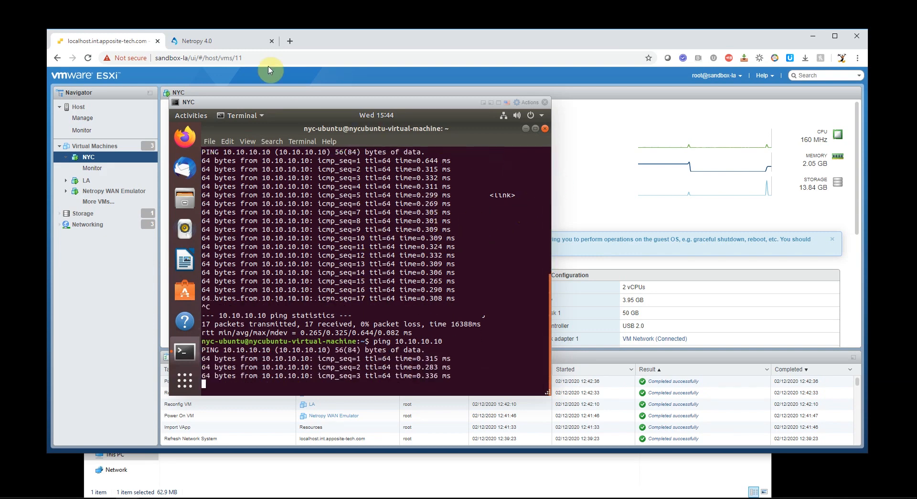
click(212, 41)
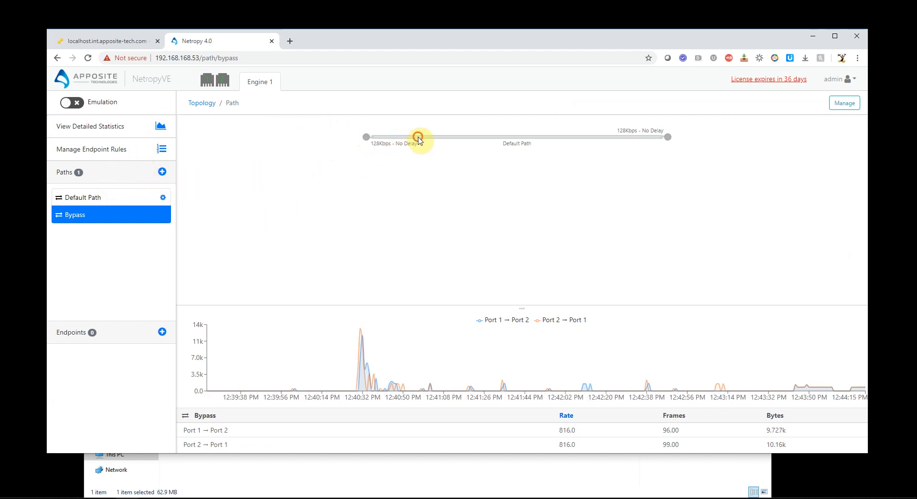
Open the Default Path's settings and enter the name '100Mb Link 100ms latency'
click(83, 197)
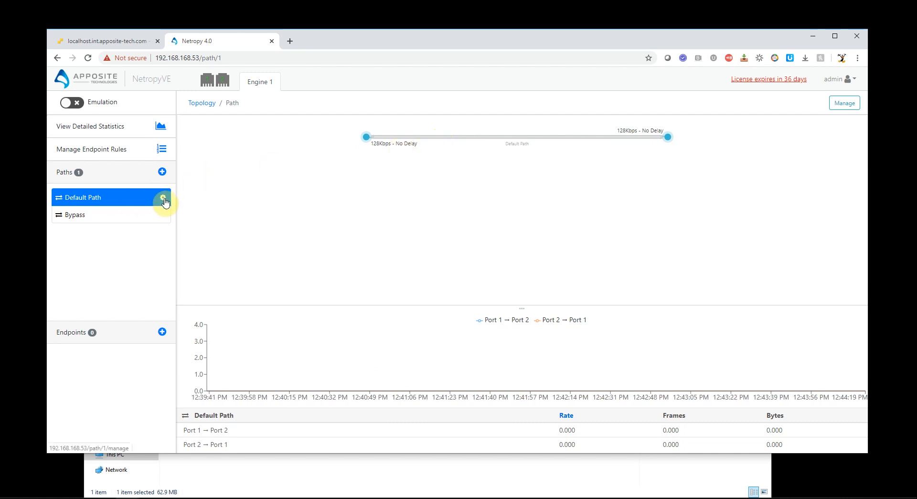
click(163, 199)
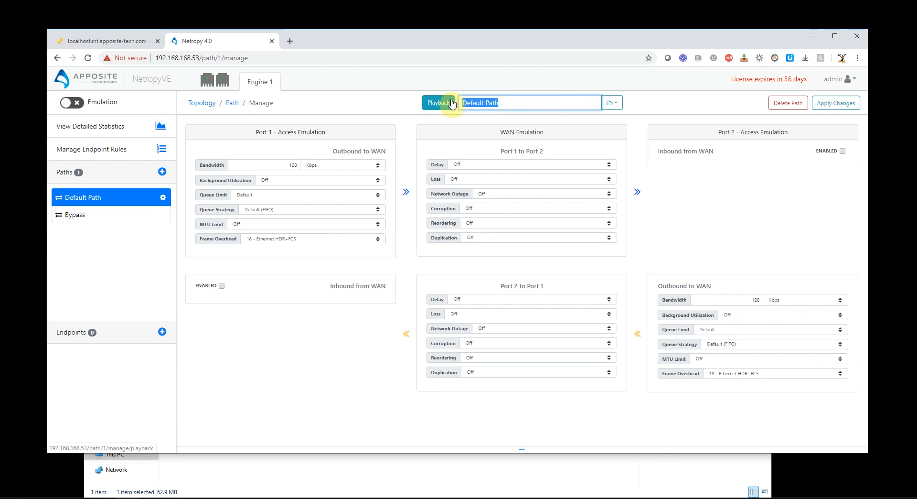
text(100Mb Link)
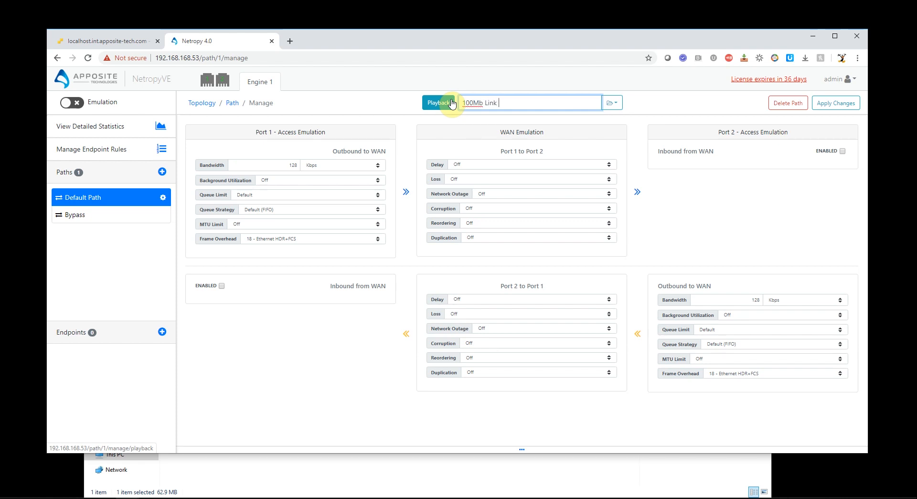
text(100ms)
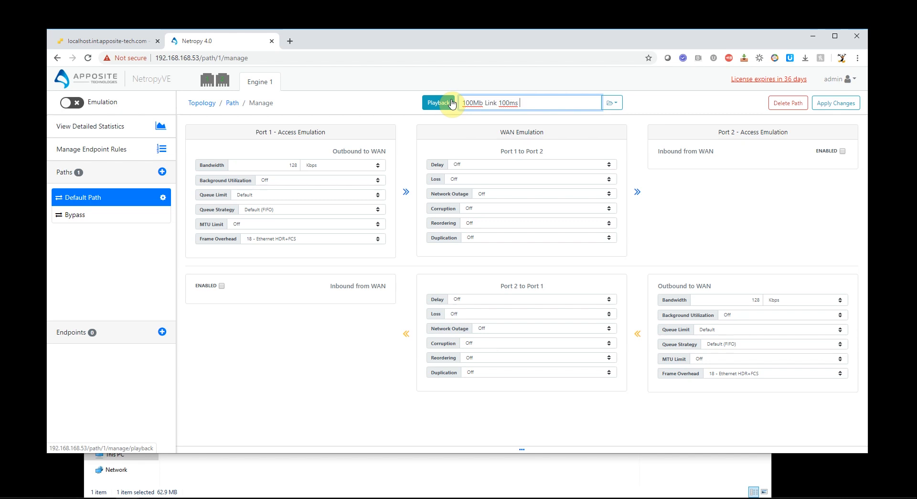
text(latency)
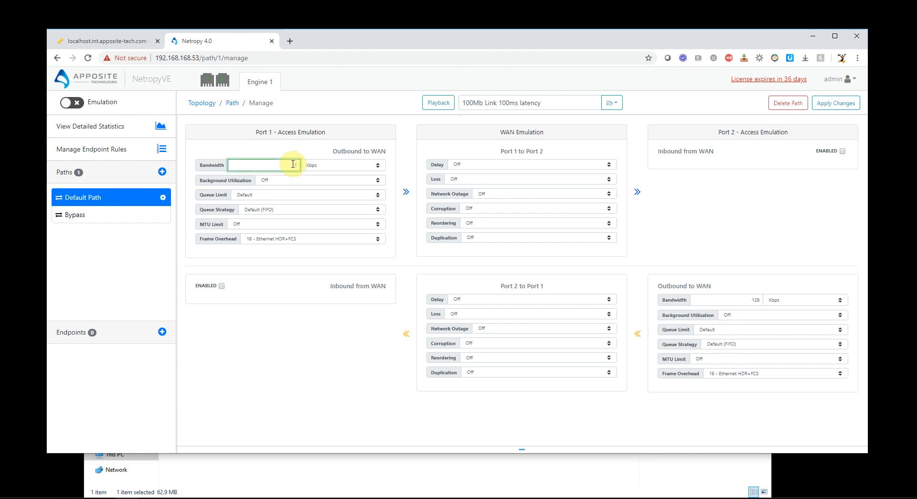
Enter 100 Mbps bandwidth and a constant 50 ms delay, then apply the changes
text(100)
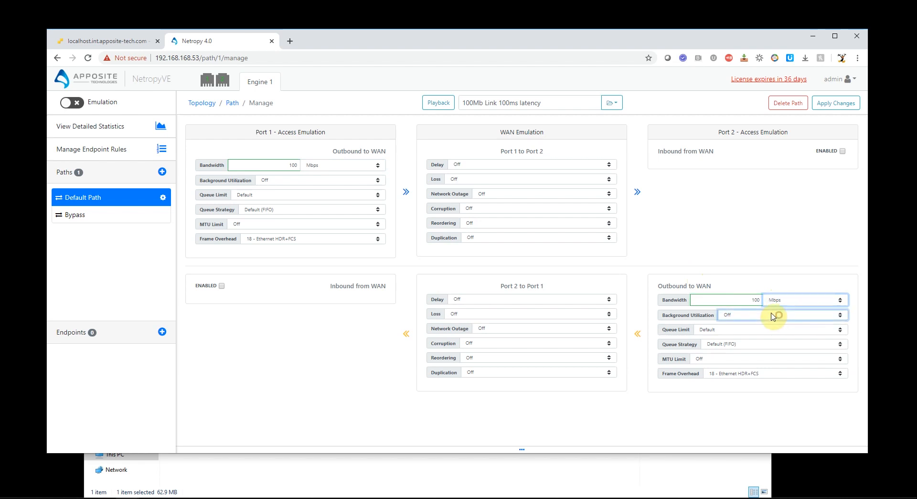
click(532, 164)
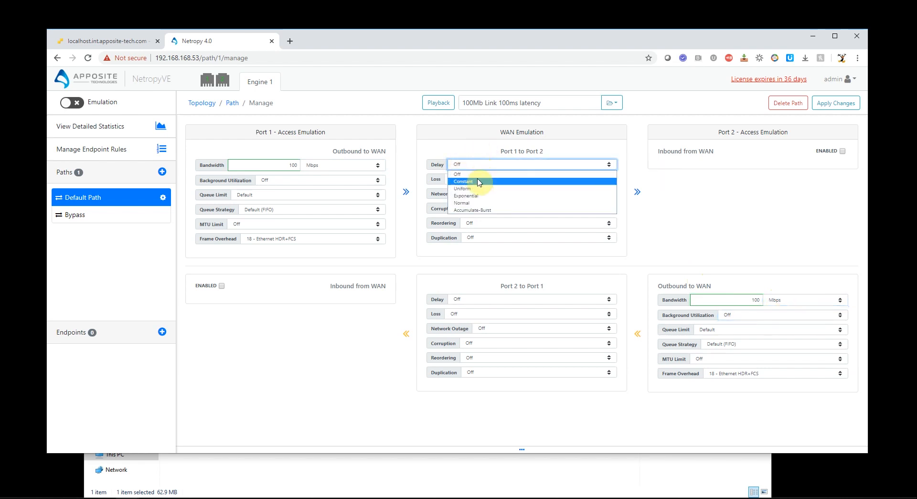
click(463, 180)
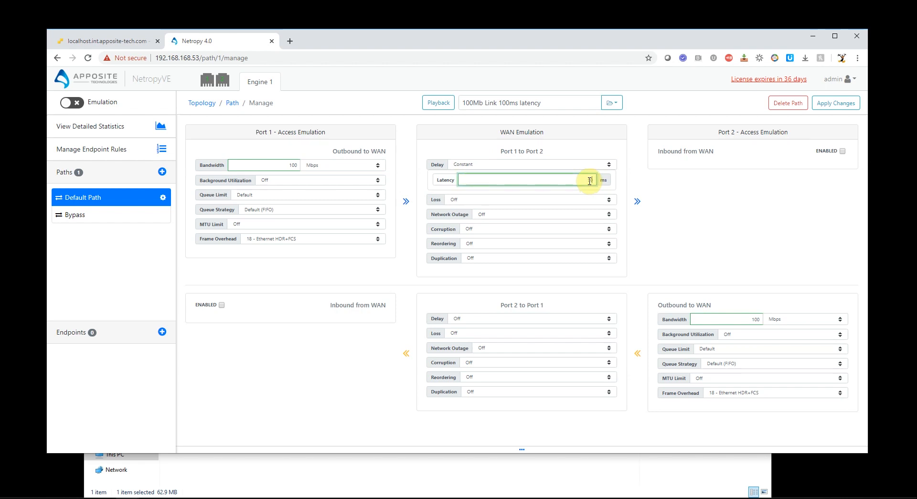
text(50)
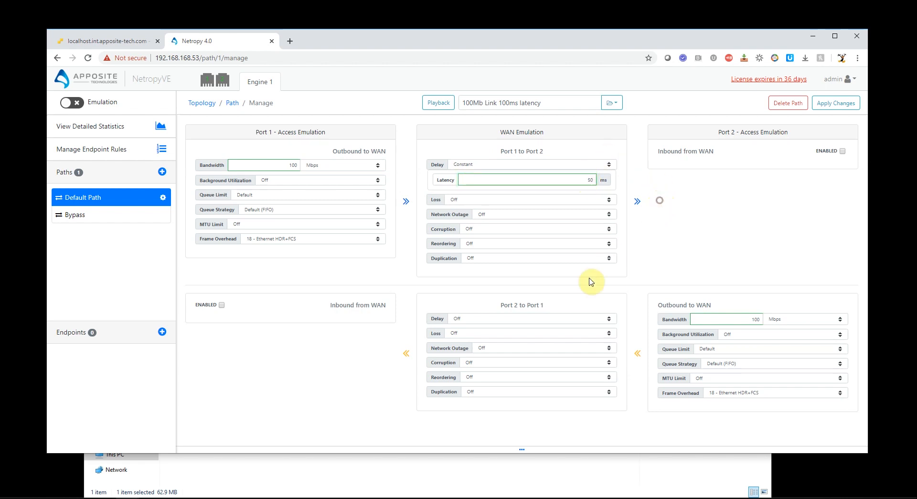
click(531, 318)
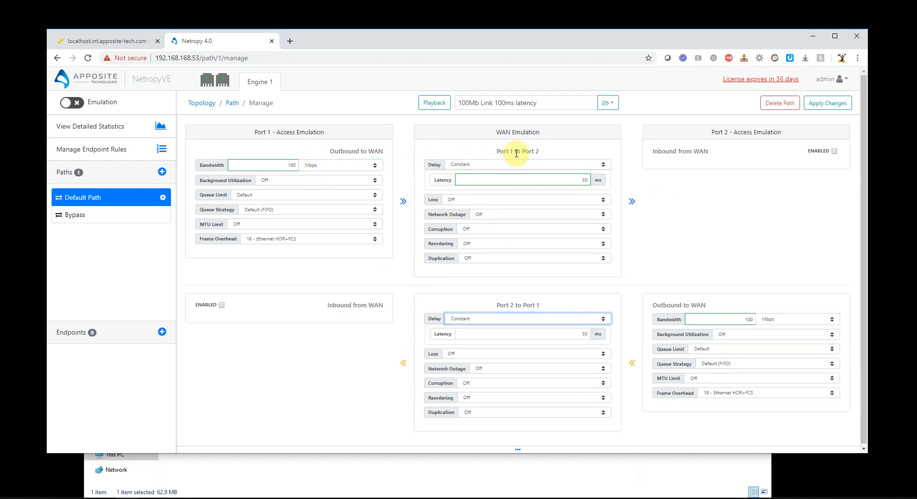
mouse_move(655, 181)
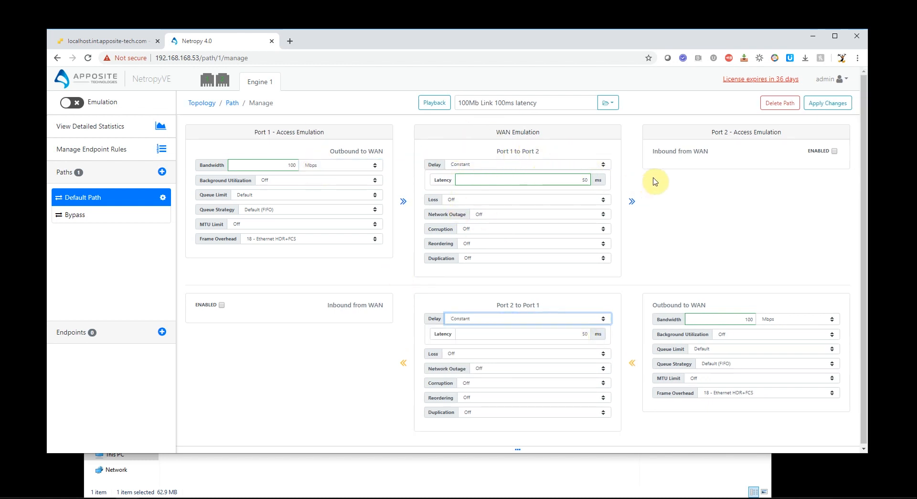
mouse_move(506, 335)
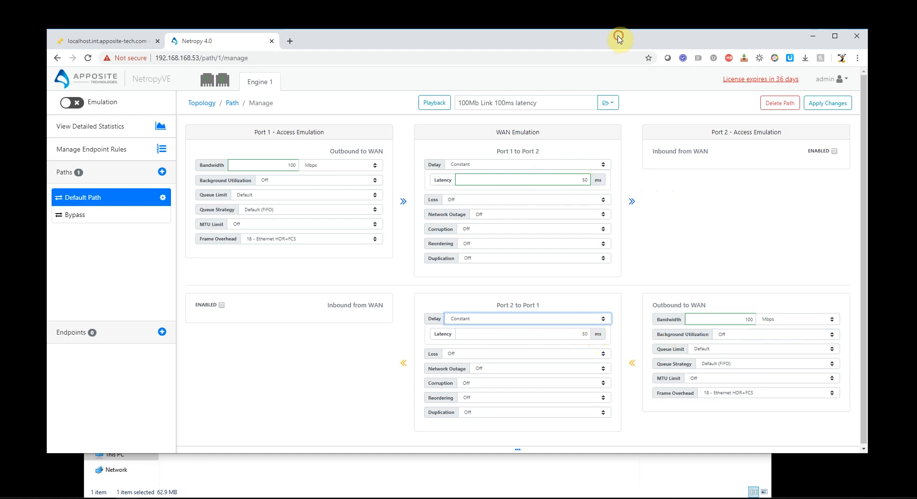
mouse_move(912, 328)
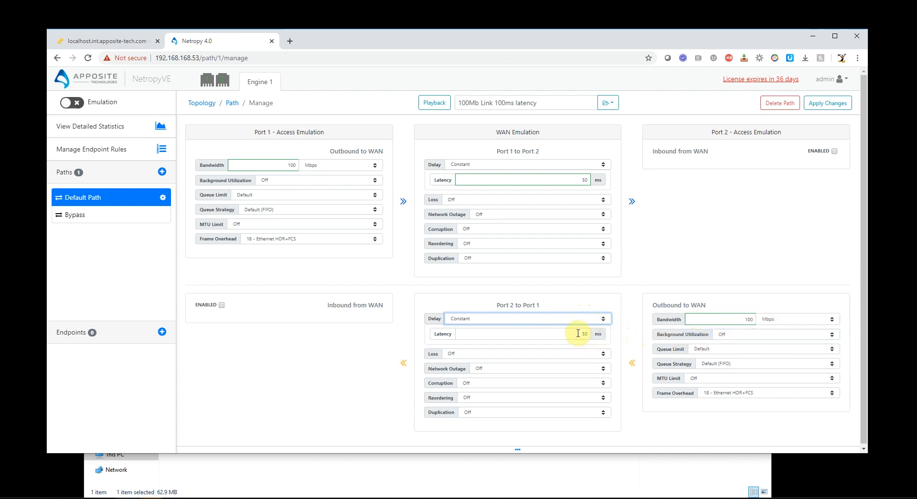
mouse_move(32, 240)
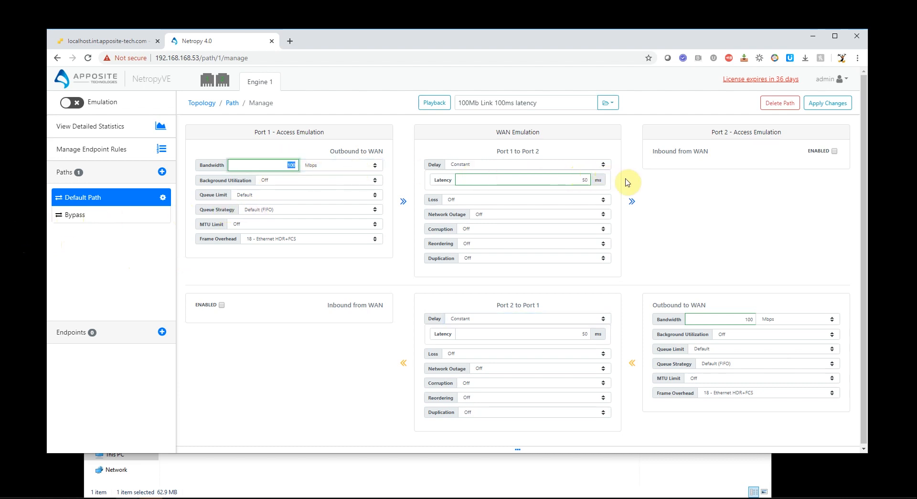
mouse_move(844, 225)
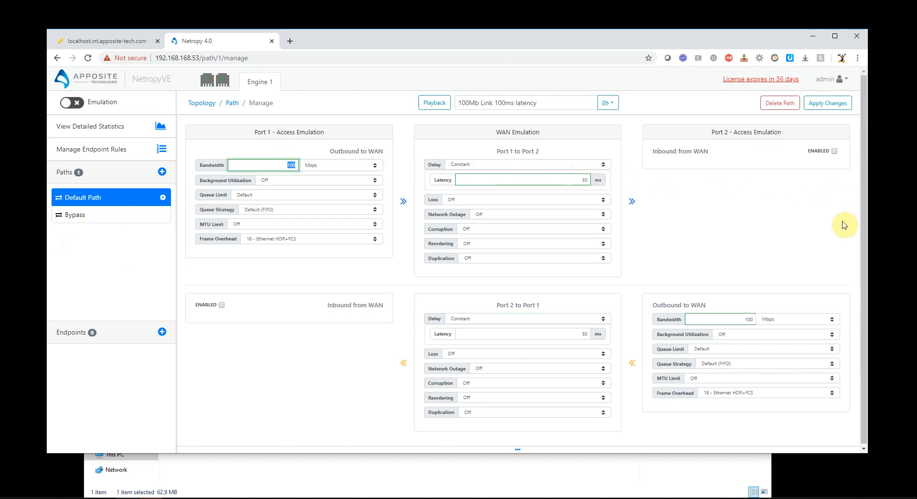
click(827, 102)
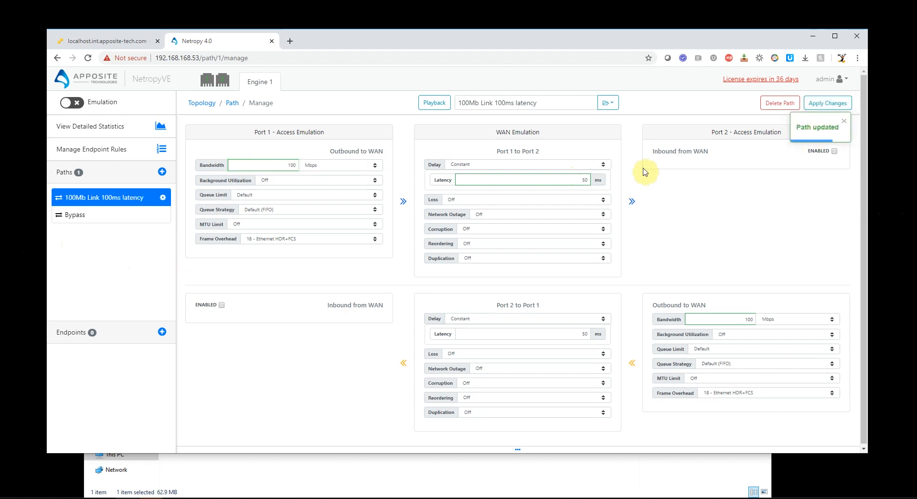
Check the NYC terminal's ping times, then return to the NetropyVE topology page
click(201, 102)
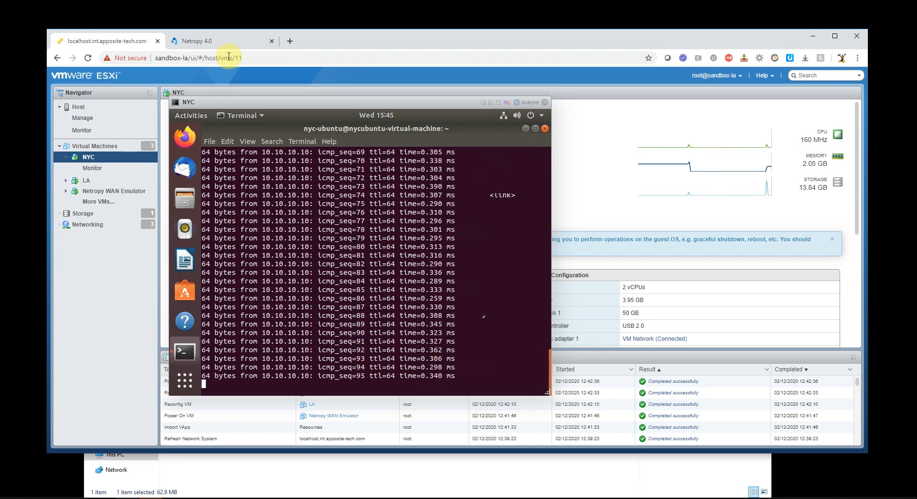
click(197, 40)
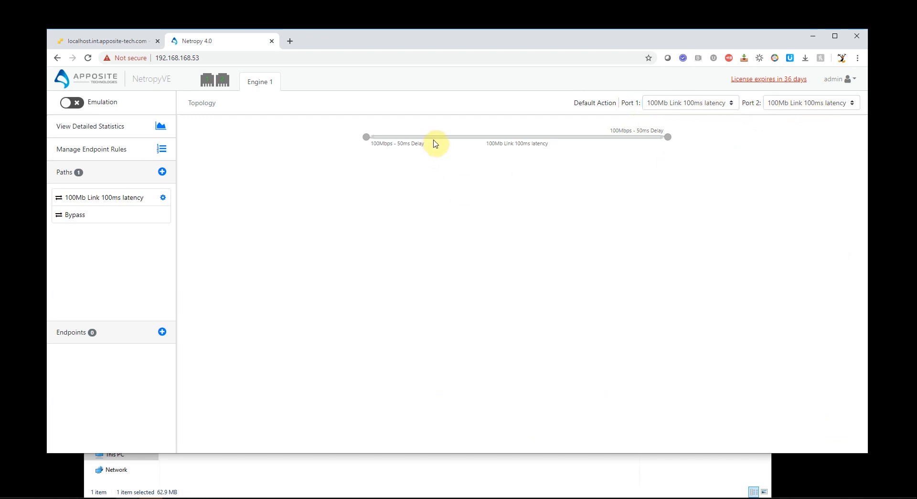
Switch emulation on and confirm the NYC pings to LA now show 100 ms
click(68, 102)
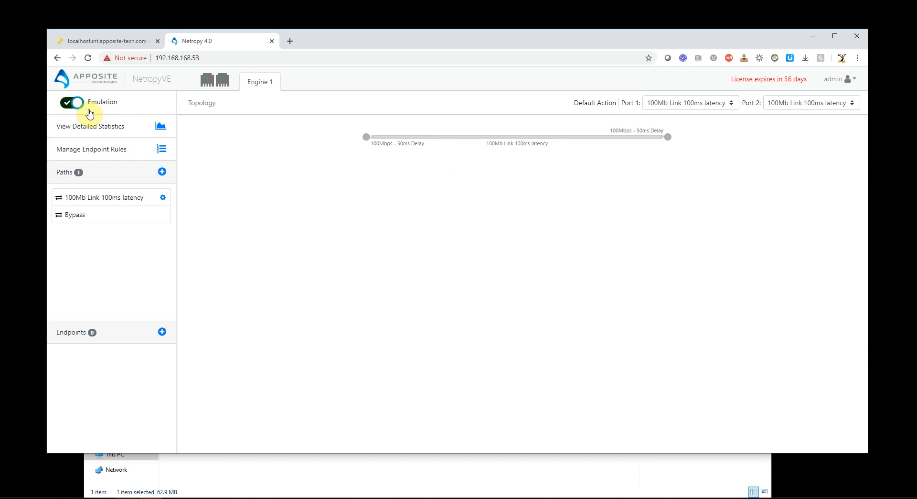
click(103, 40)
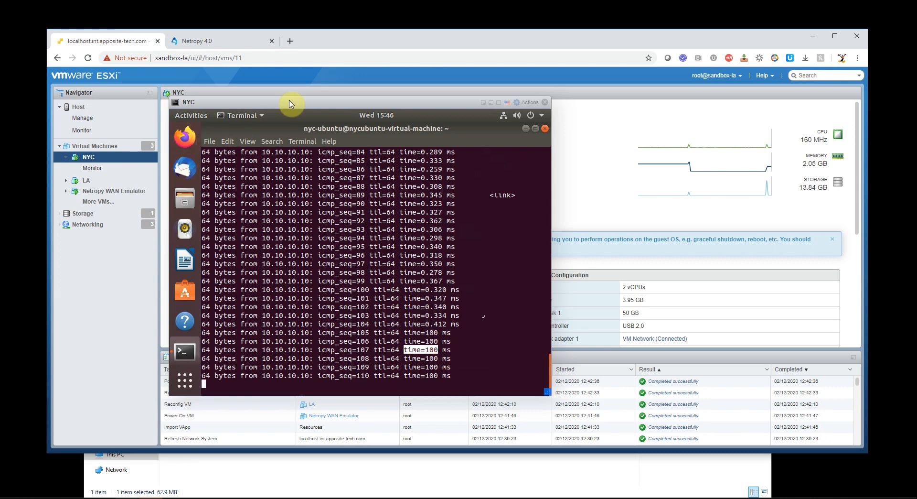
click(201, 41)
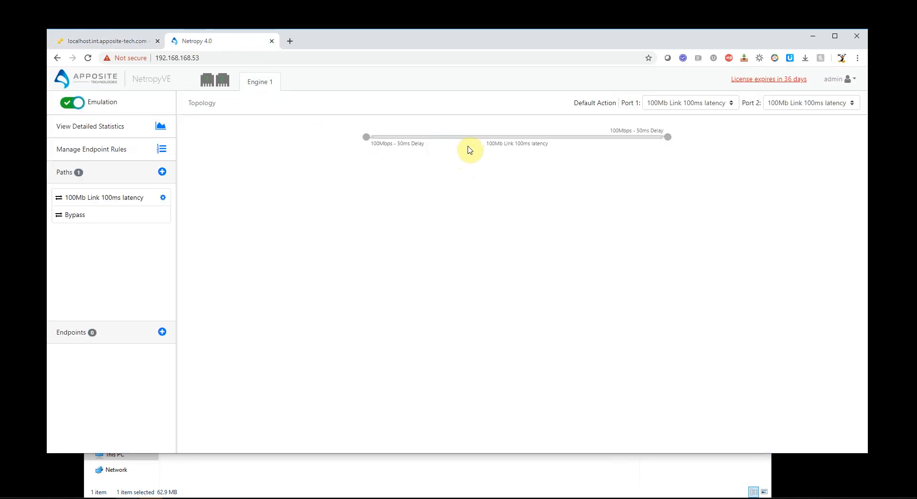
mouse_move(560, 136)
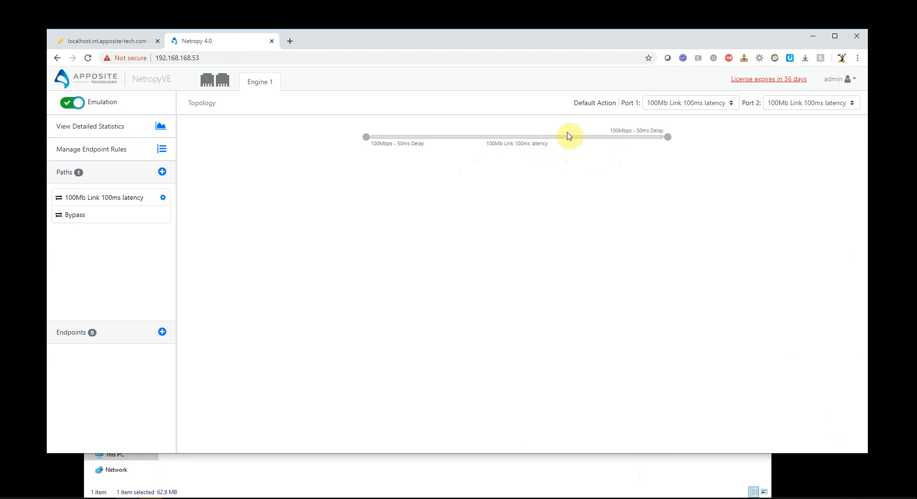
mouse_move(528, 149)
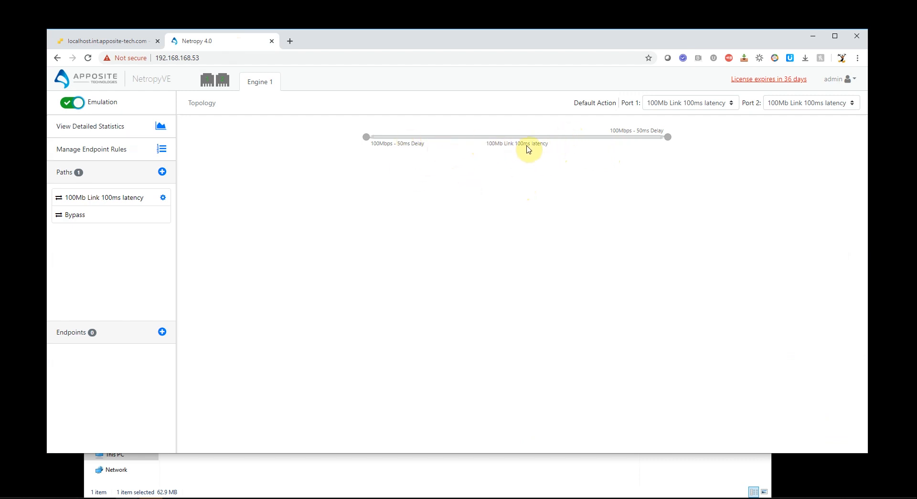
mouse_move(125, 239)
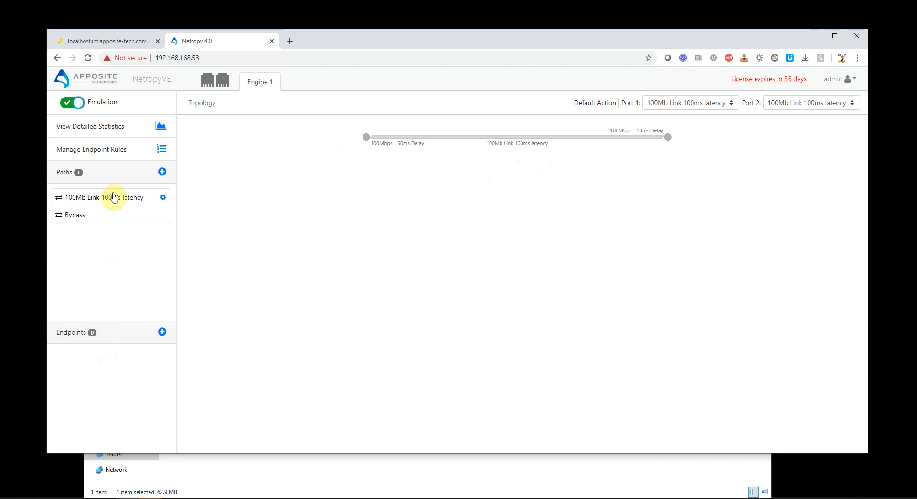
mouse_move(374, 209)
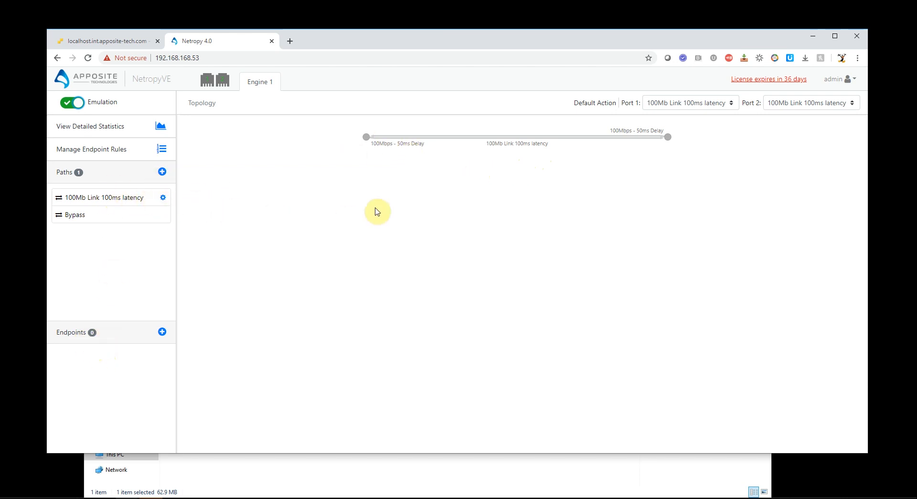
mouse_move(521, 143)
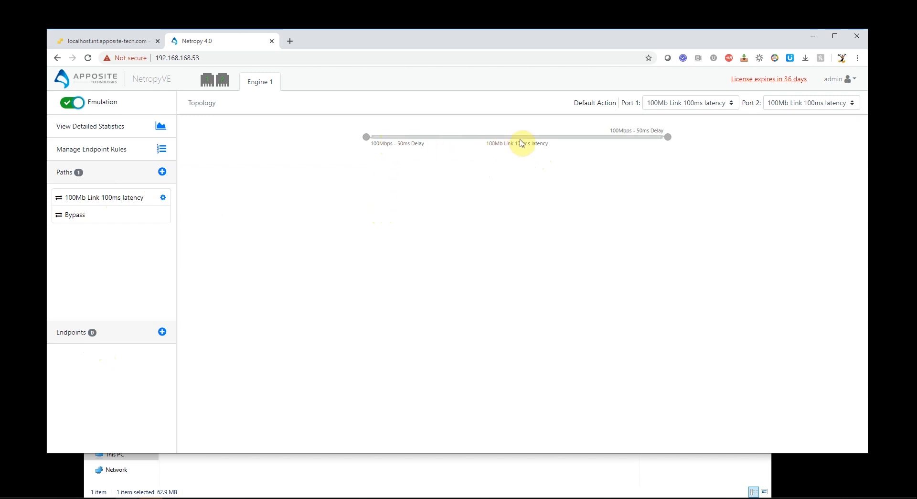
mouse_move(450, 192)
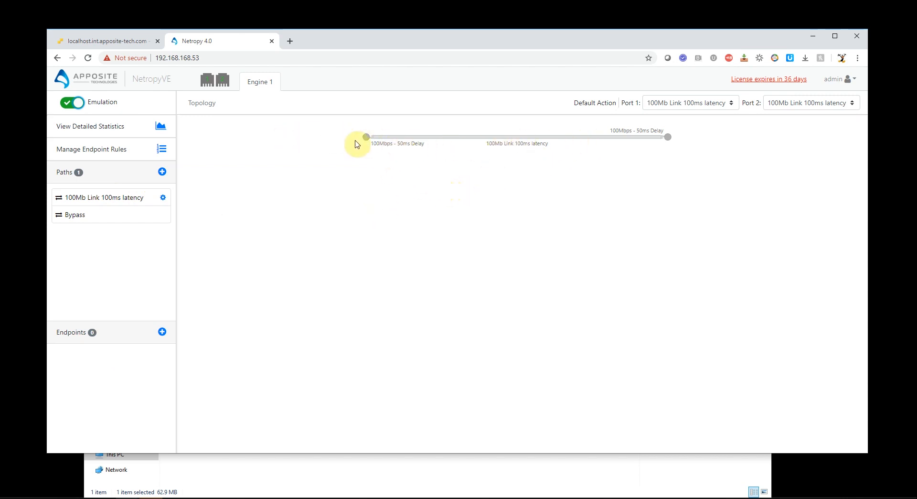
mouse_move(359, 245)
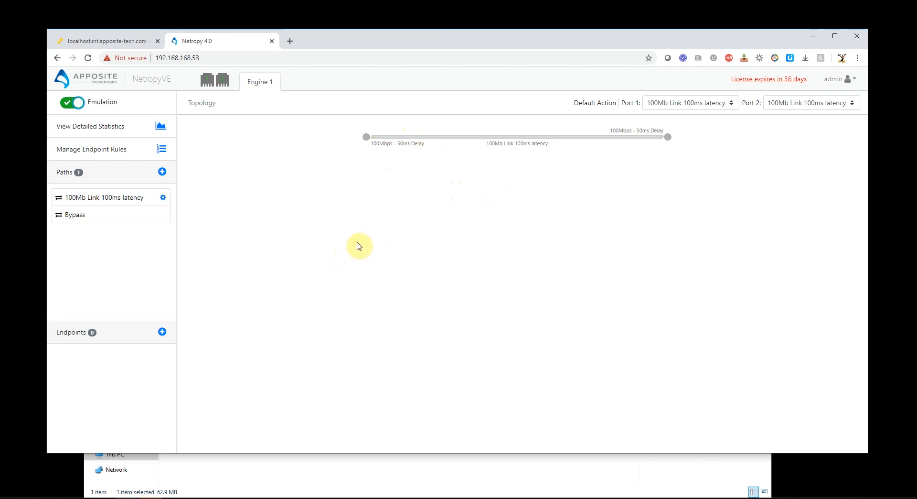